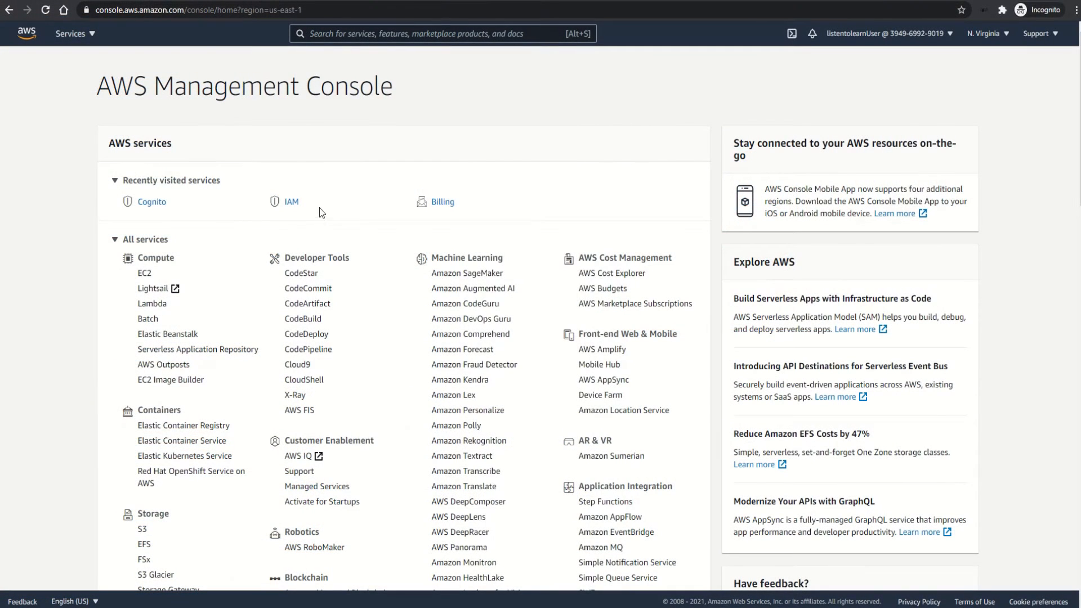
- Open Amazon Cognito and start the Manage Identity Pools creation wizard
left_click(152, 202)
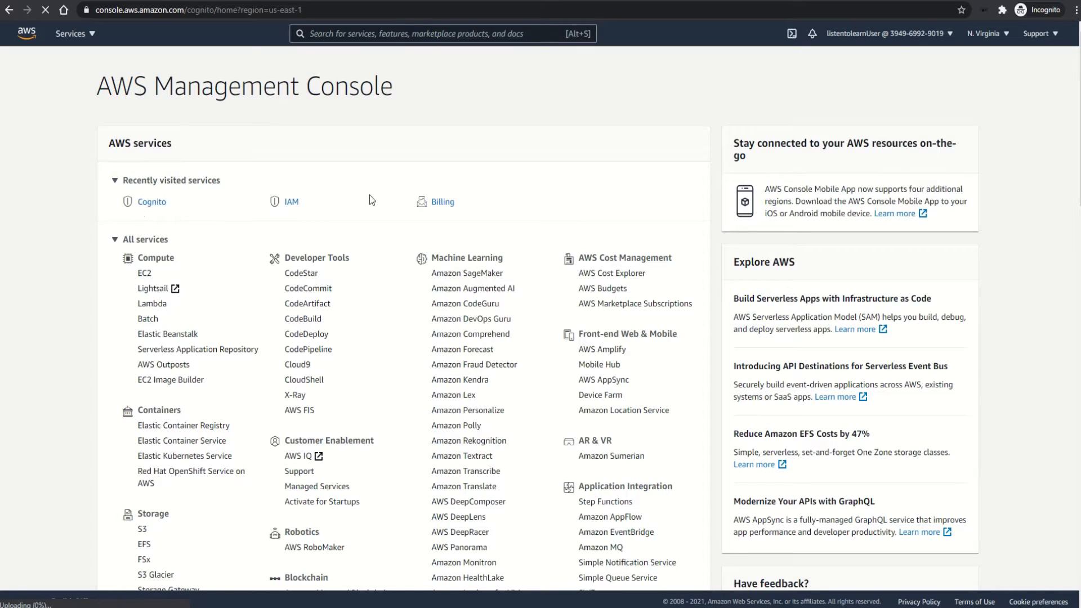
left_click(152, 202)
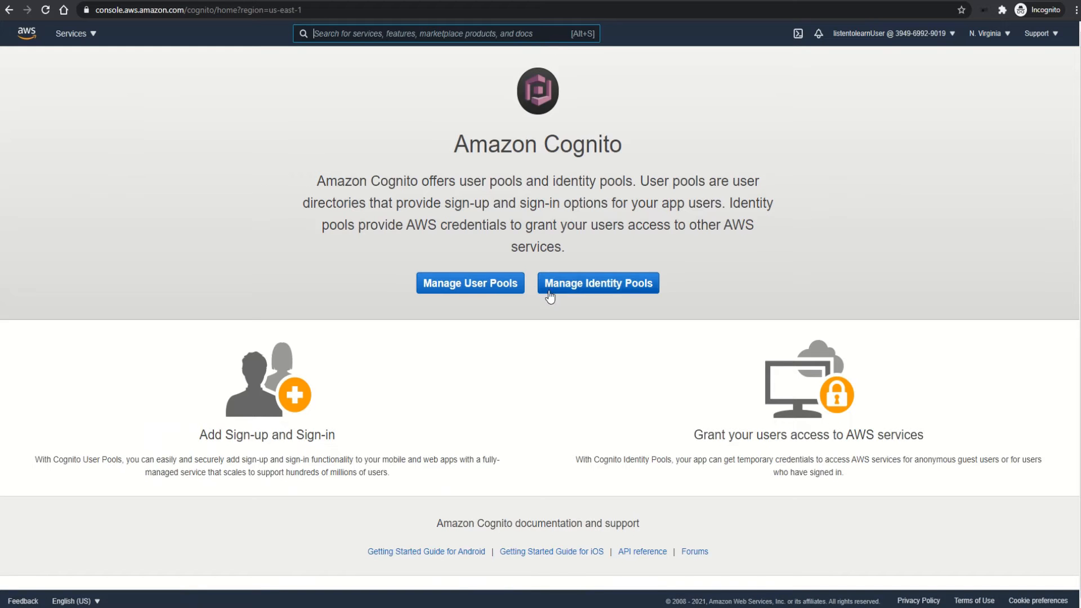
mouse_move(603, 293)
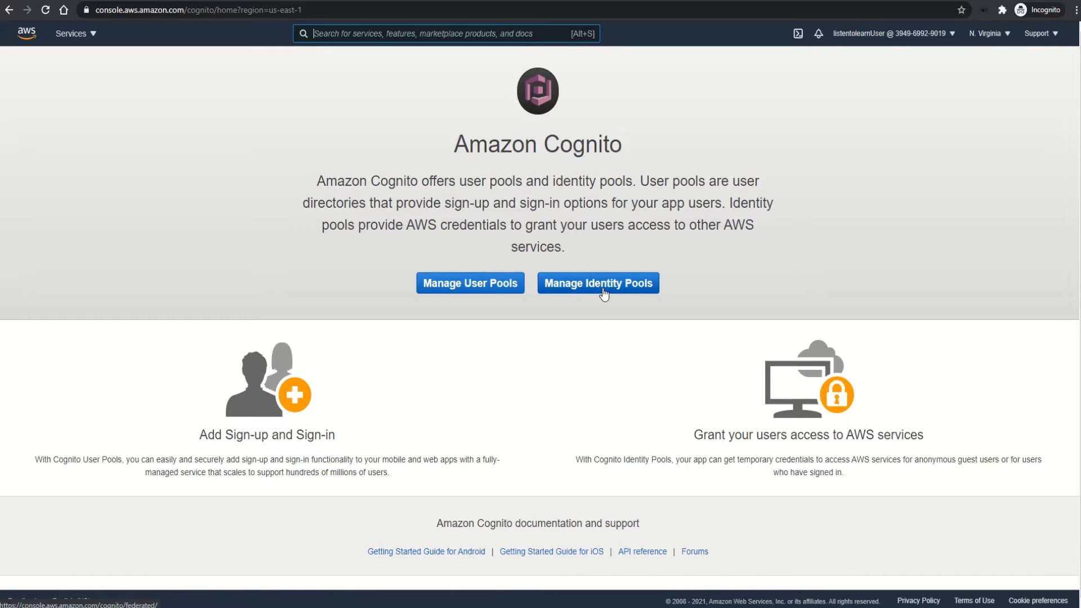
left_click(598, 283)
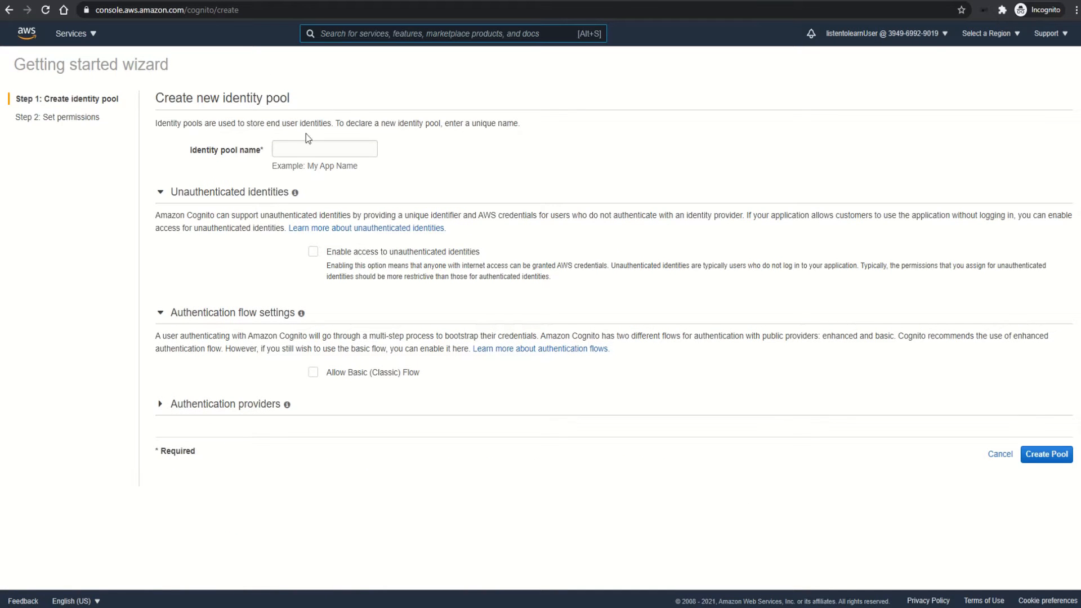
- Name the pool 'identity pool' and enable access to unauthenticated identities
left_click(324, 148)
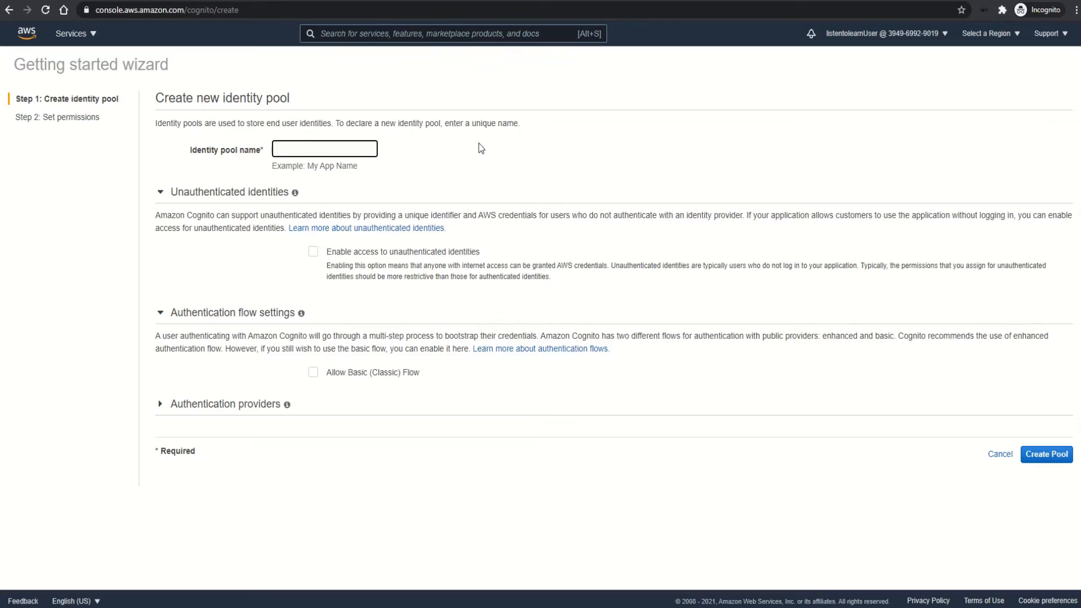
type("identity")
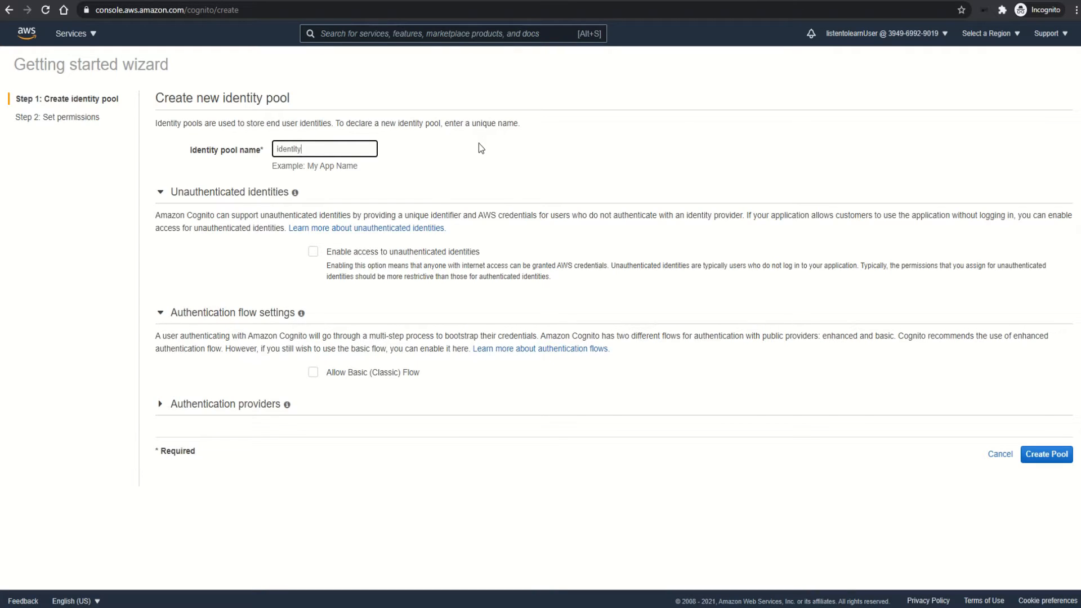
type("pool")
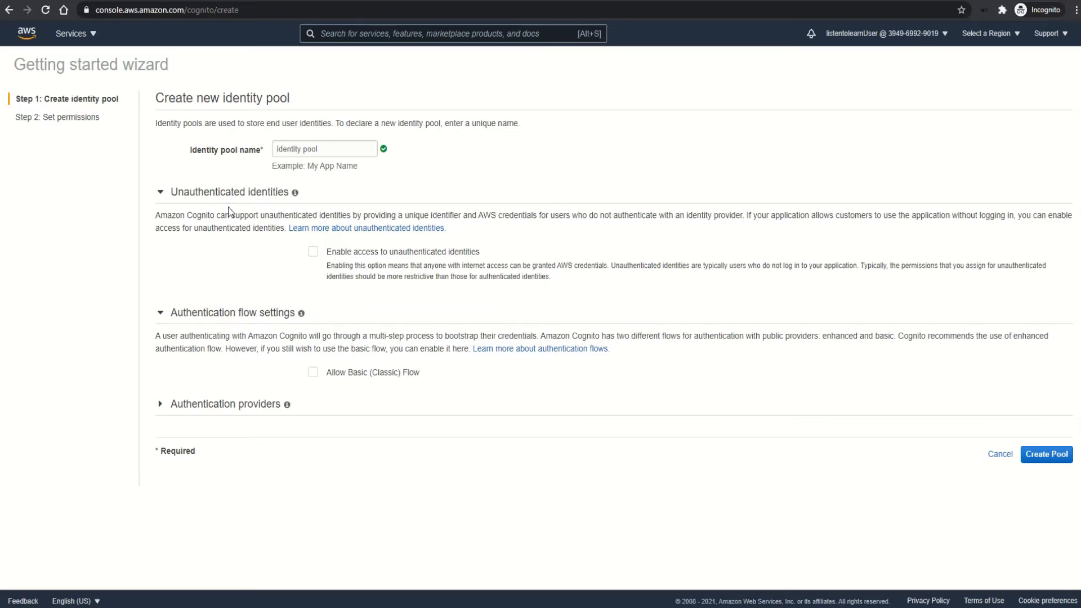
mouse_move(596, 230)
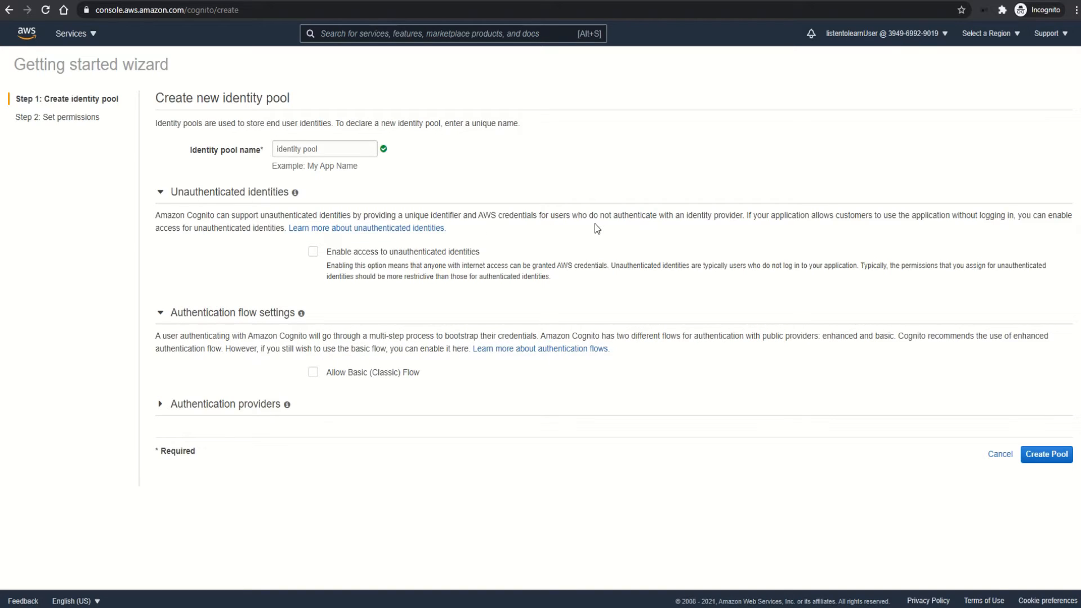
mouse_move(823, 232)
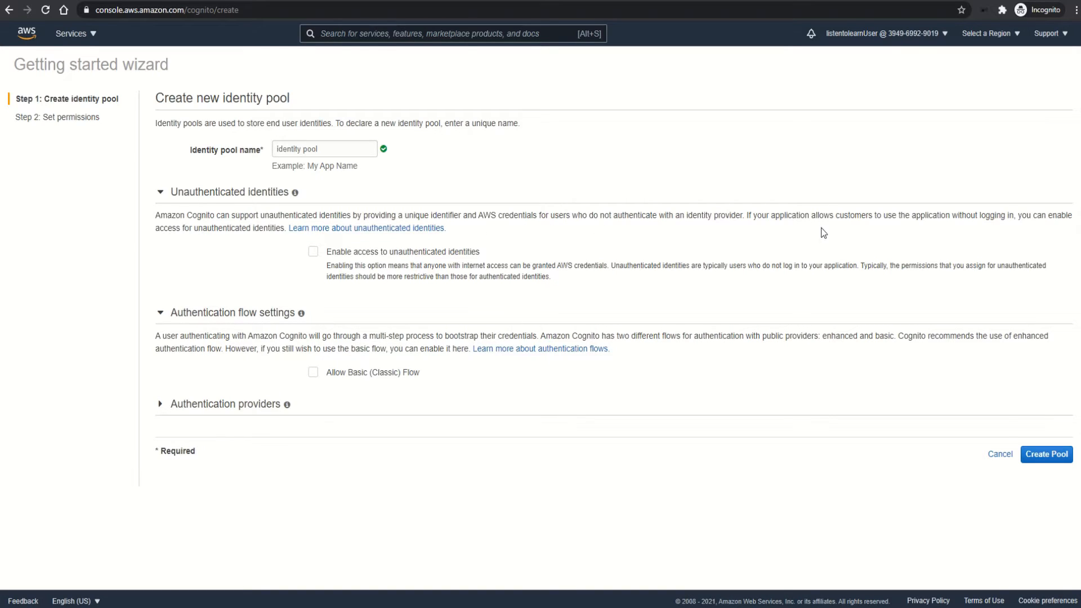
mouse_move(953, 216)
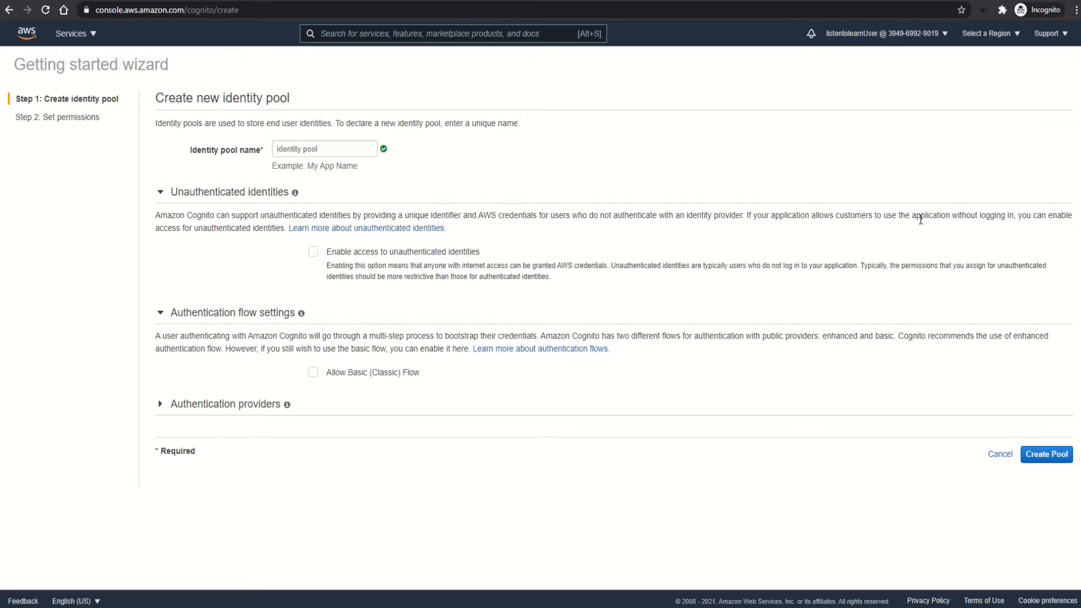
mouse_move(451, 264)
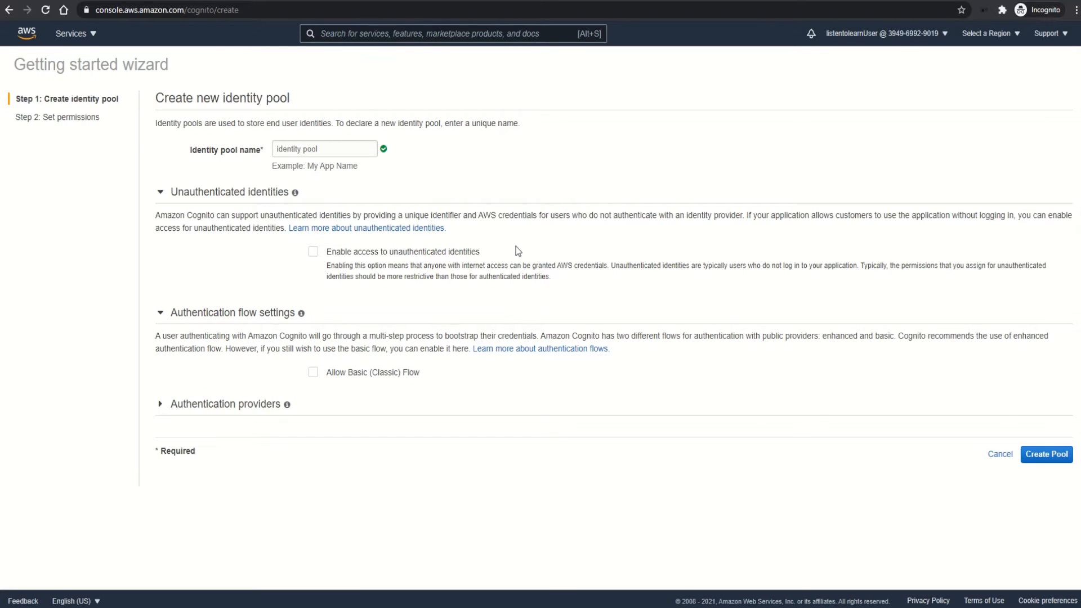
left_click(313, 252)
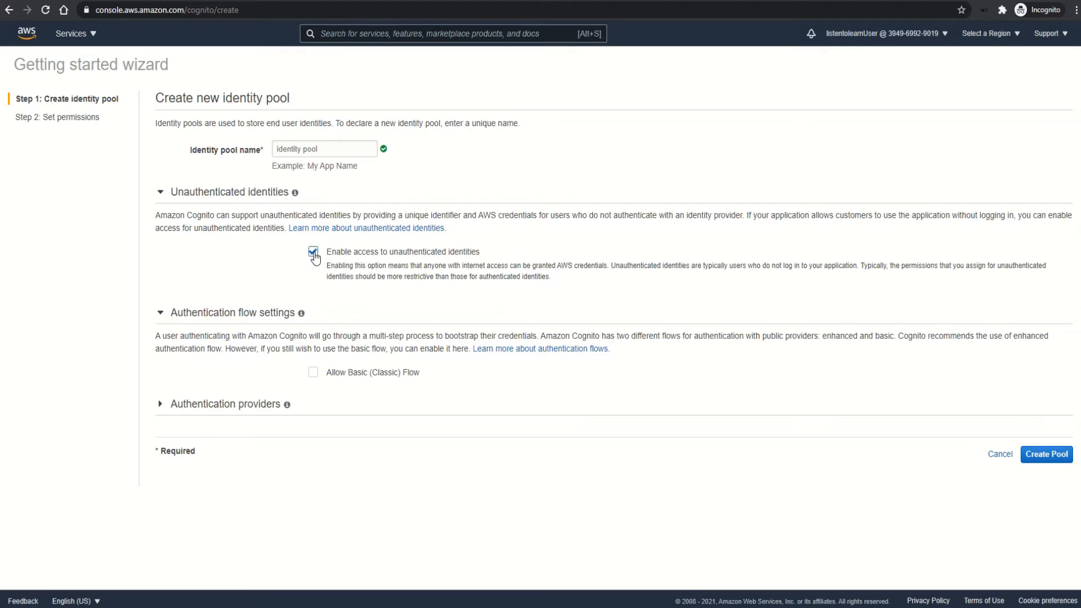
left_click(312, 252)
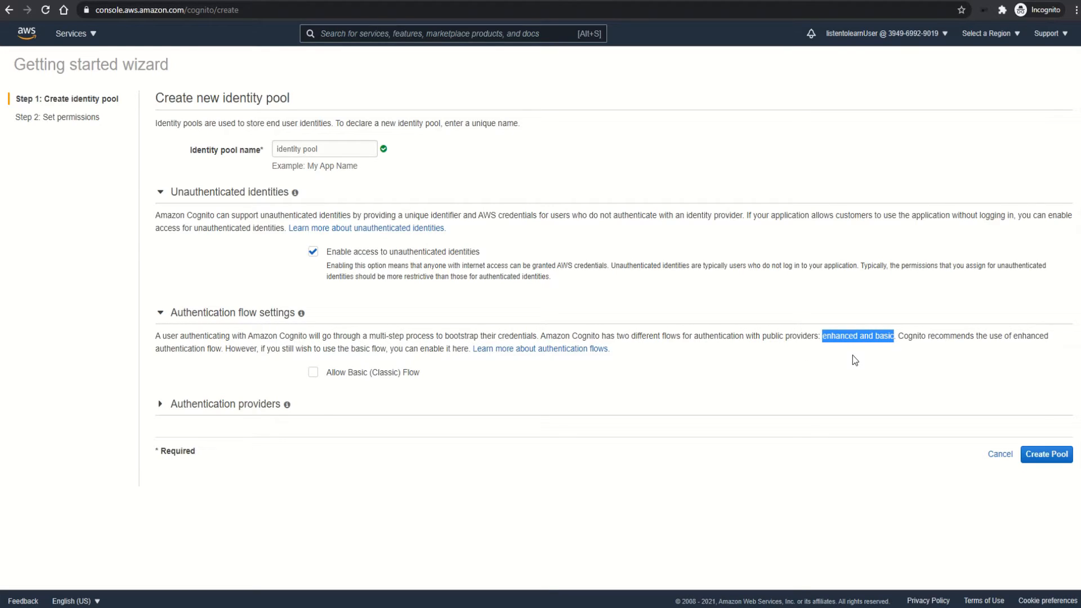
mouse_move(332, 339)
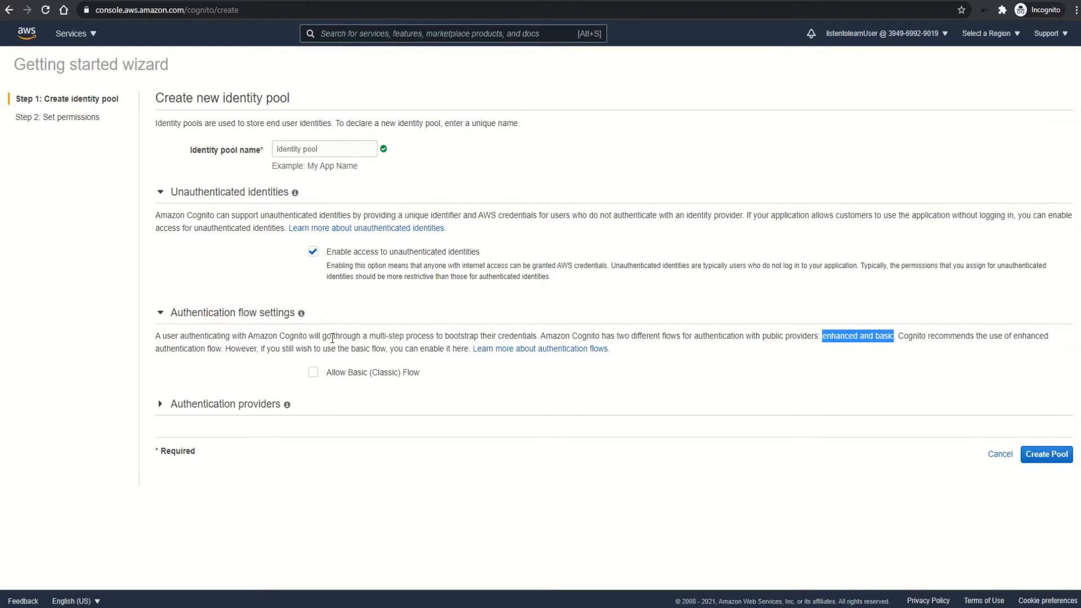
mouse_move(301, 346)
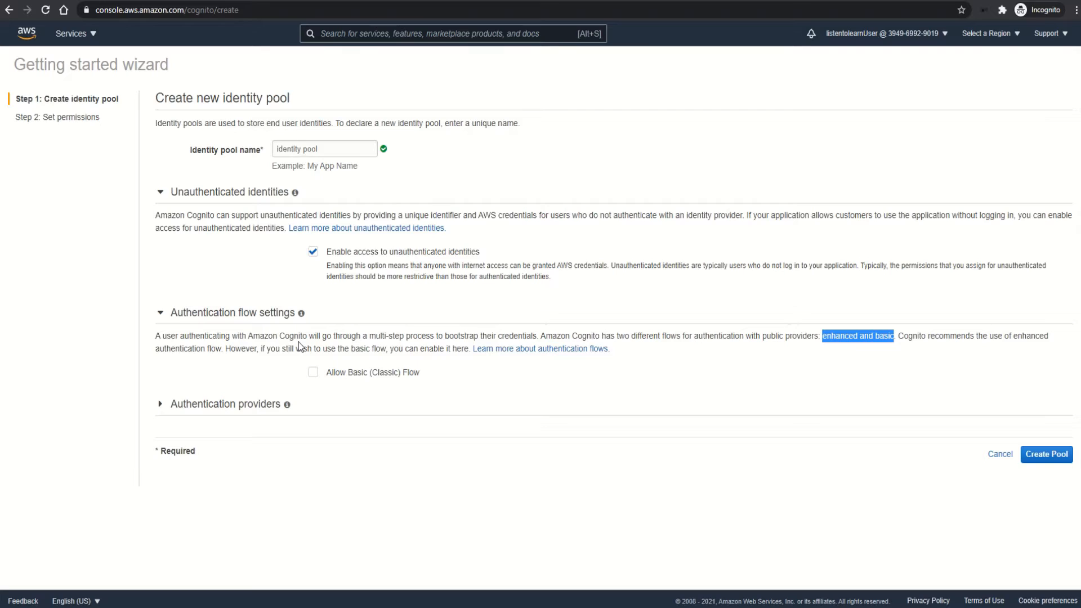
mouse_move(663, 359)
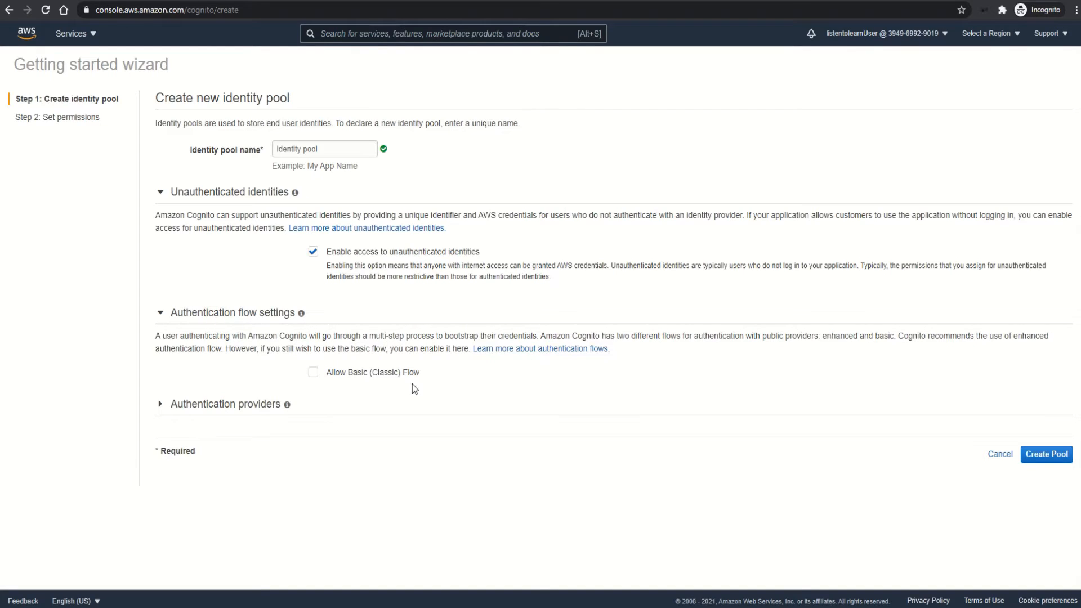
mouse_move(568, 413)
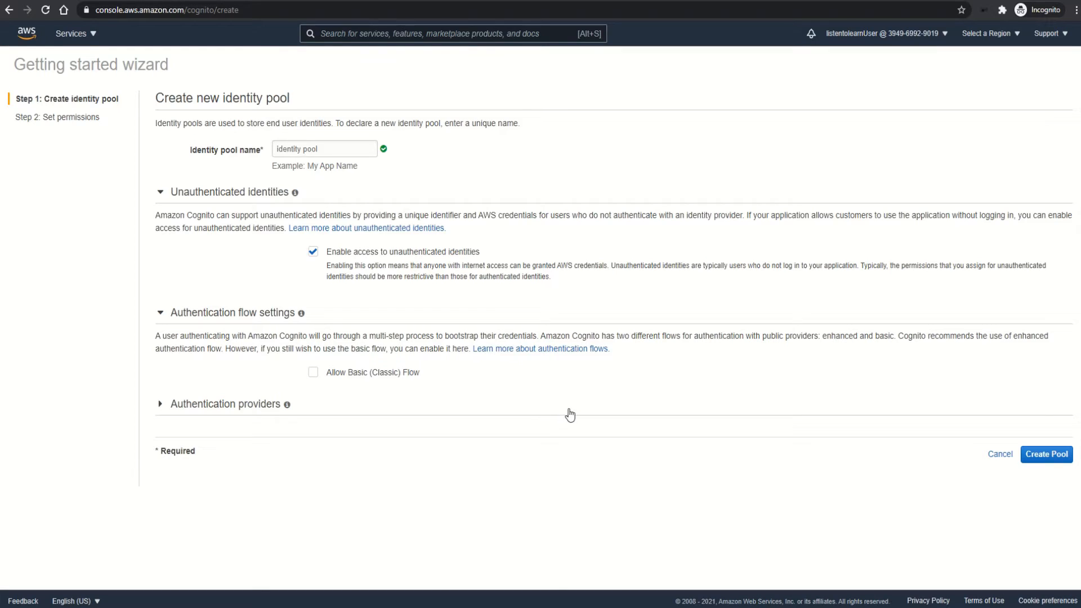
mouse_move(654, 359)
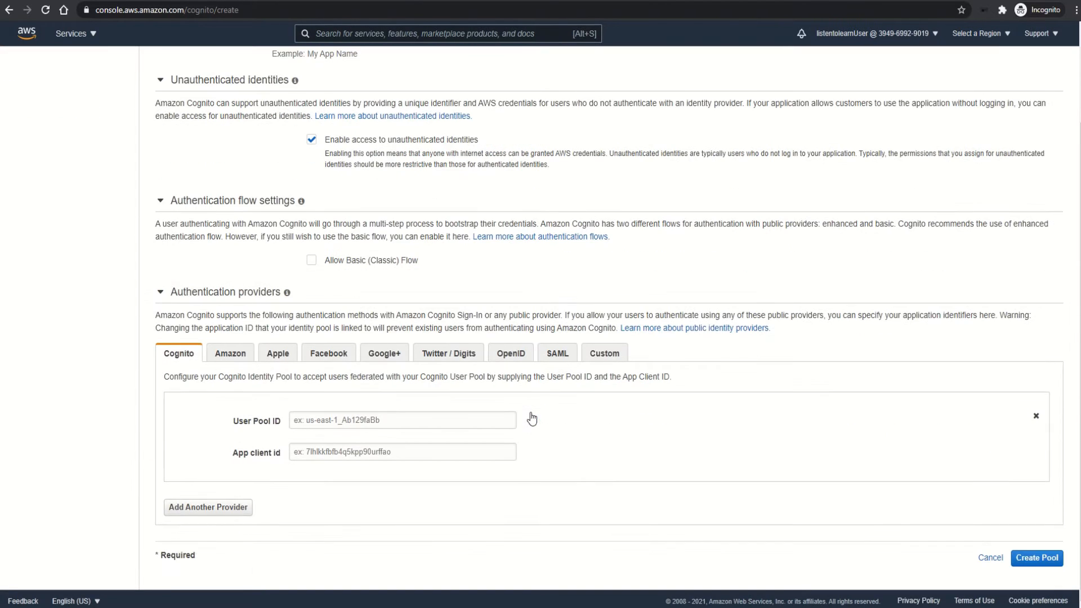
mouse_move(481, 342)
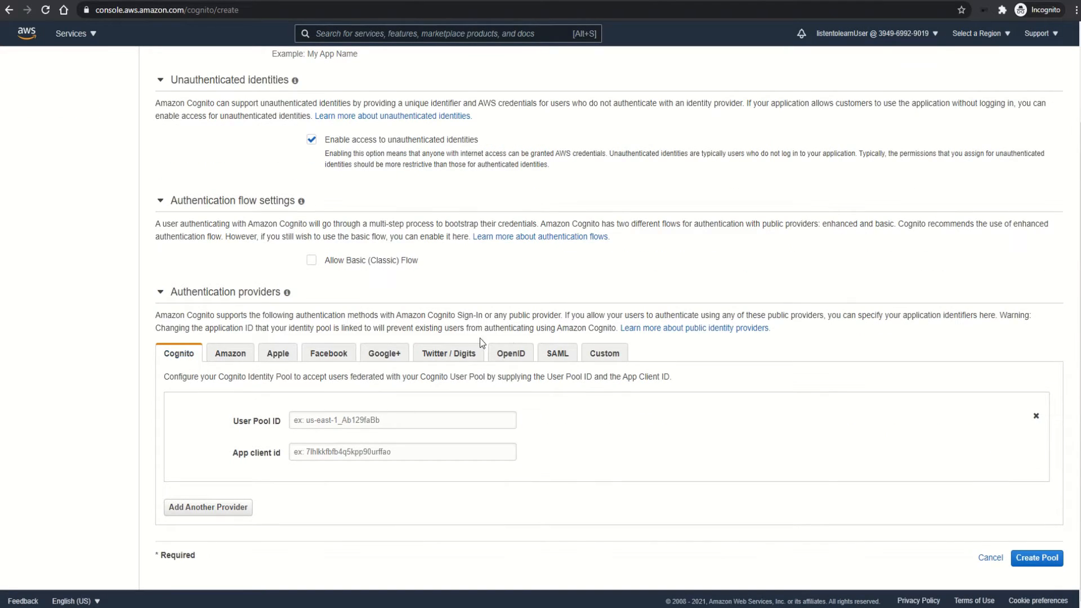
mouse_move(637, 366)
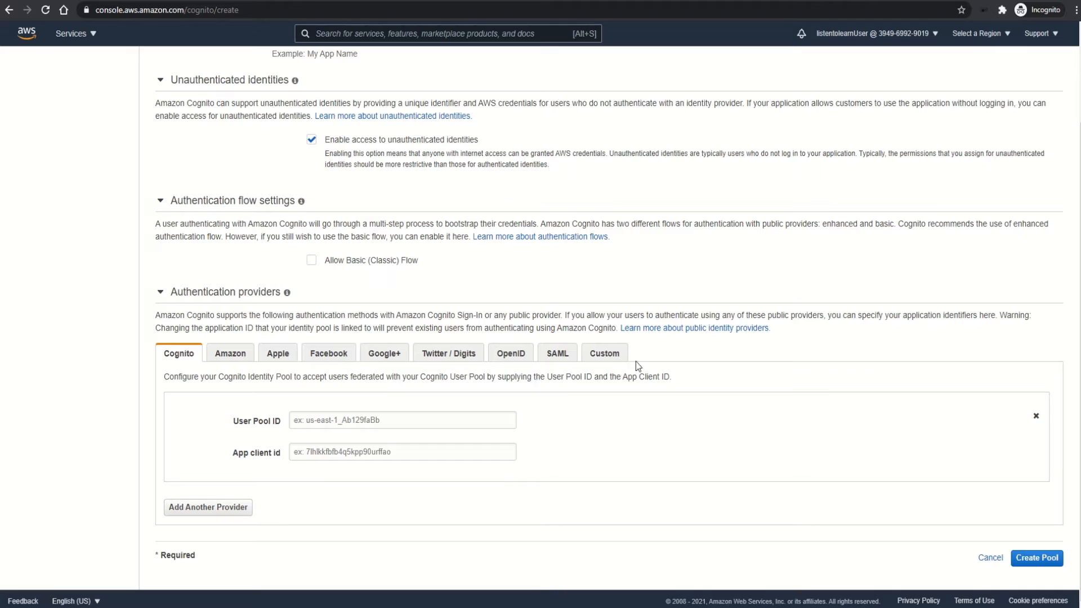
mouse_move(360, 369)
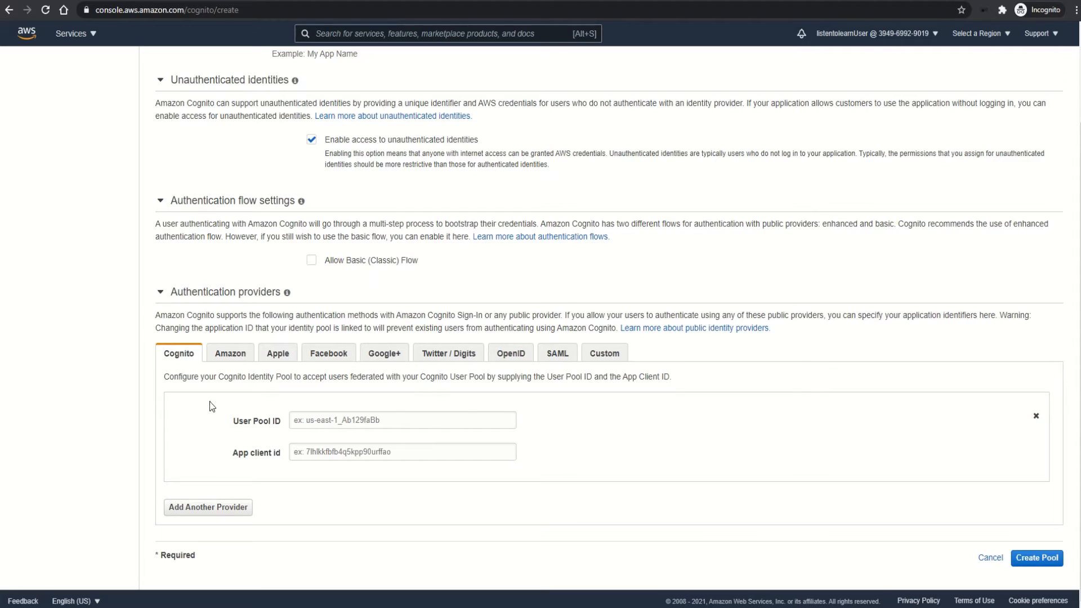
mouse_move(163, 368)
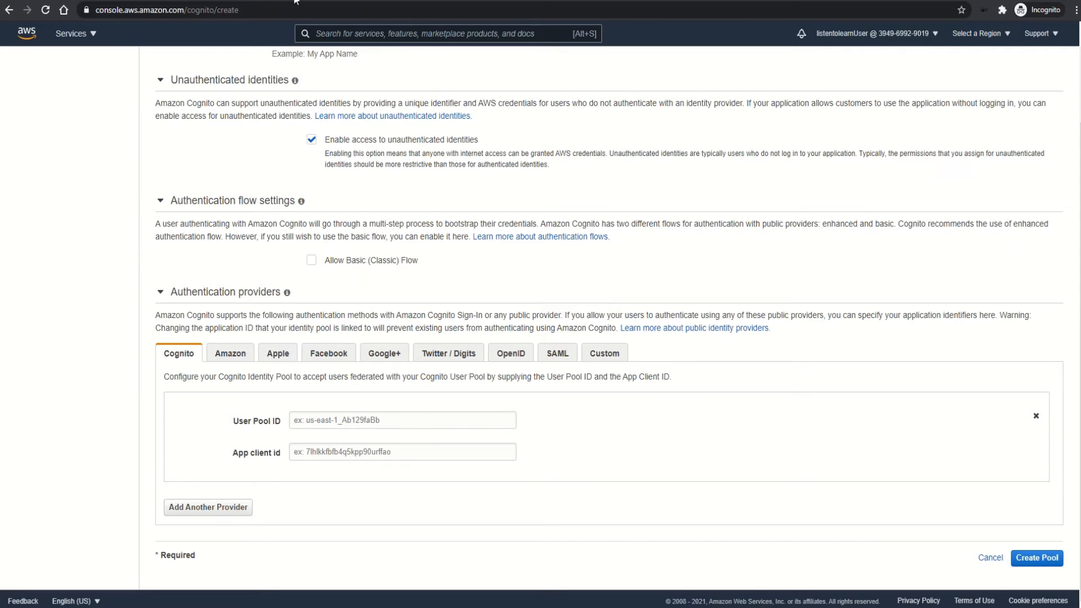
- Reload the identity pool creation form to reset it
left_click(1029, 559)
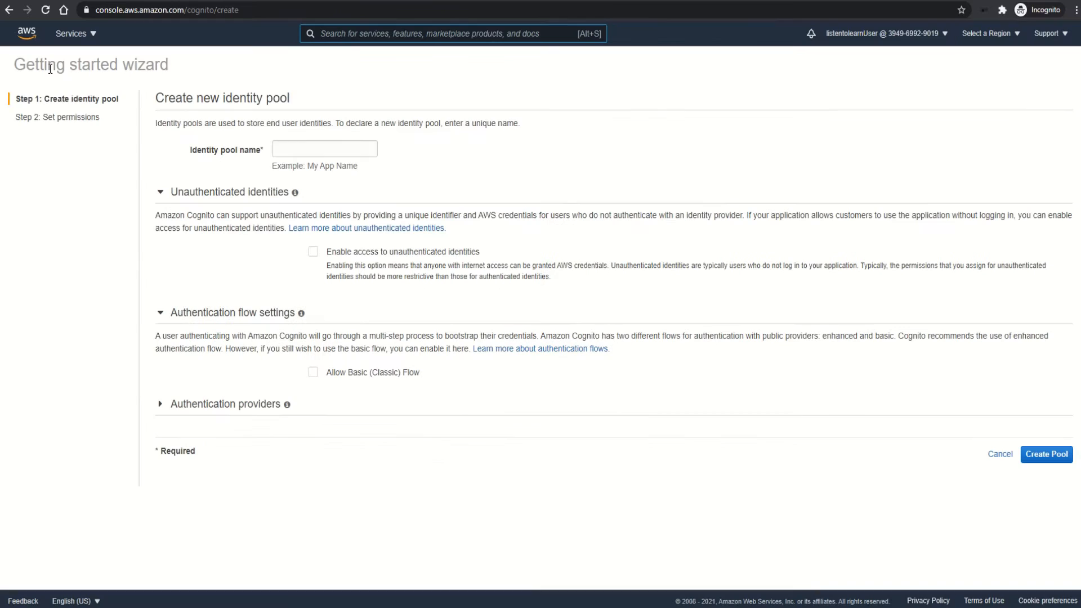
- Open the existing user pool's General settings and copy its Pool Id
left_click(72, 33)
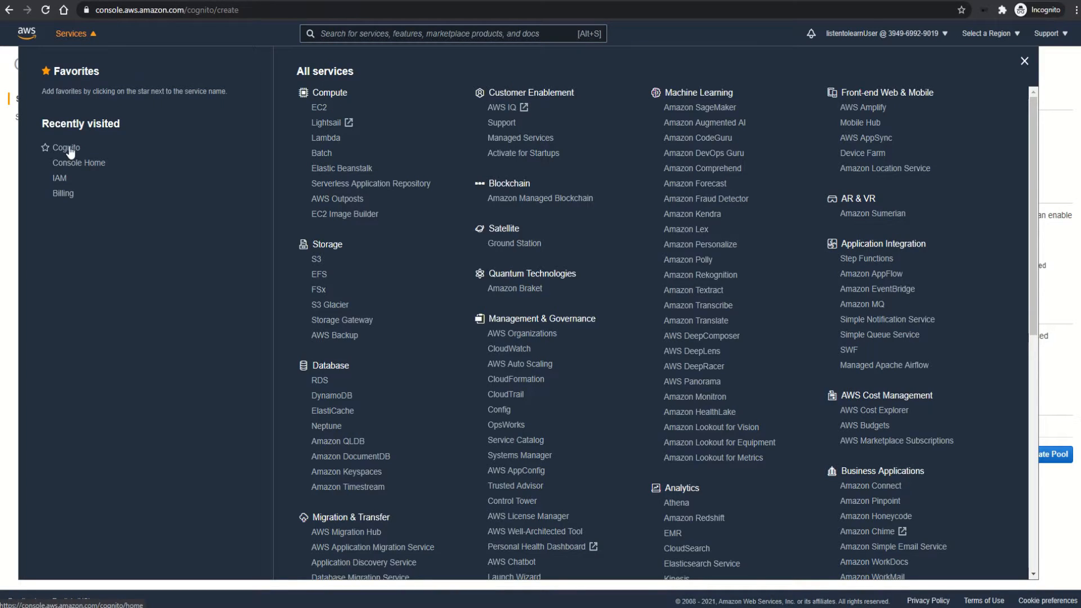
left_click(66, 148)
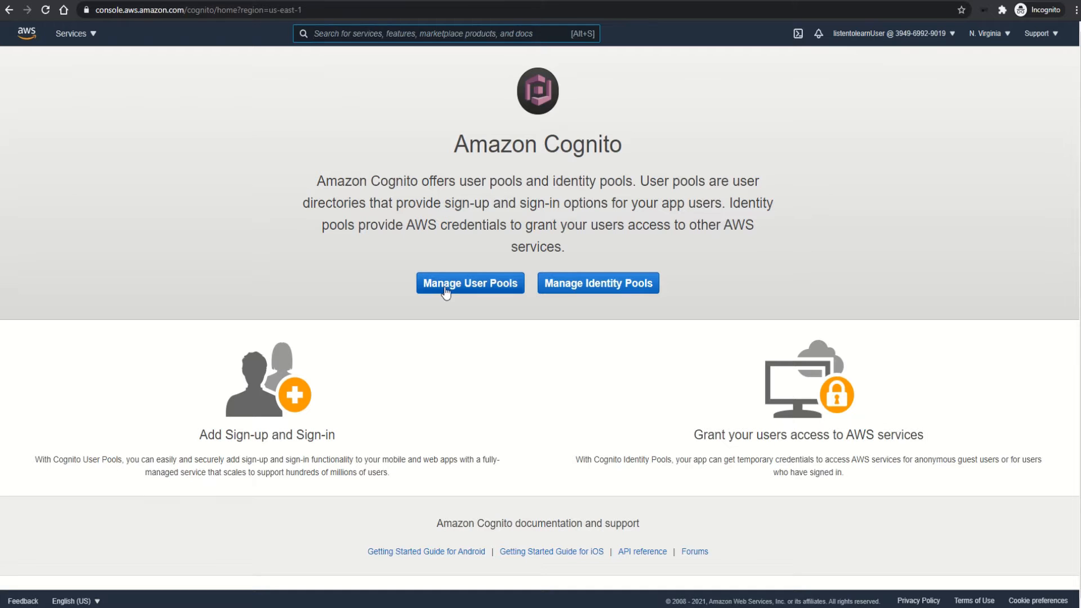
left_click(470, 283)
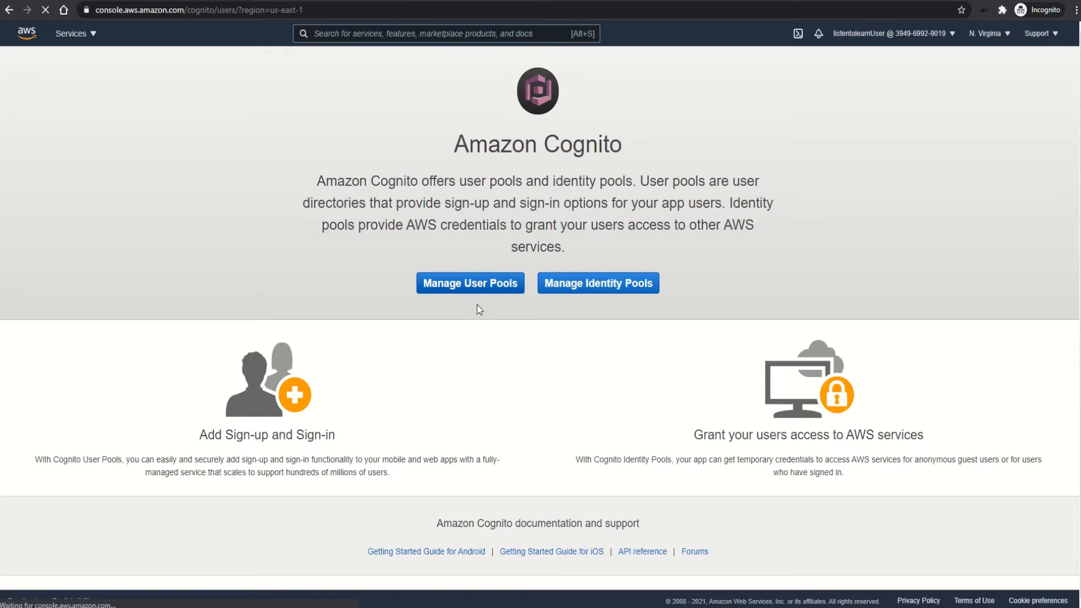
left_click(470, 284)
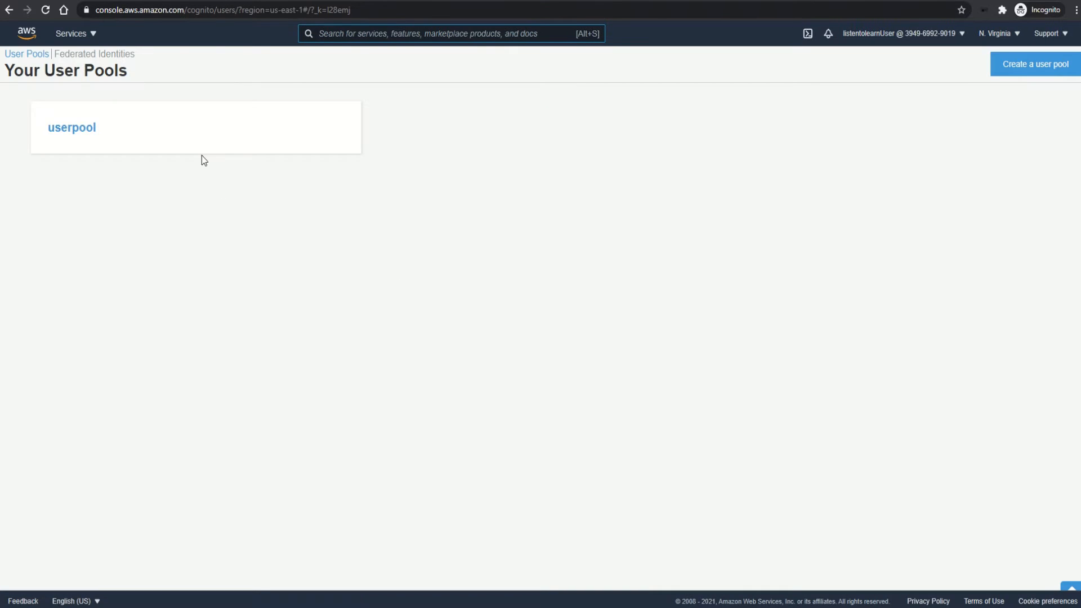
left_click(72, 128)
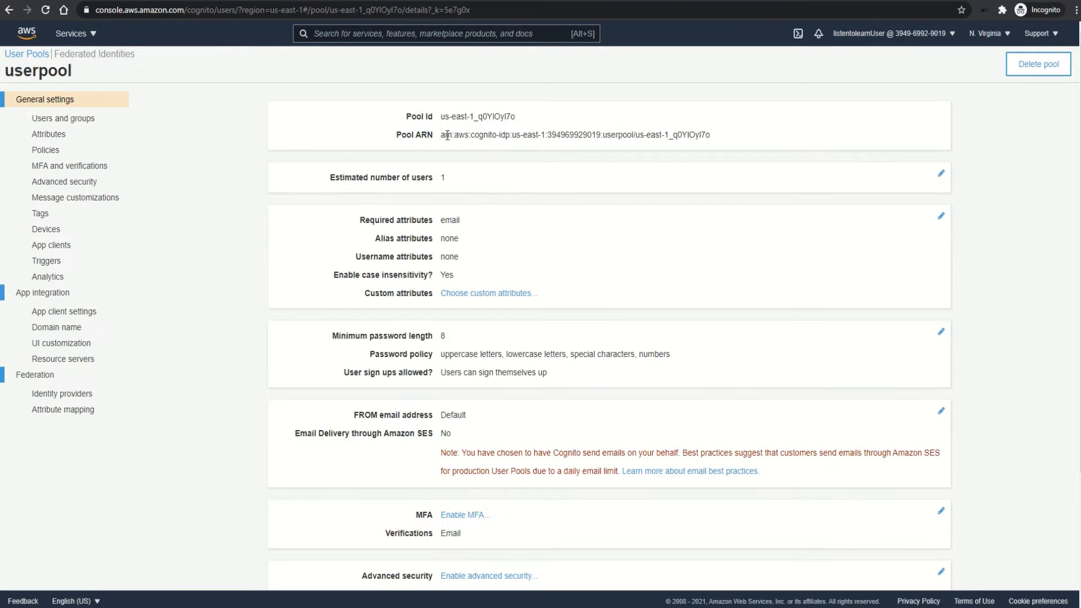
double_click(477, 116)
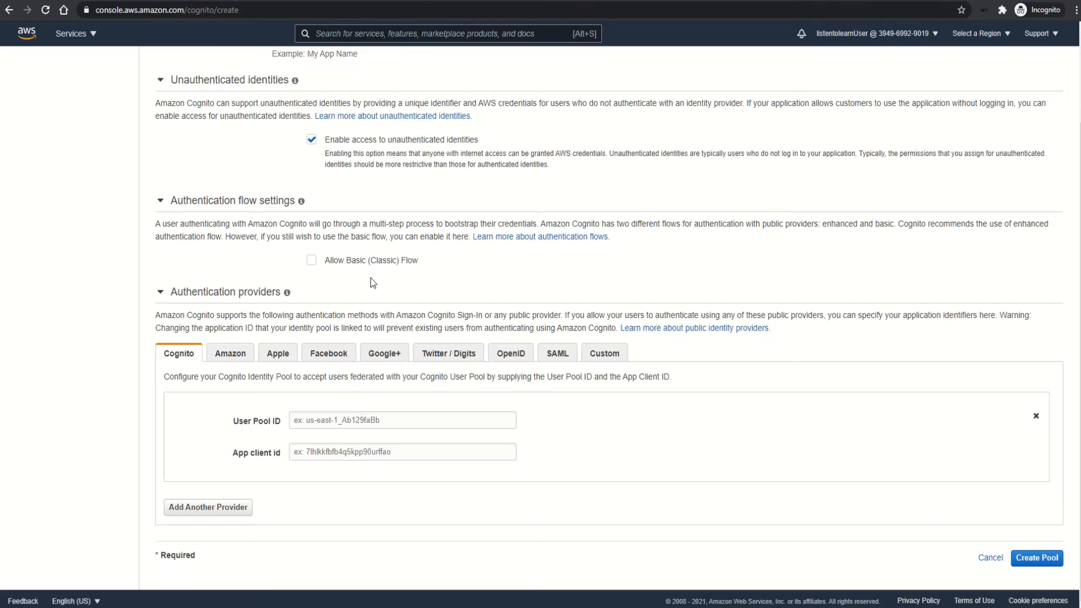
- Enter User Pool ID us-east-1_q0YlOyl7o and app client 4jqtru3bvendj84k0hlsrl1461, then create the pool
left_click(402, 420)
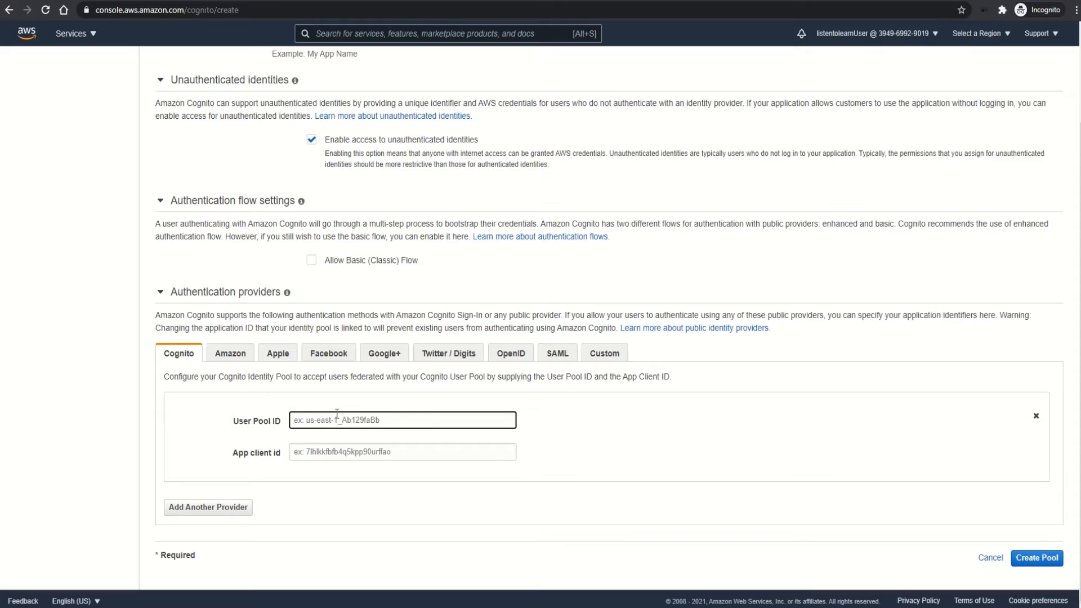
type("us-east-1_q0YlOyl7o")
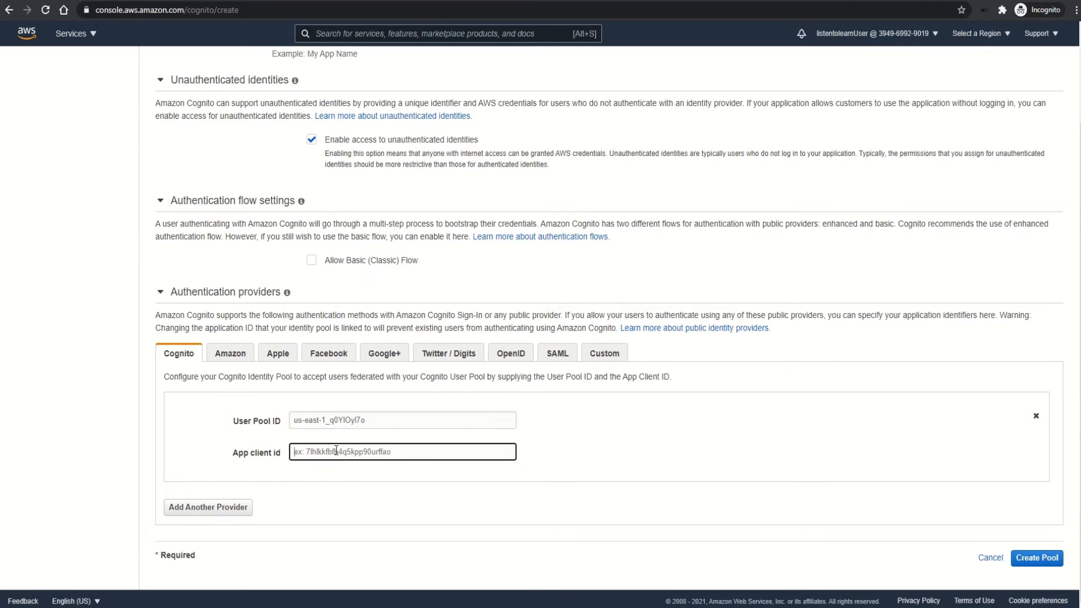
type("4jqtru3bvendj84k0hlsrl1461")
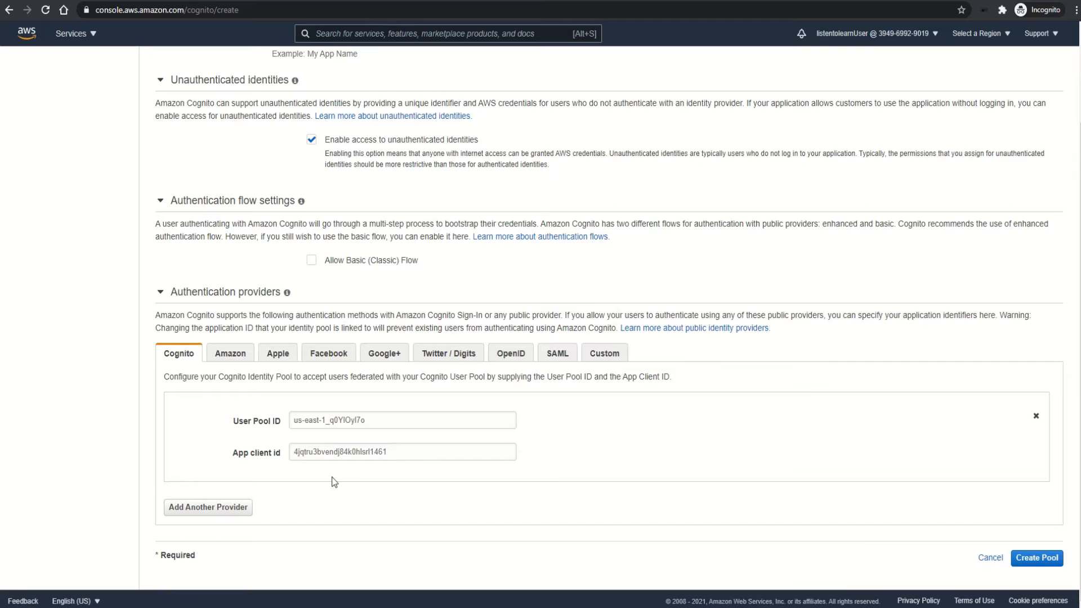
left_click(1030, 558)
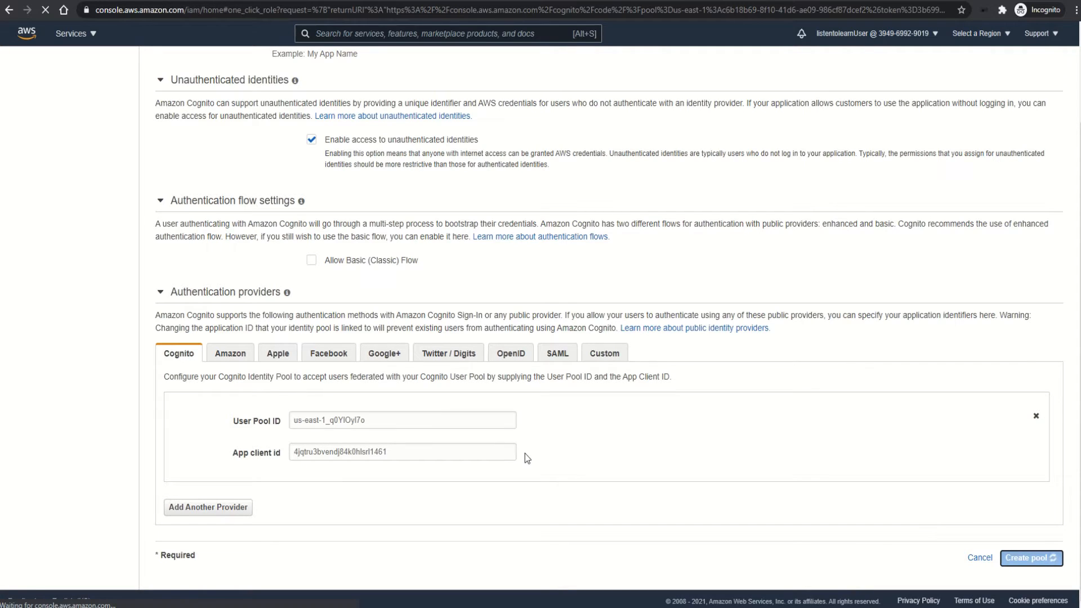
- Review both new Cognito role summaries and policy documents, then allow them
left_click(1027, 558)
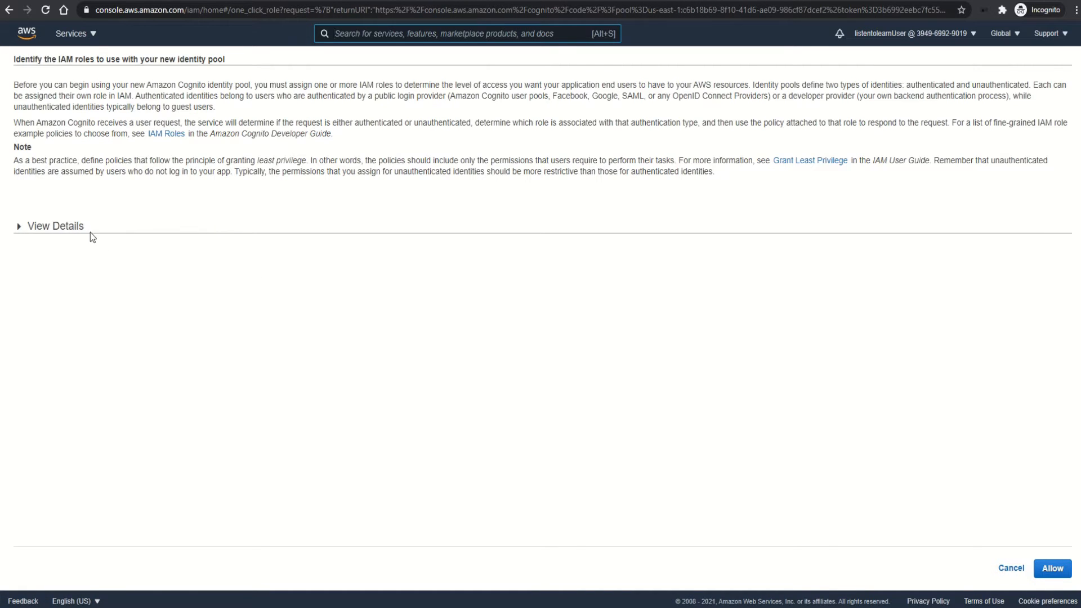
mouse_move(67, 188)
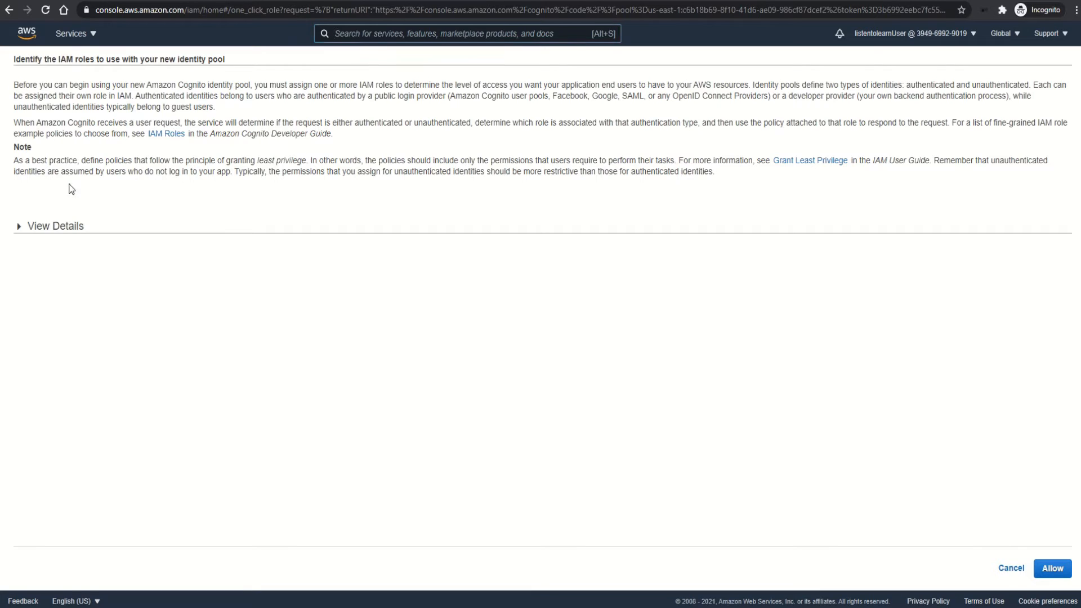
left_click(54, 225)
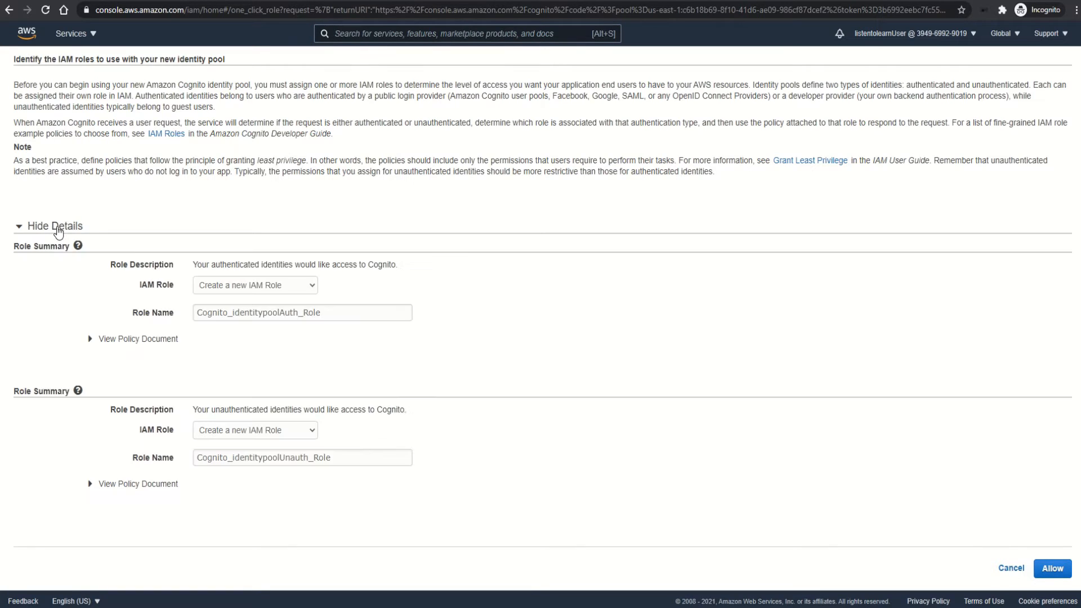
mouse_move(105, 266)
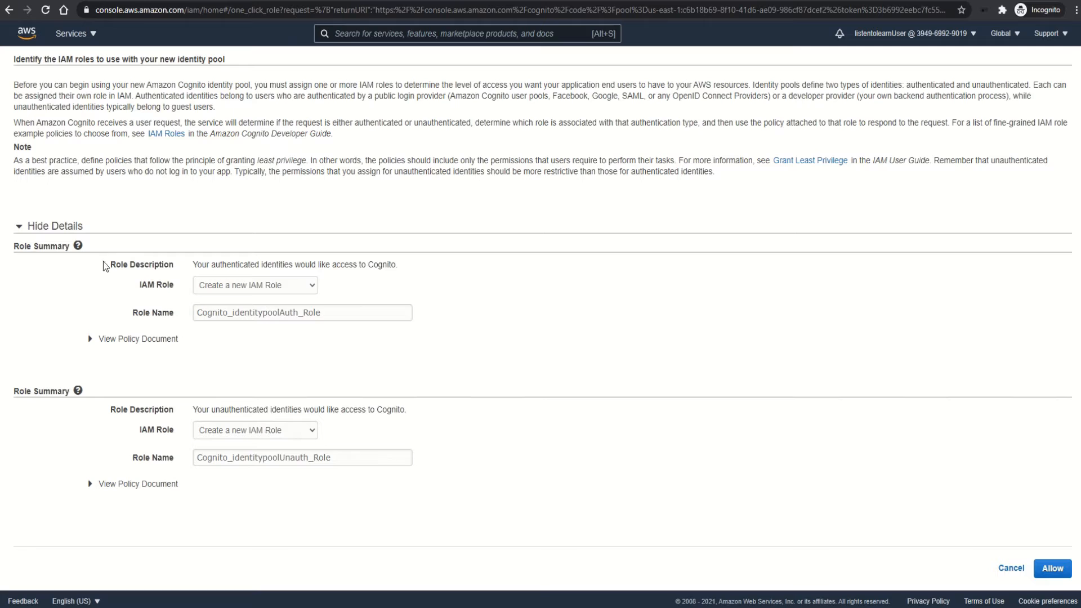
mouse_move(158, 338)
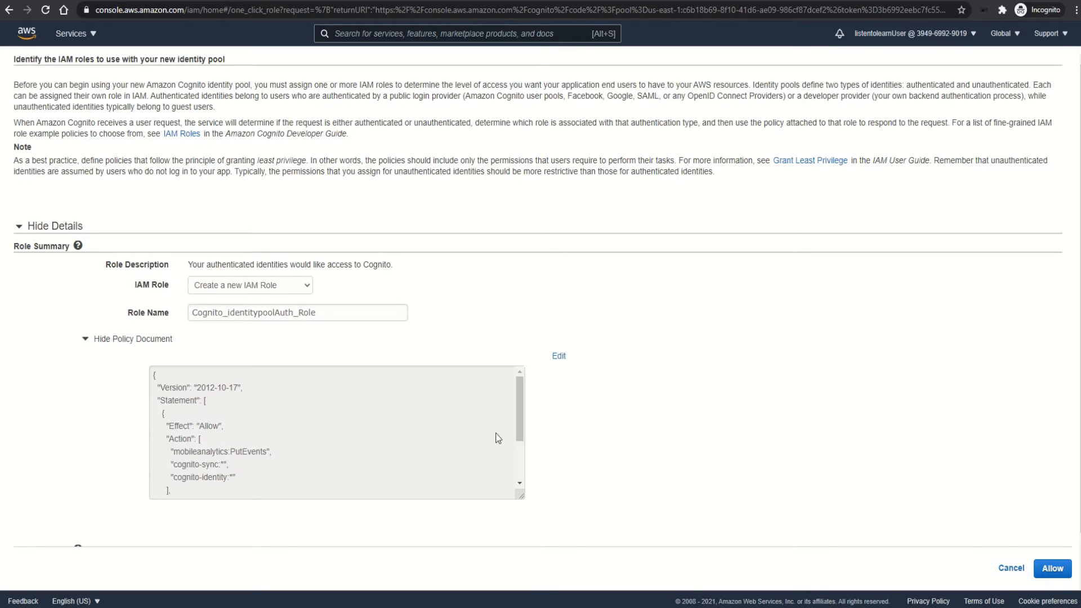
scroll("down", 3)
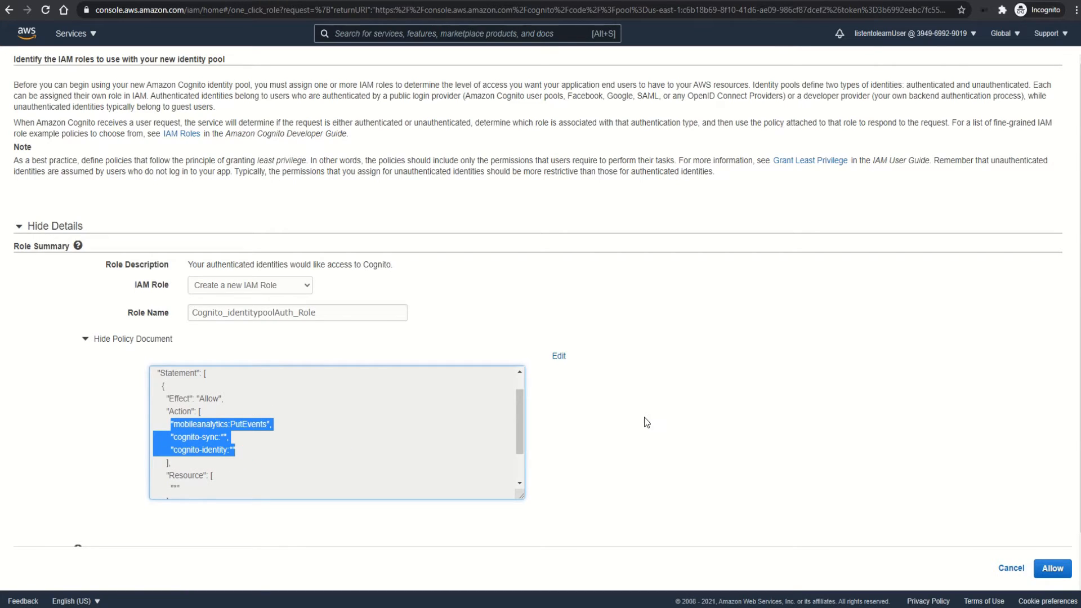
scroll("down", 3)
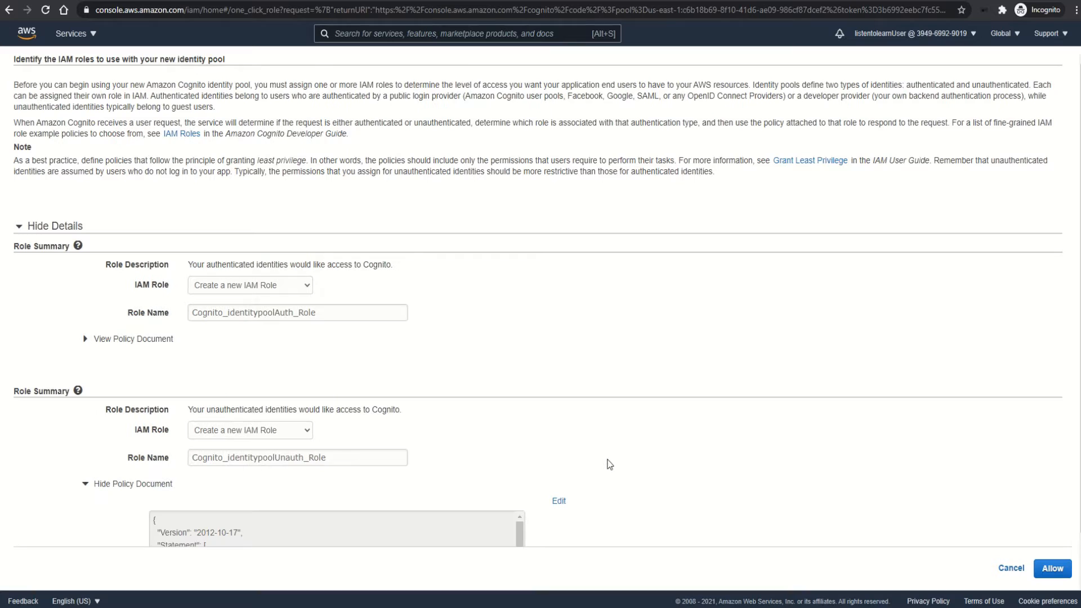
scroll("down", 3)
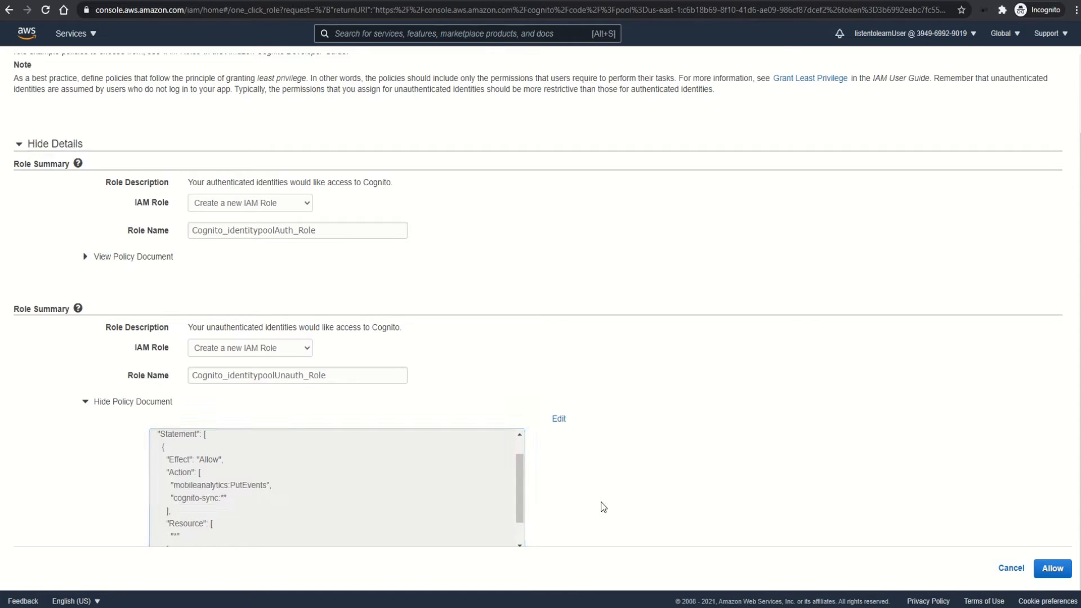
mouse_move(641, 460)
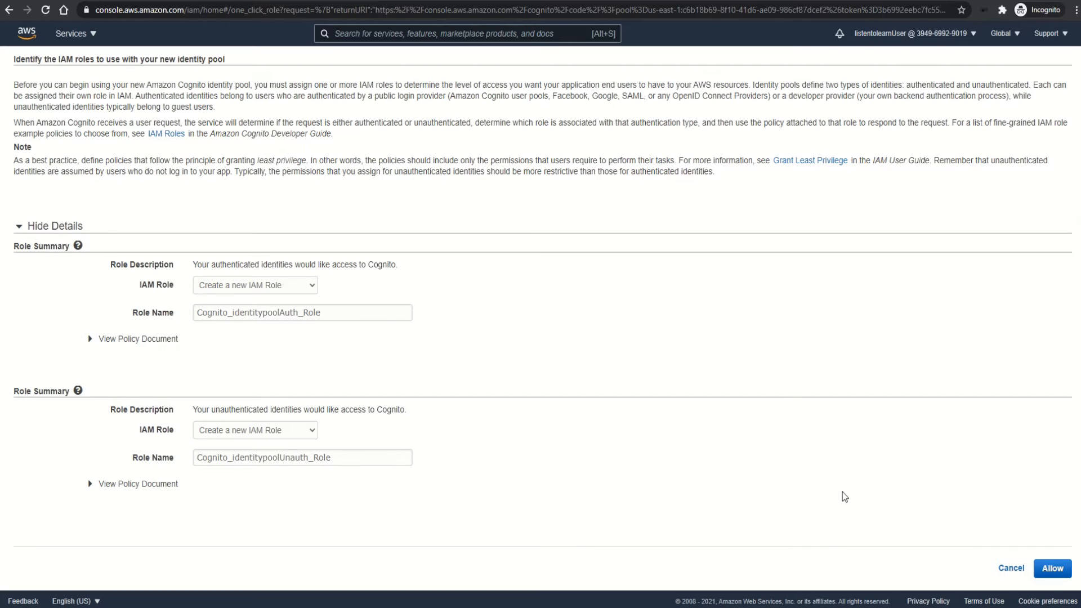
left_click(1052, 568)
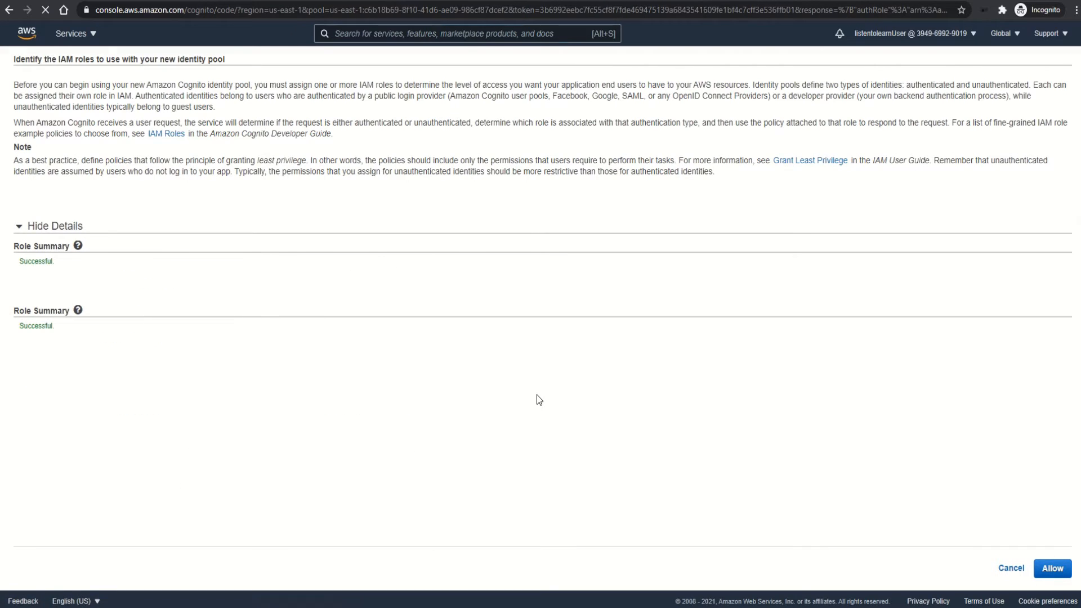
- Move past the pool's Getting started sample code page toward IAM
left_click(1051, 568)
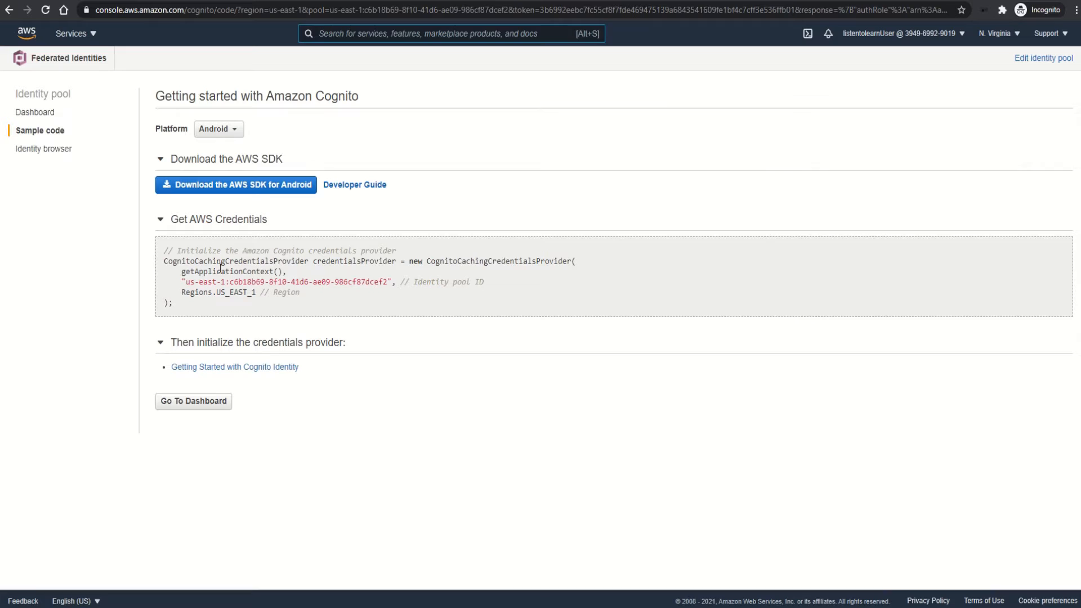
mouse_move(384, 374)
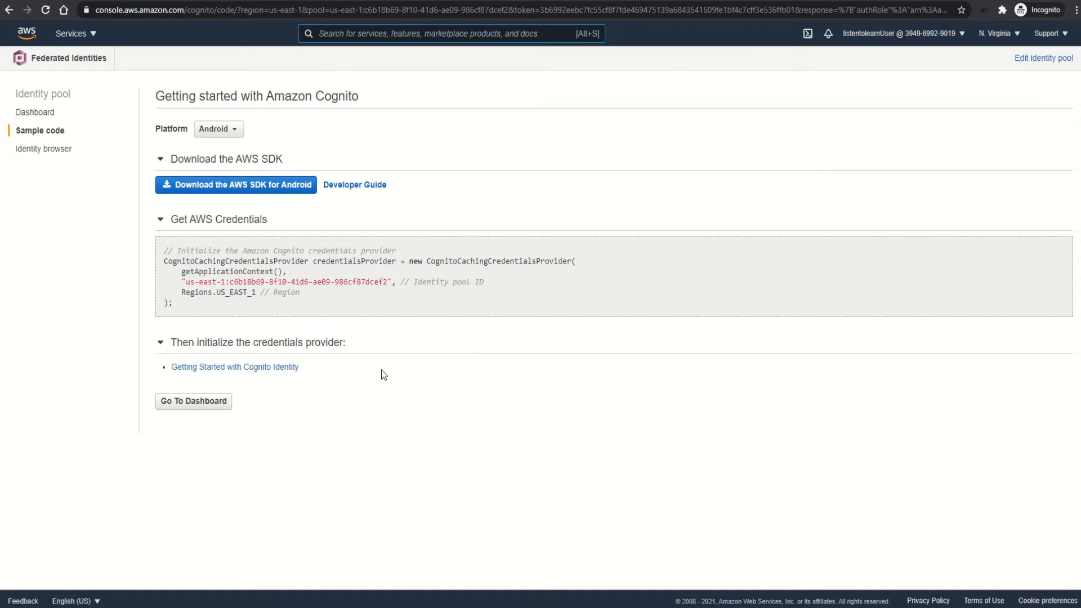
mouse_move(454, 322)
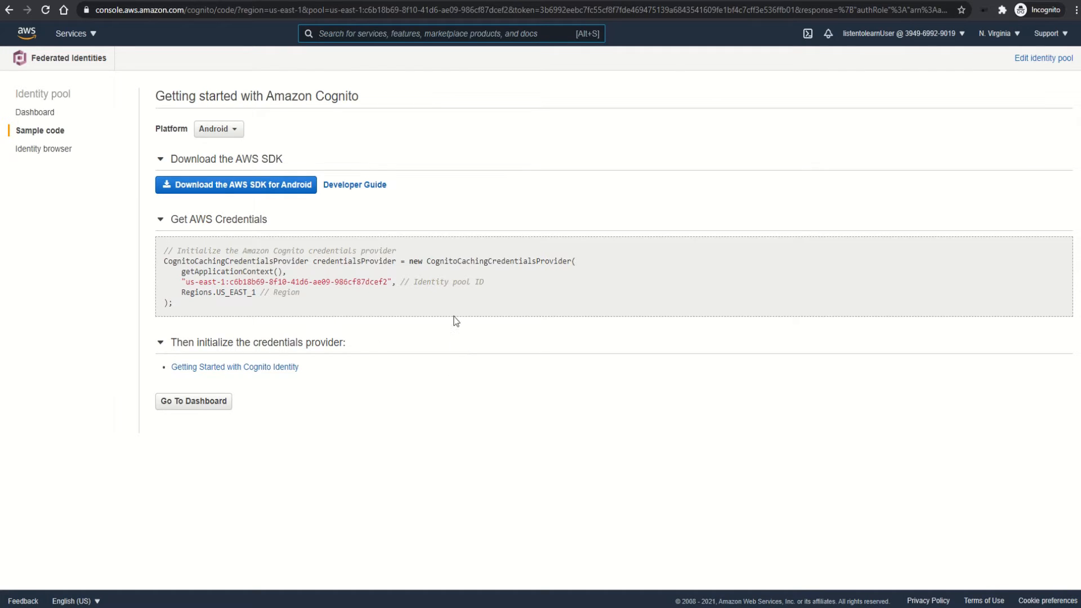
mouse_move(414, 321)
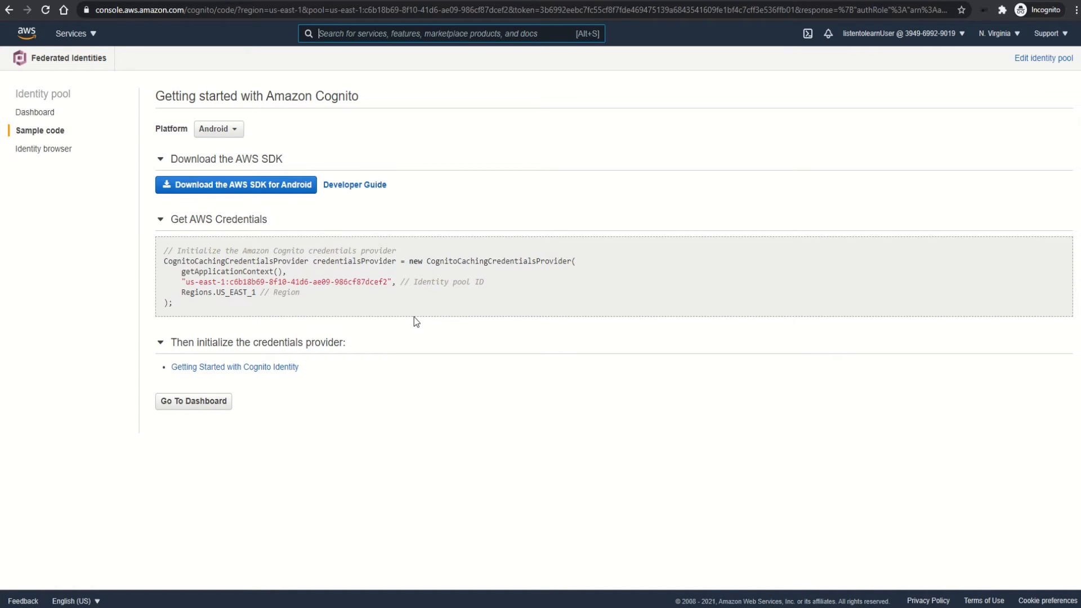
mouse_move(520, 227)
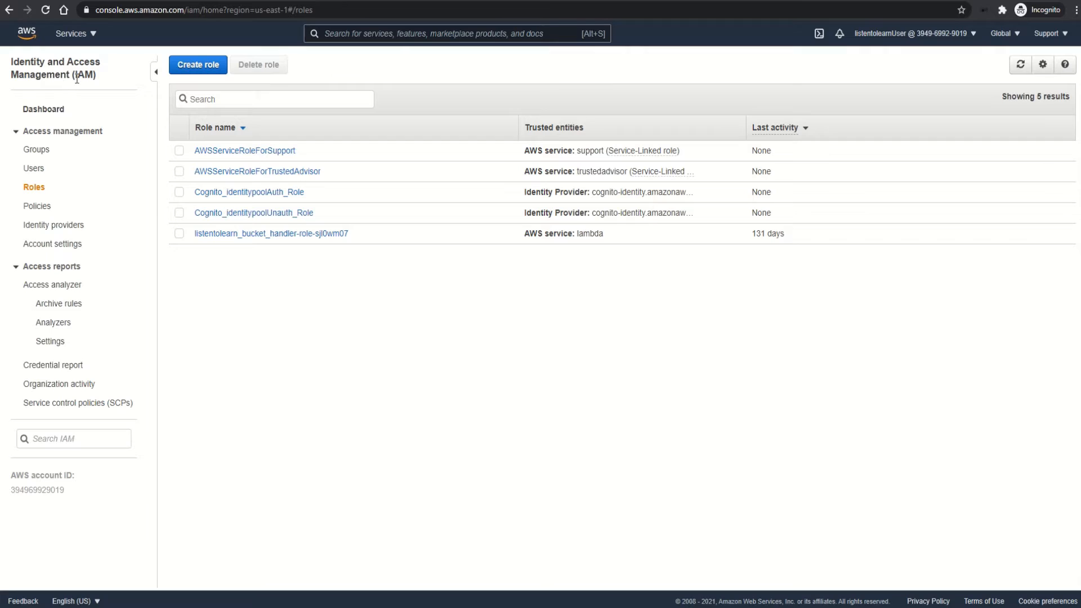
mouse_move(305, 226)
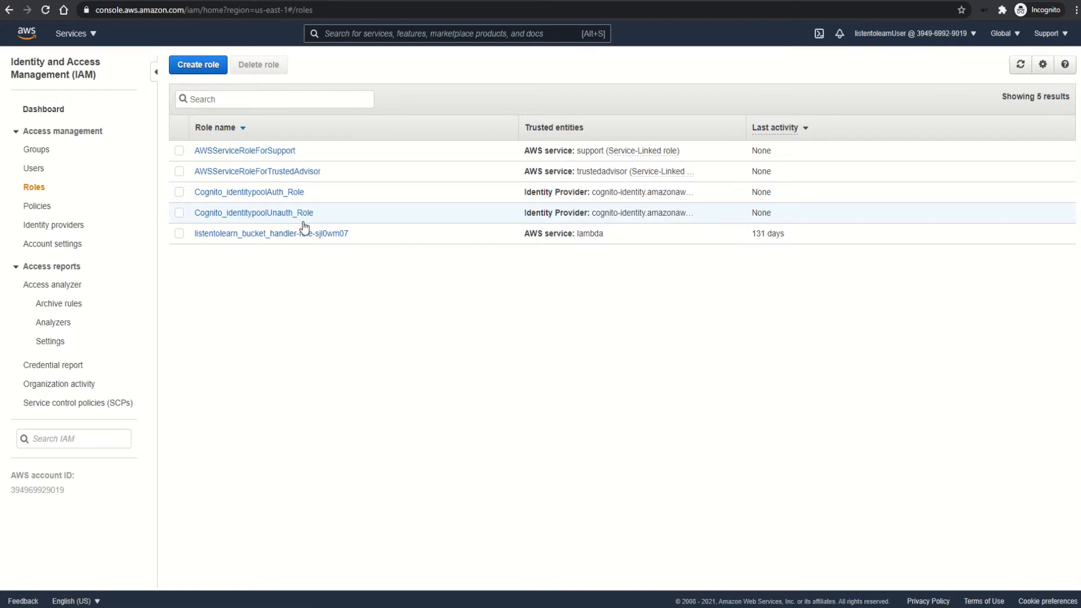
mouse_move(276, 197)
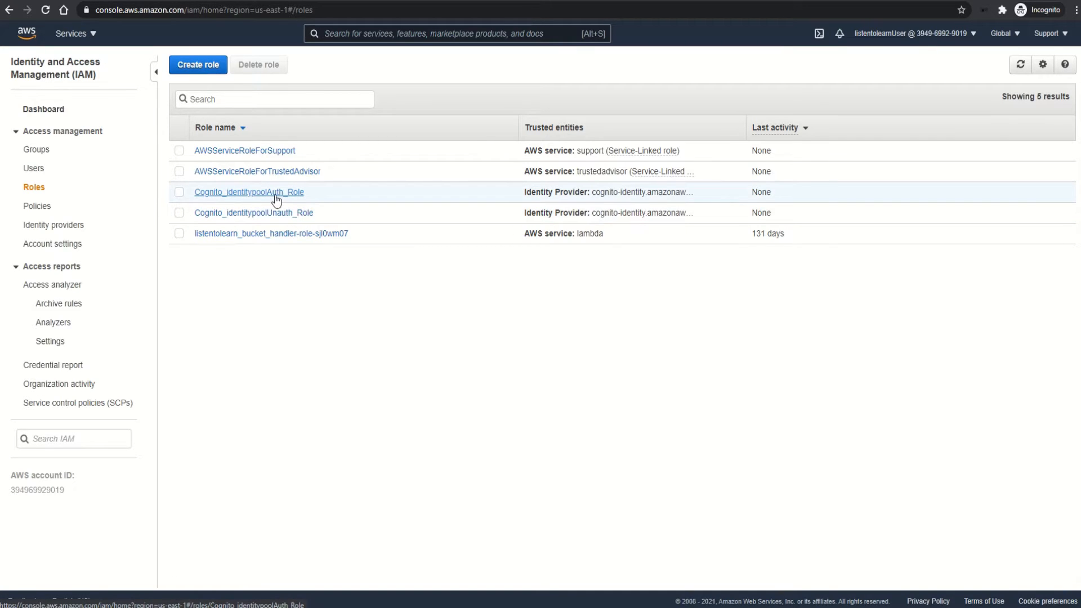
- Open Cognito_identitypoolAuth_Role's oneClick inline policy in the policy editor
left_click(249, 192)
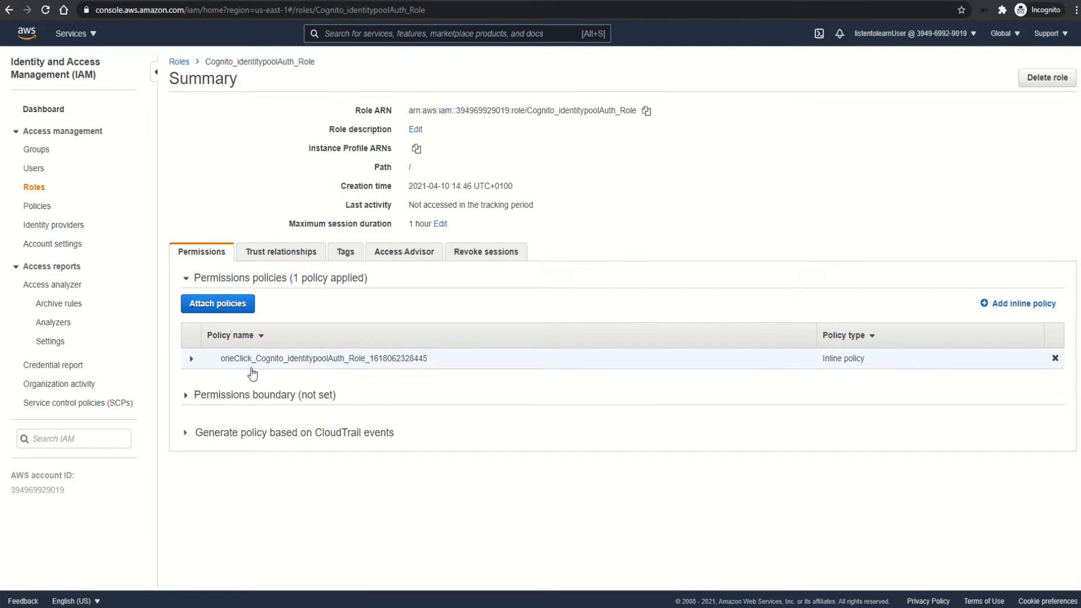
mouse_move(161, 361)
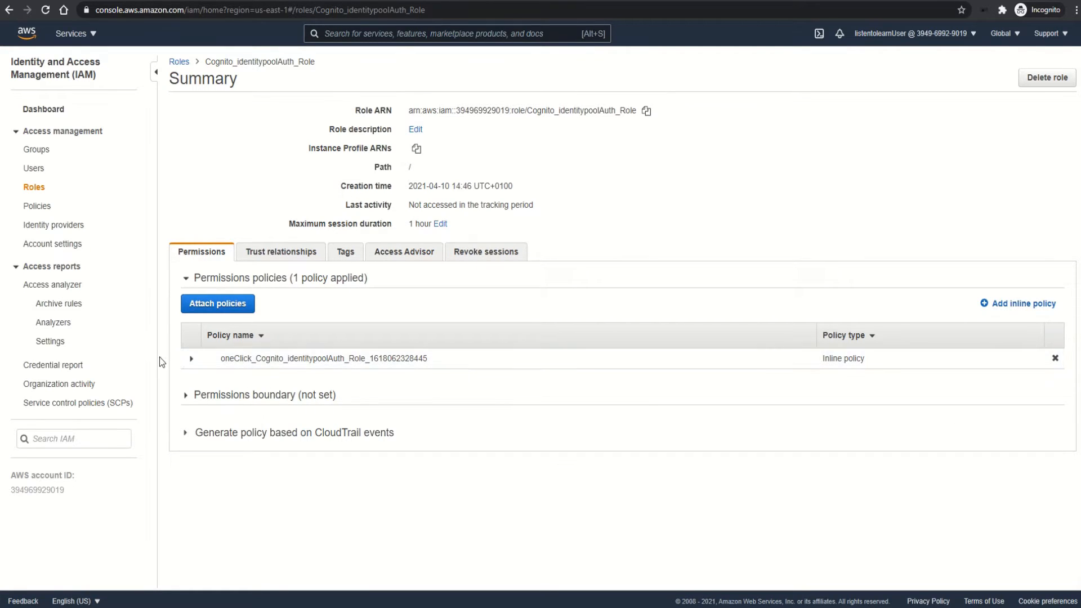
left_click(191, 359)
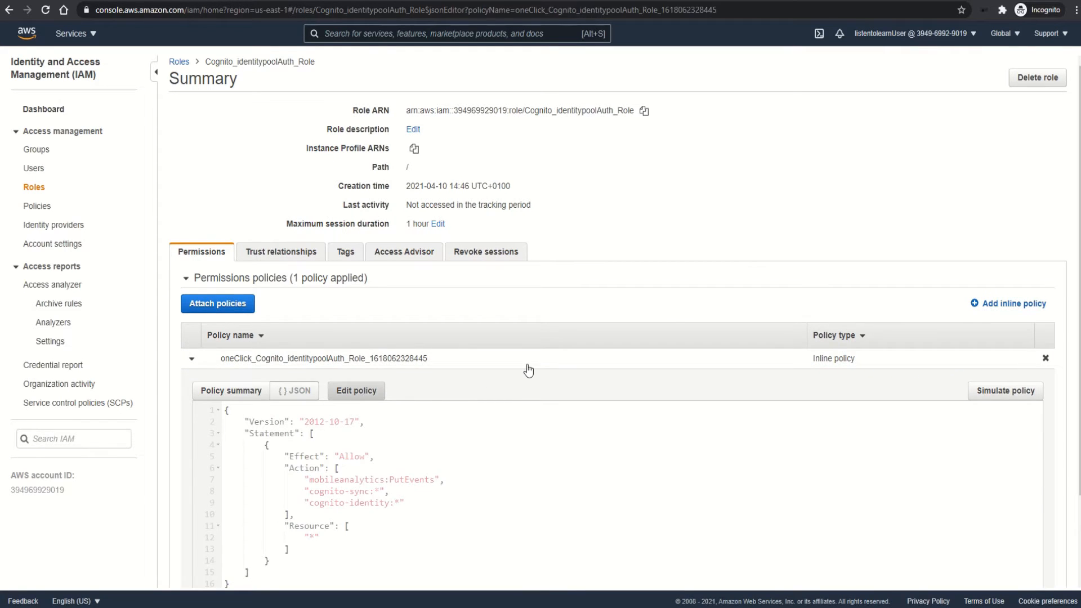
left_click(355, 391)
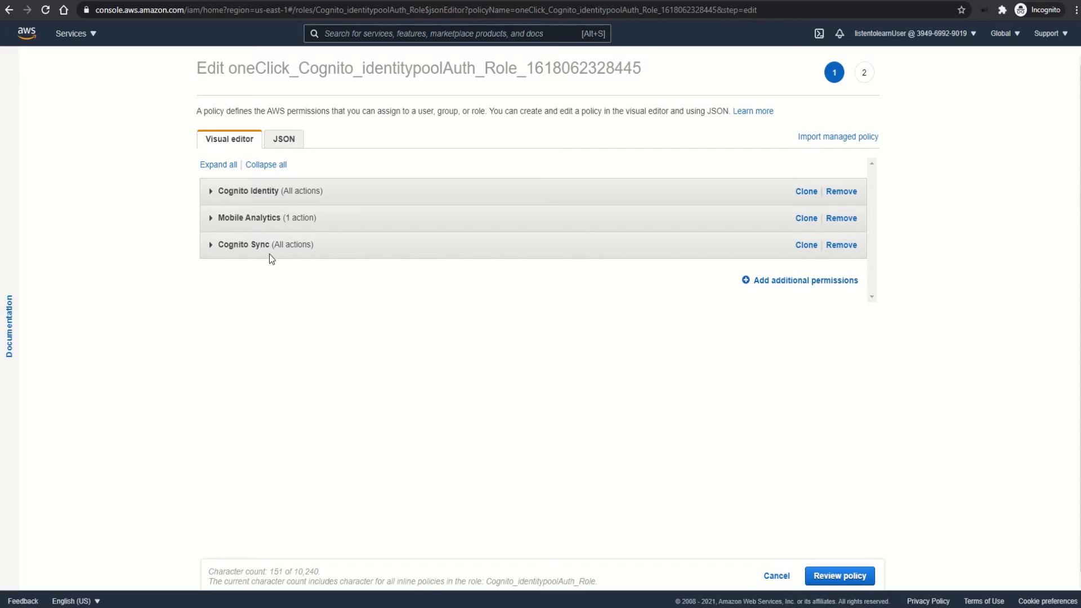
mouse_move(762, 343)
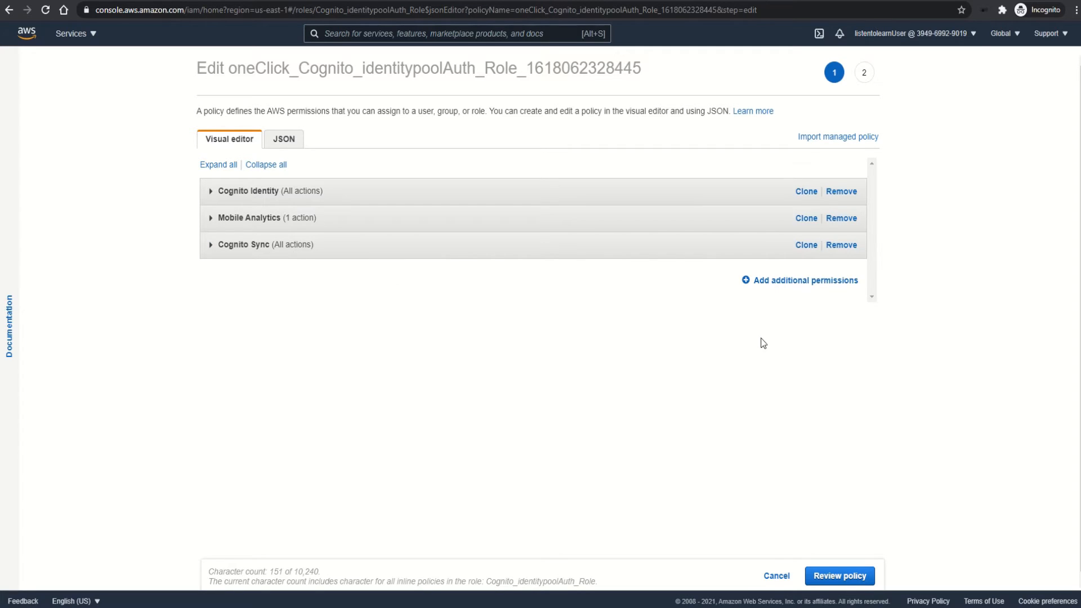
- Add an S3 permission granting all List actions, then proceed to review
left_click(805, 280)
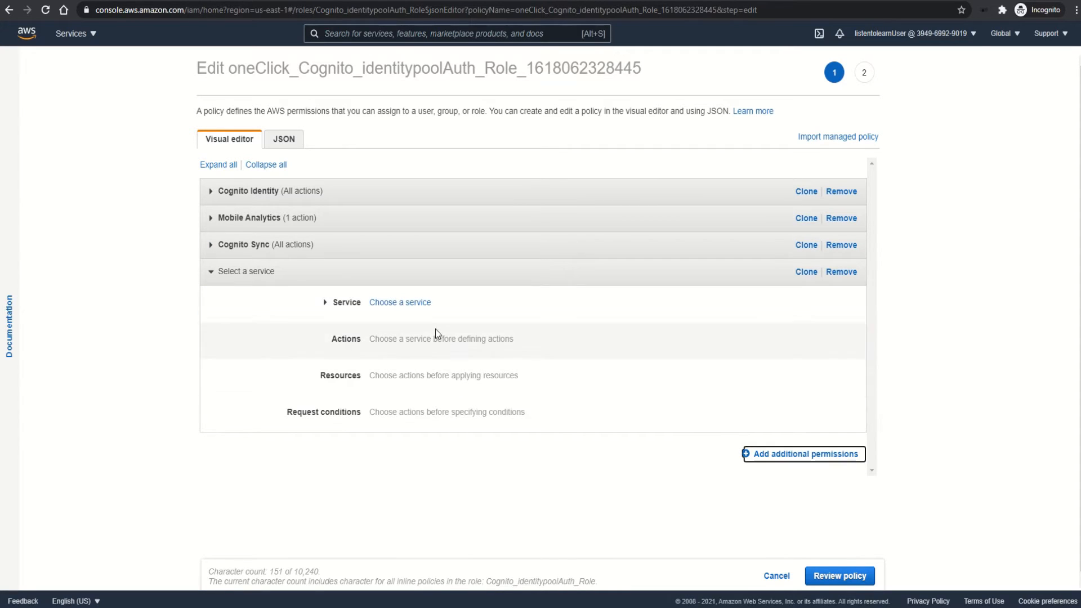
left_click(400, 302)
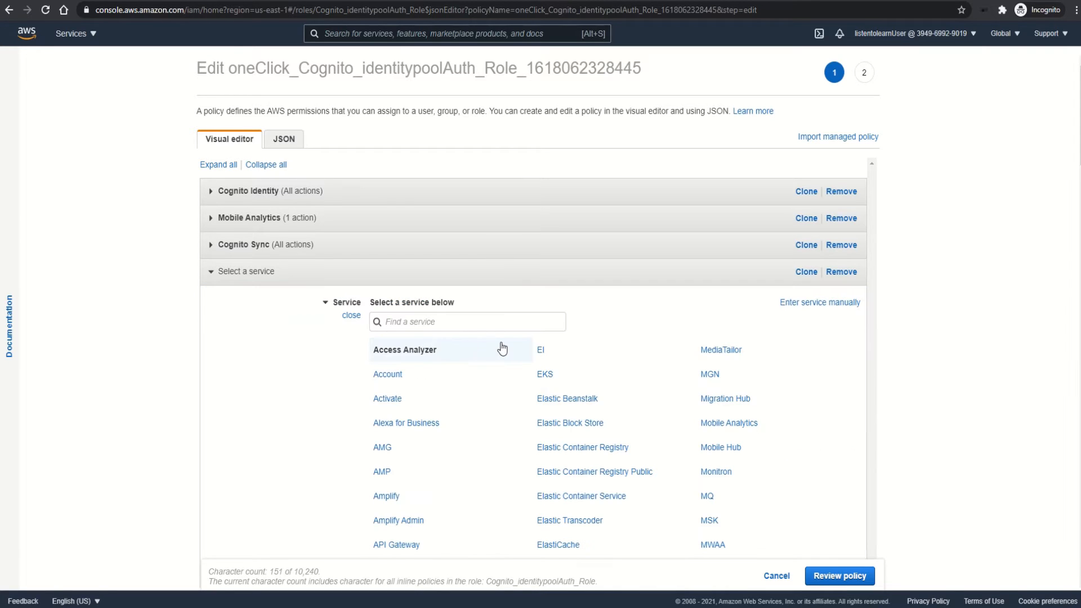
left_click(466, 321)
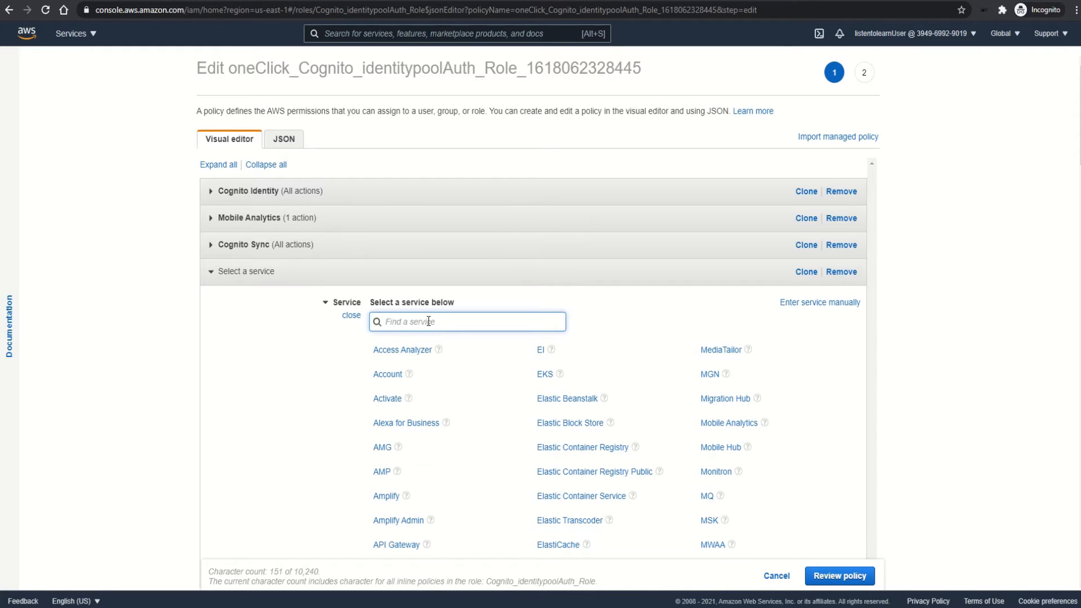
type("s3")
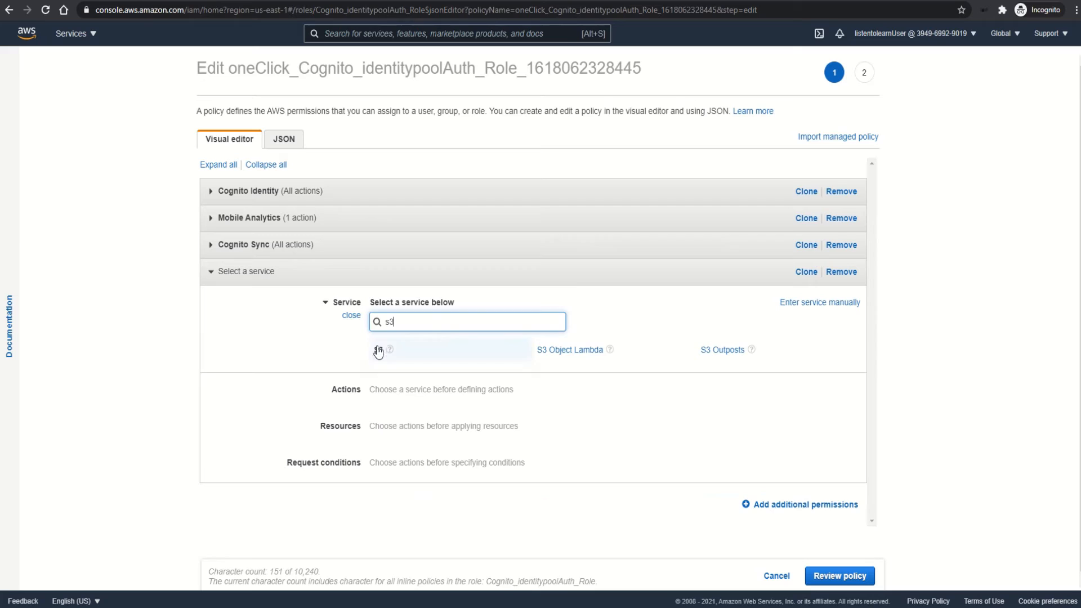
left_click(379, 350)
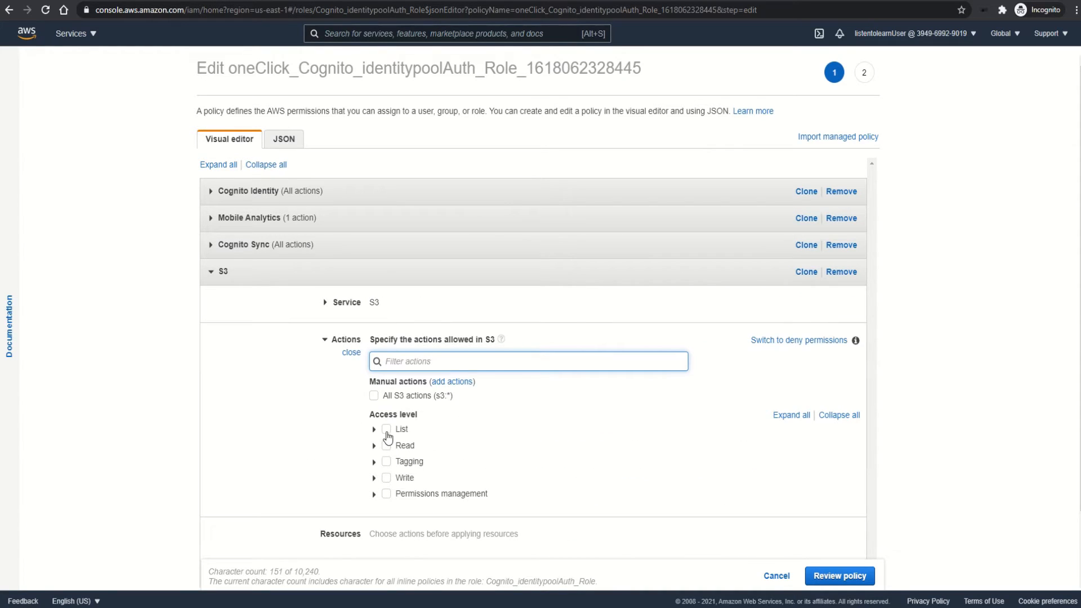
left_click(386, 429)
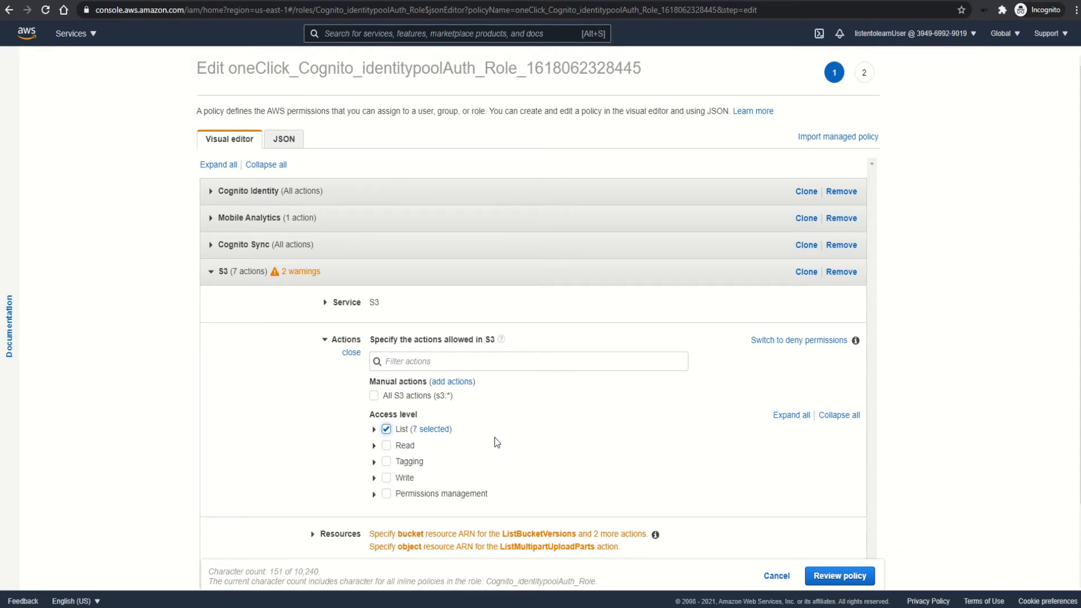
scroll("down", 3)
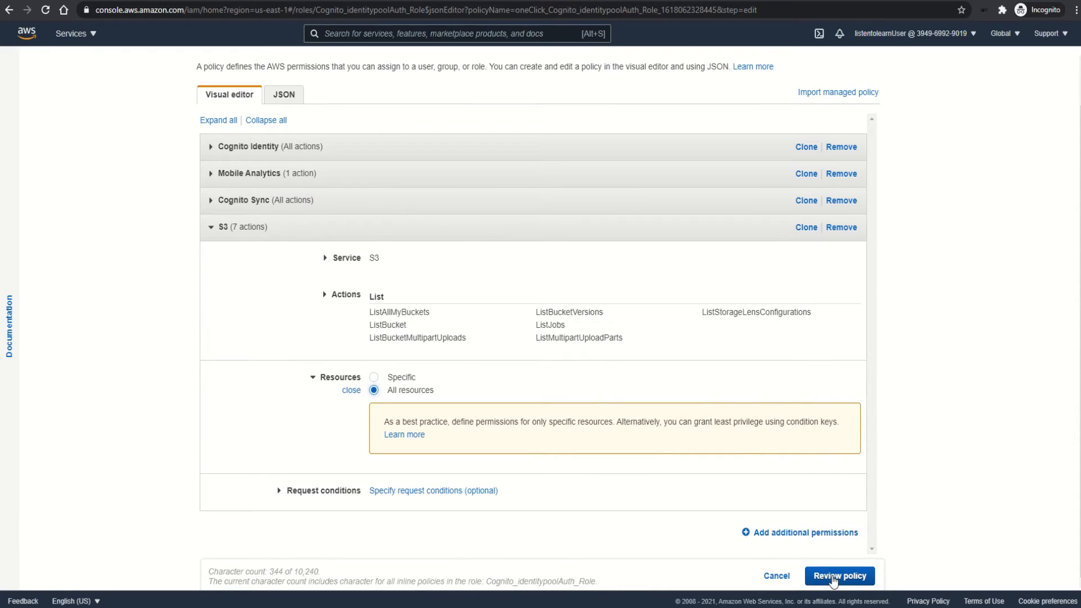
left_click(839, 575)
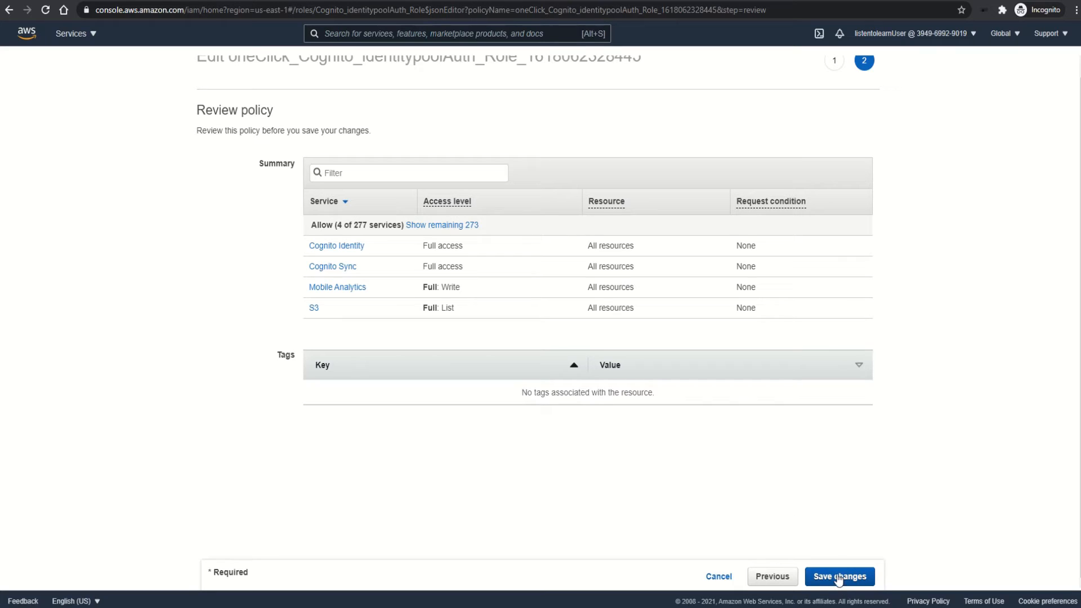
- Save the updated inline policy and view its JSON with the S3 List actions
left_click(840, 577)
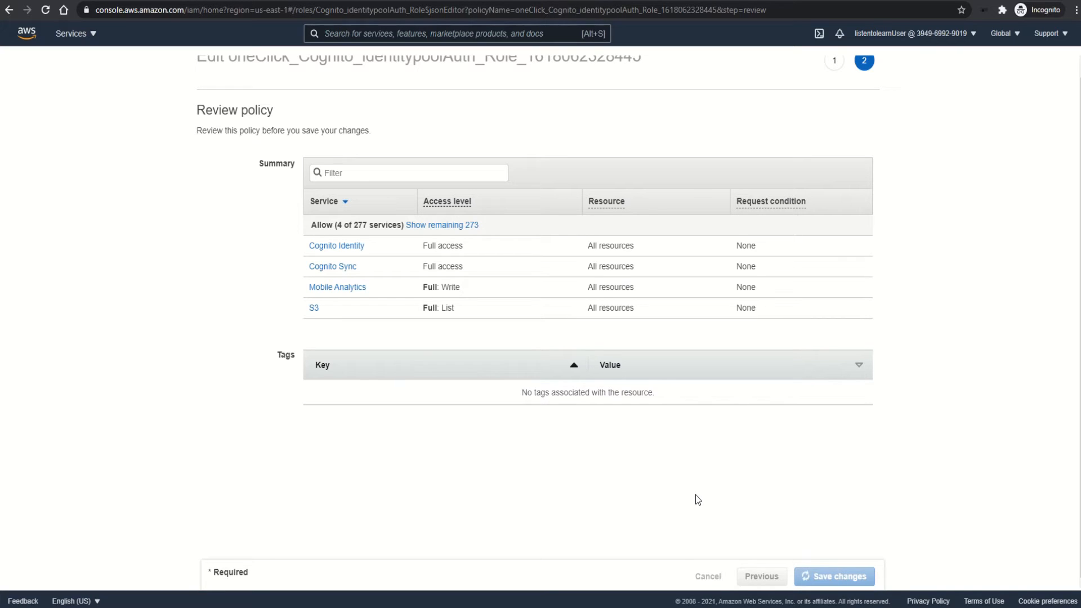
left_click(834, 575)
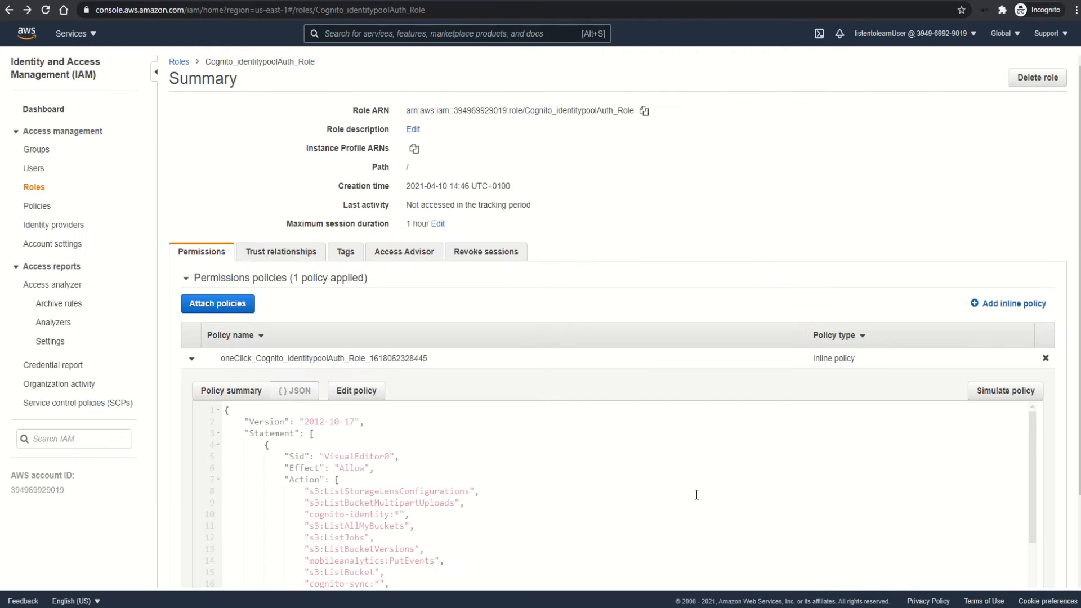
scroll("down", 3)
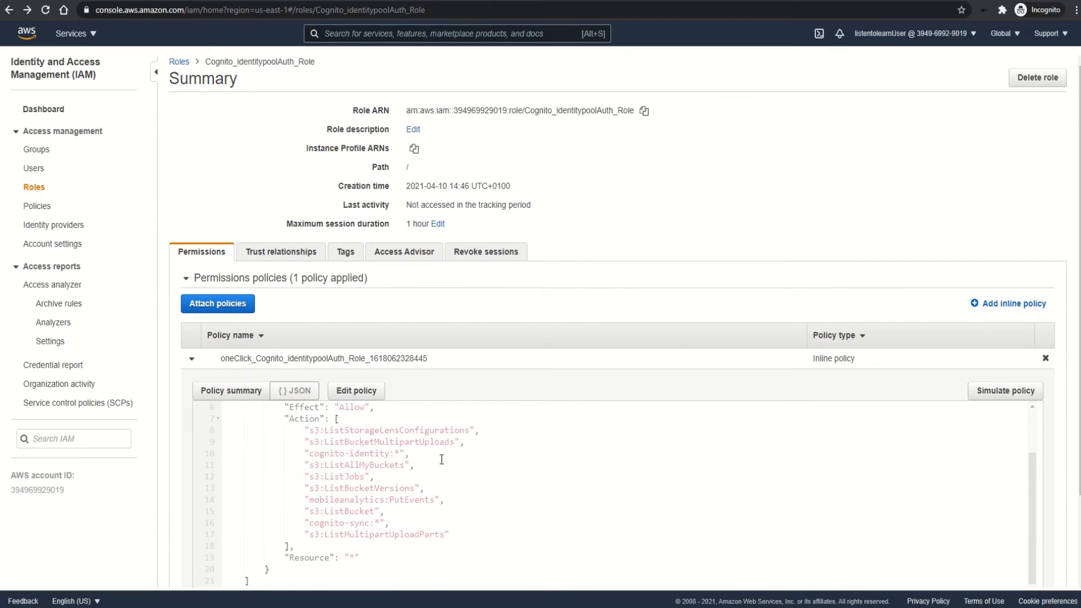
double_click(340, 511)
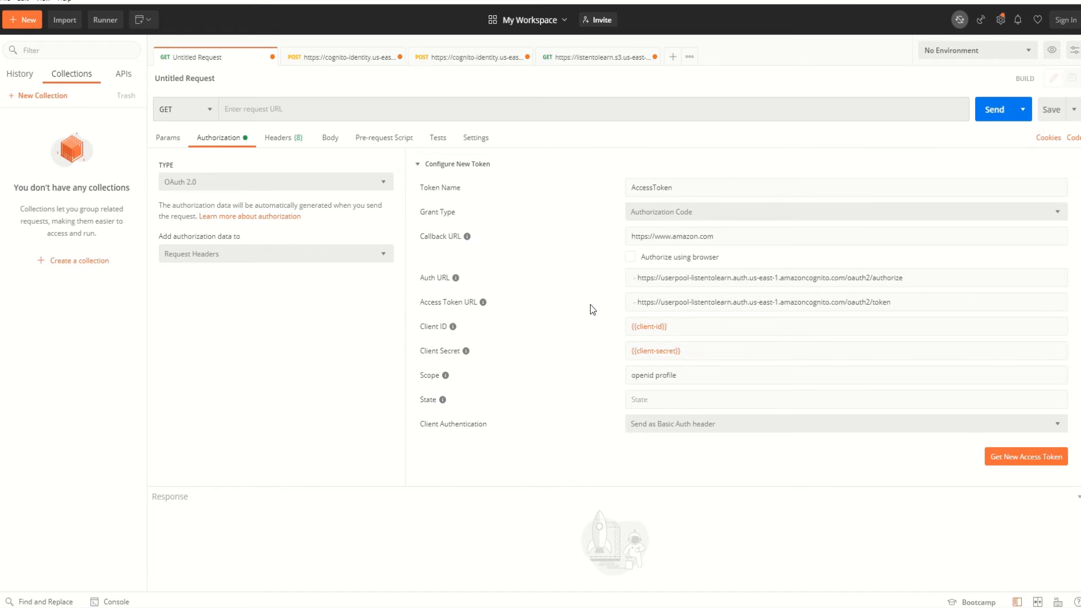
mouse_move(590, 306)
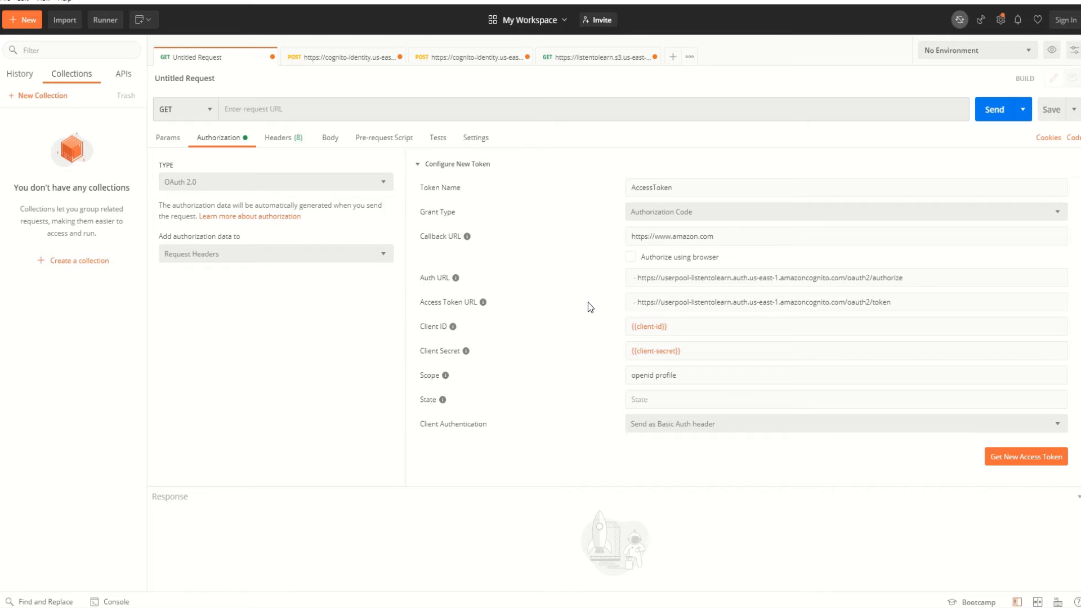
mouse_move(614, 245)
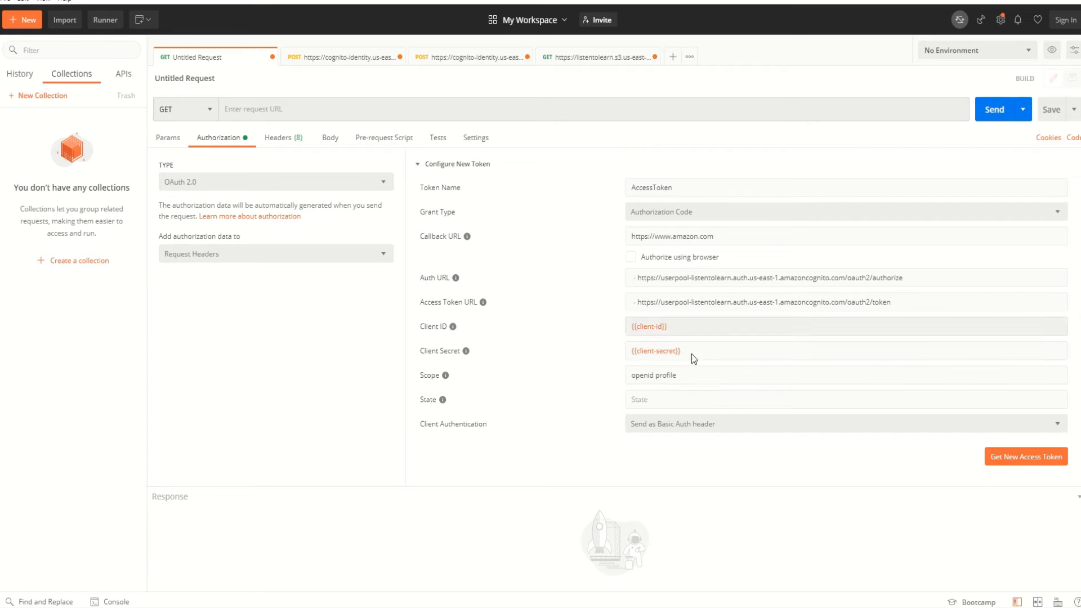
mouse_move(704, 371)
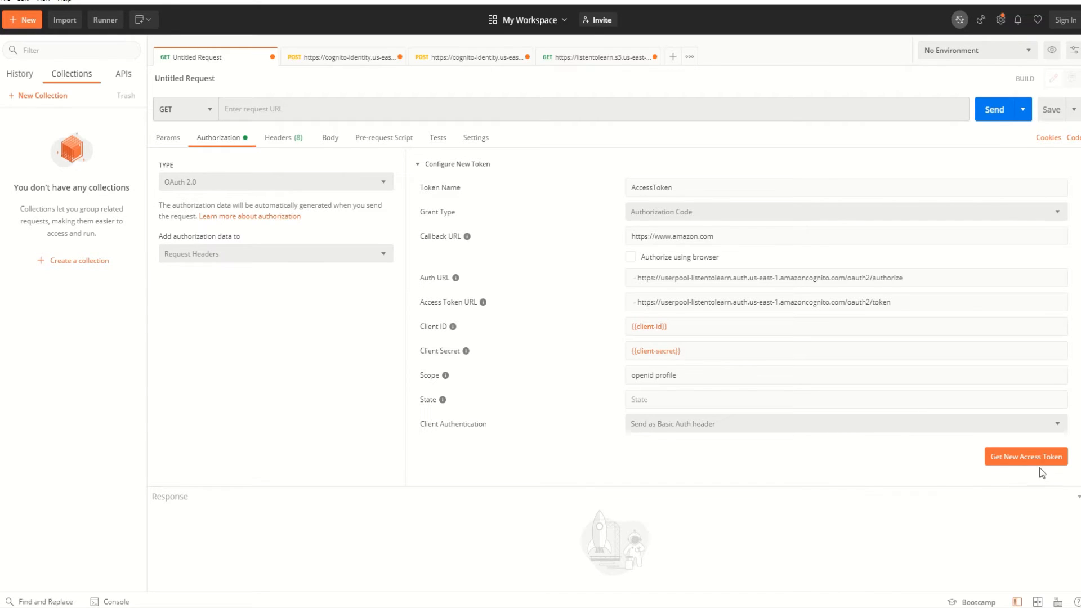
- Sign in to Cognito as listentolearn to get a new Postman access token
left_click(1025, 456)
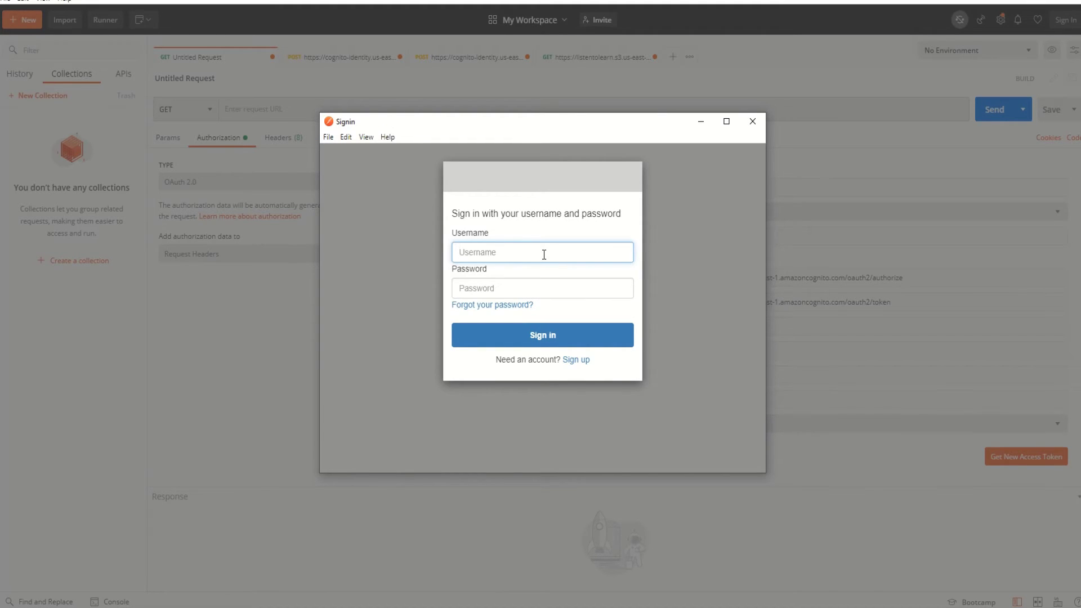
type("listentolearn")
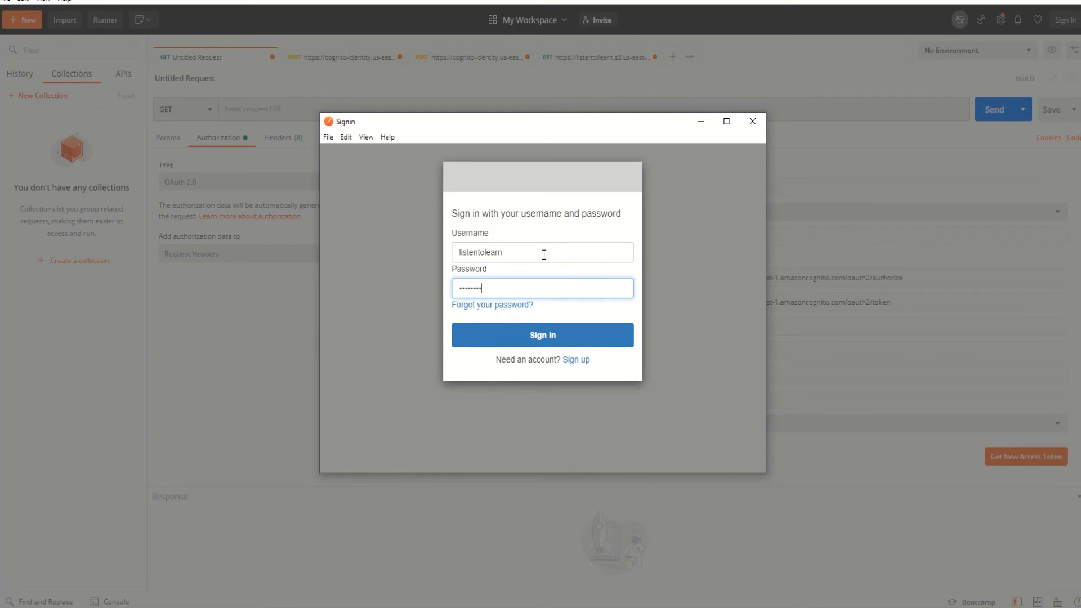
type("****")
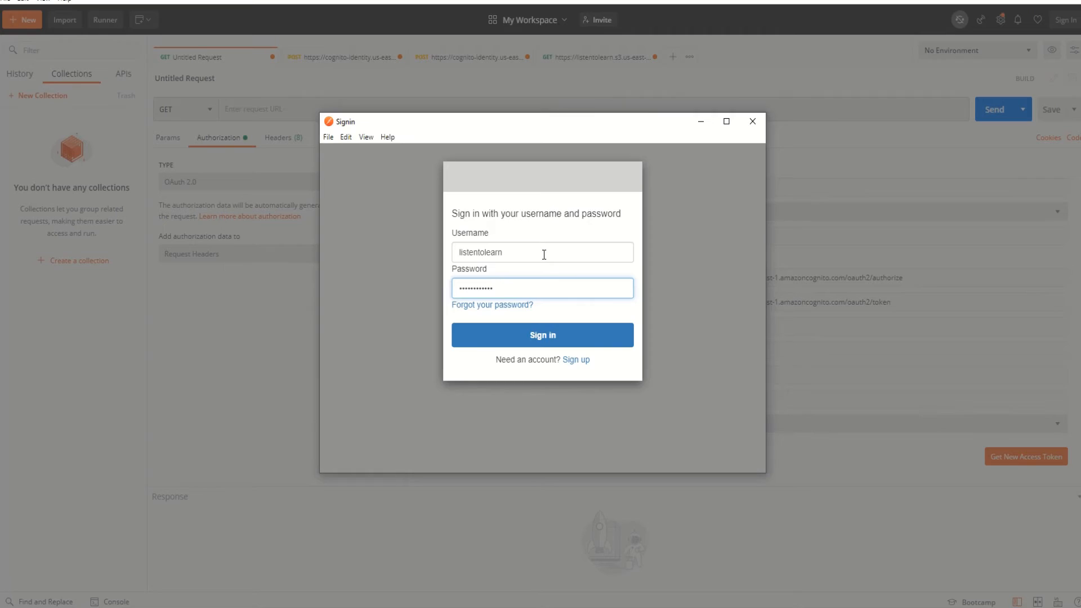
left_click(542, 335)
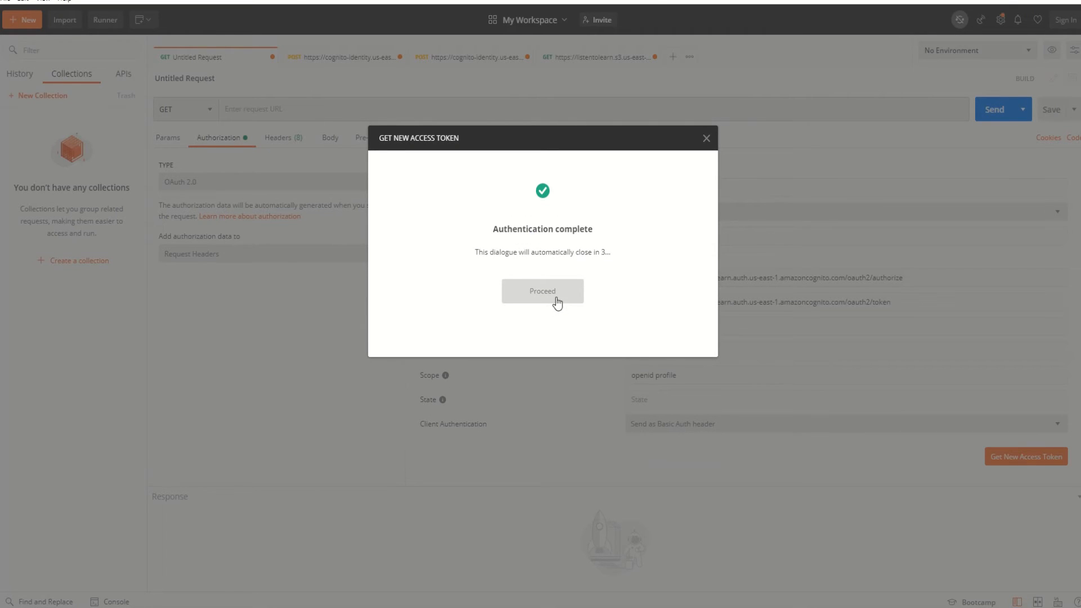
- Proceed to the issued token's details and scroll down to the id_token value
left_click(542, 291)
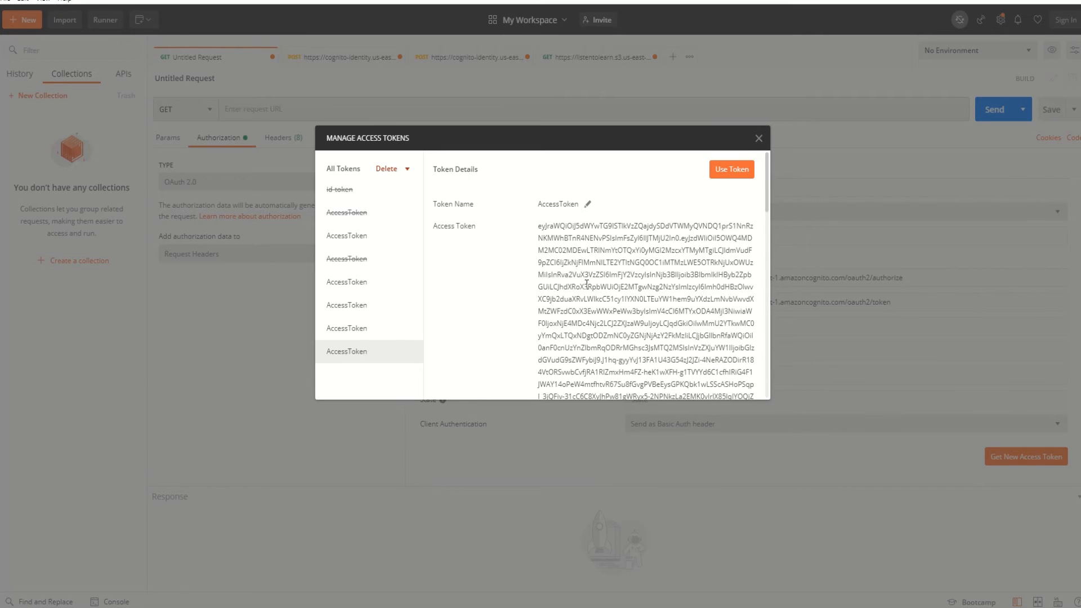
scroll("down", 3)
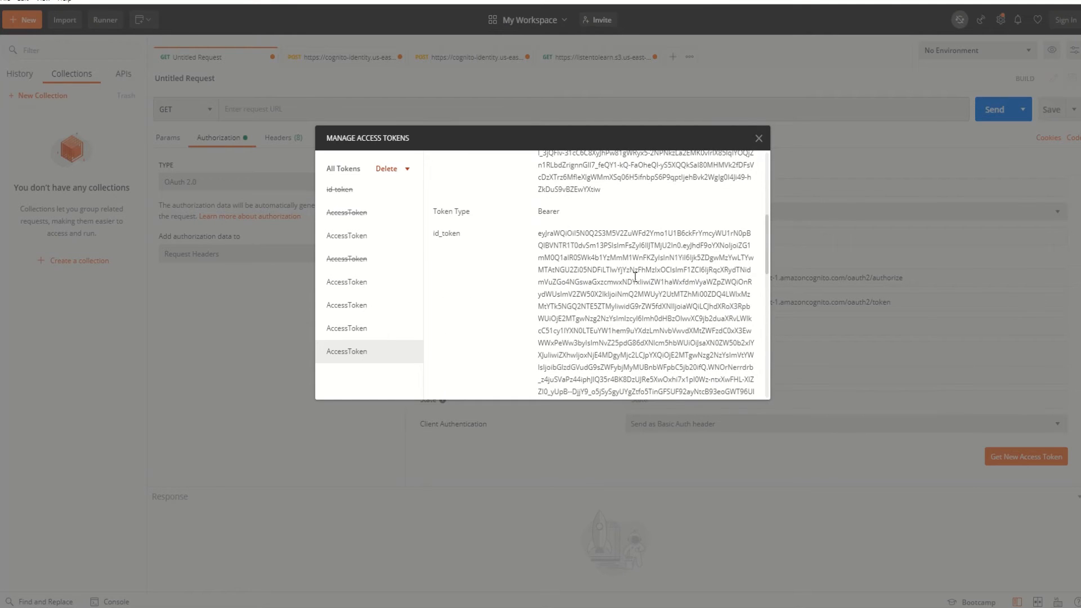
scroll("down", 3)
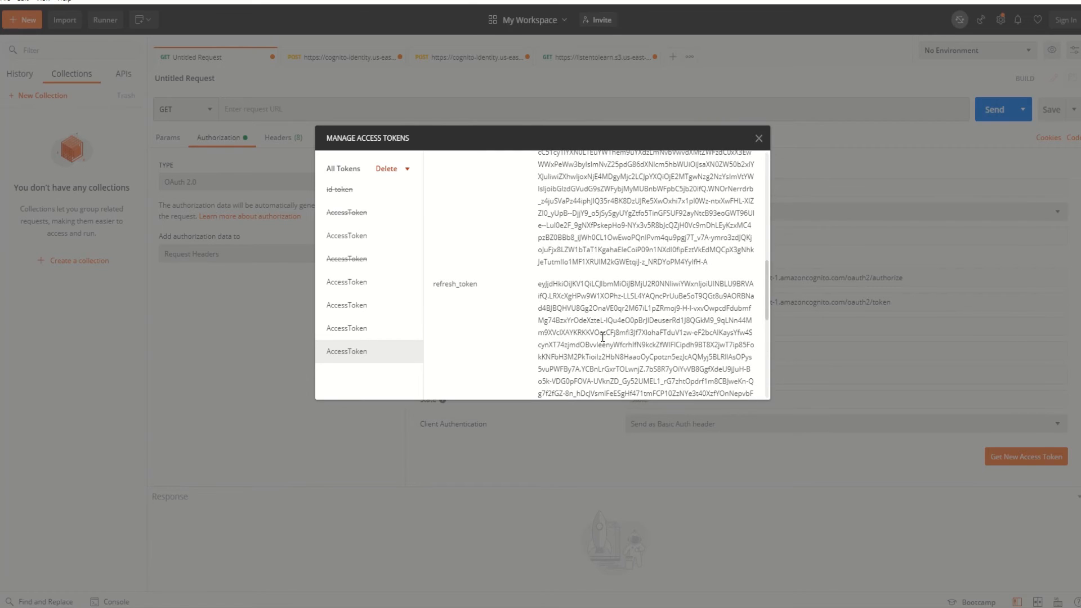
scroll("down", 3)
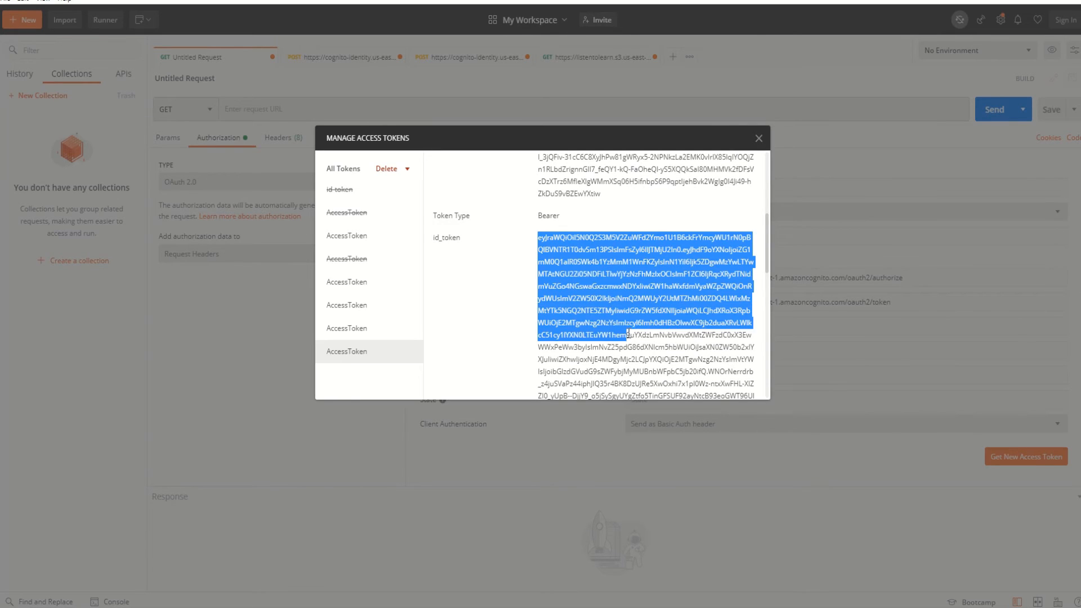
scroll("down", 3)
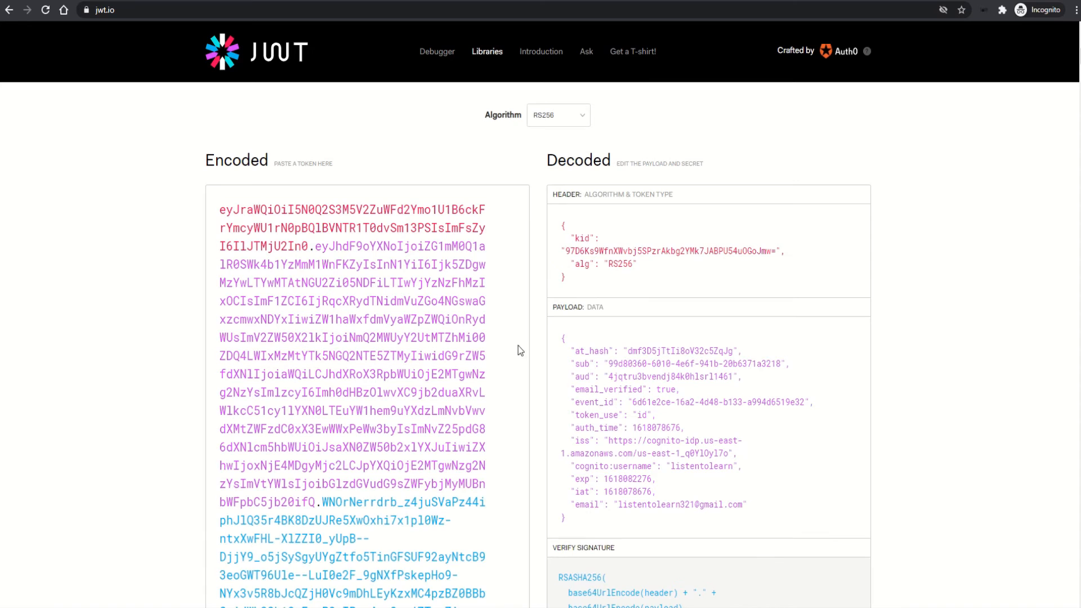
- Scroll through the decoded id_token header, payload and Signature Verified result on jwt.io
scroll("down", 3)
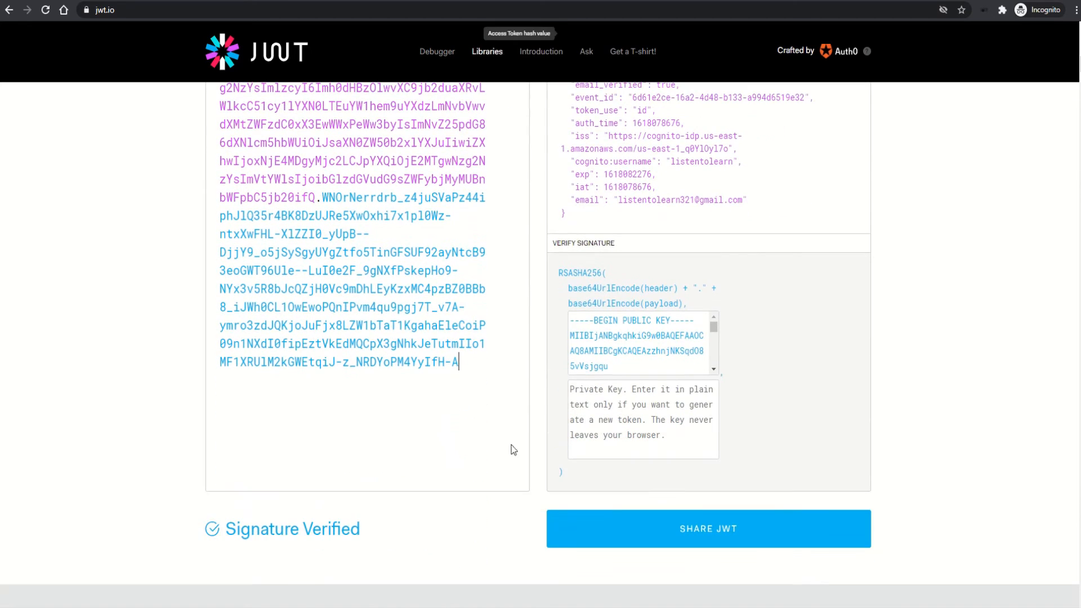
scroll("up", 3)
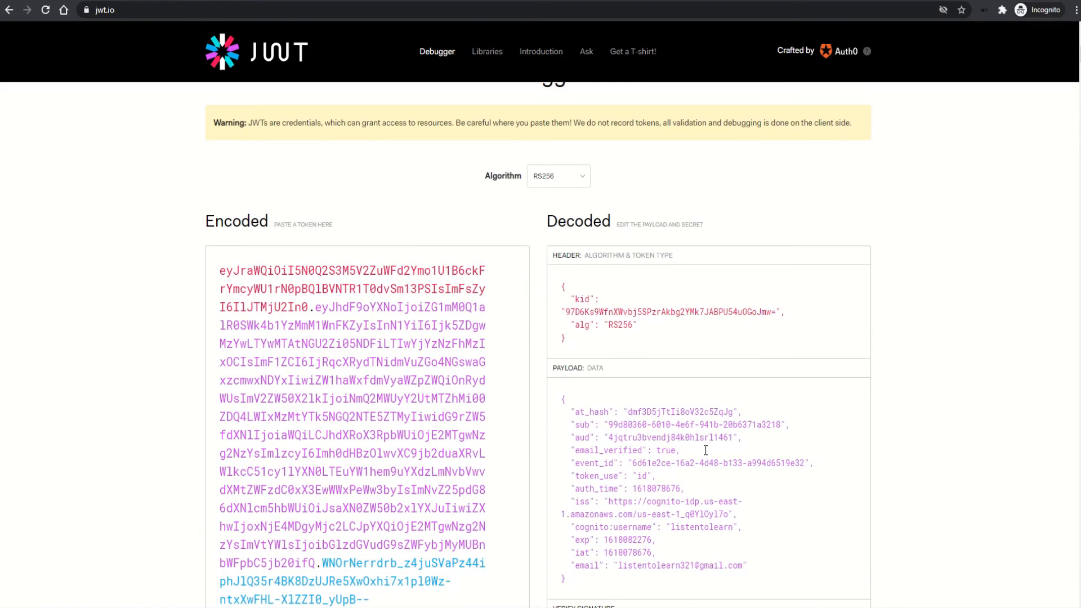
scroll("down", 3)
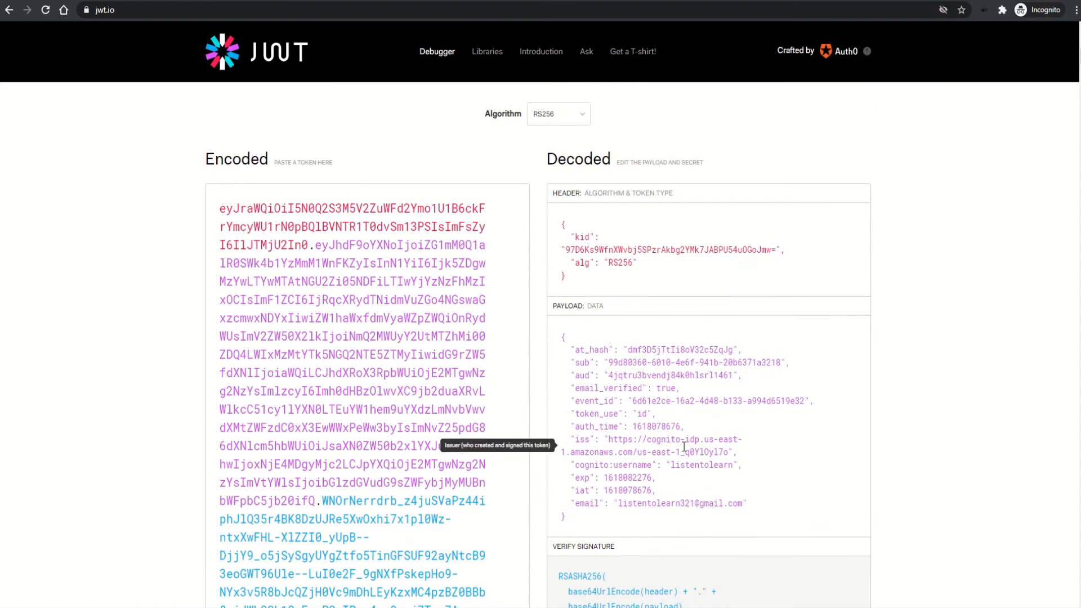
scroll("down", 3)
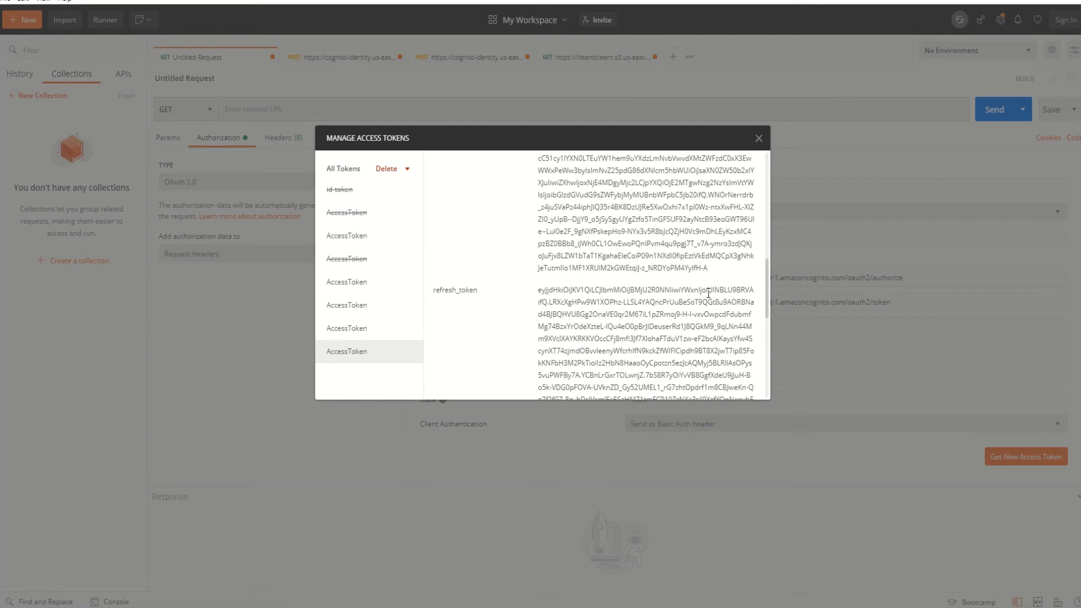
mouse_move(761, 167)
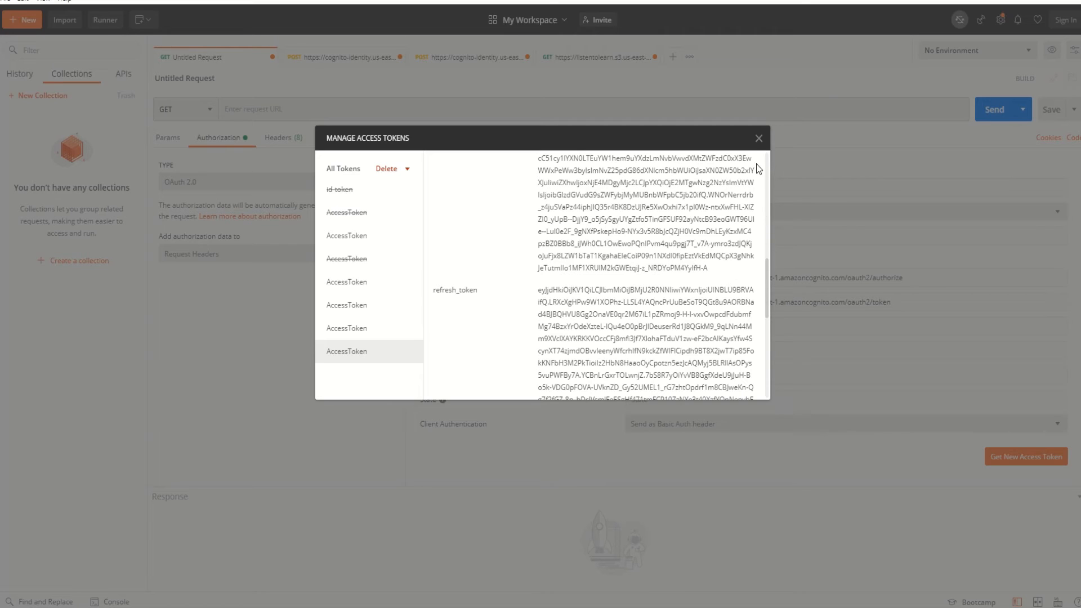
- Close Manage Access Tokens and switch to the first POST cognito-identity request
left_click(758, 138)
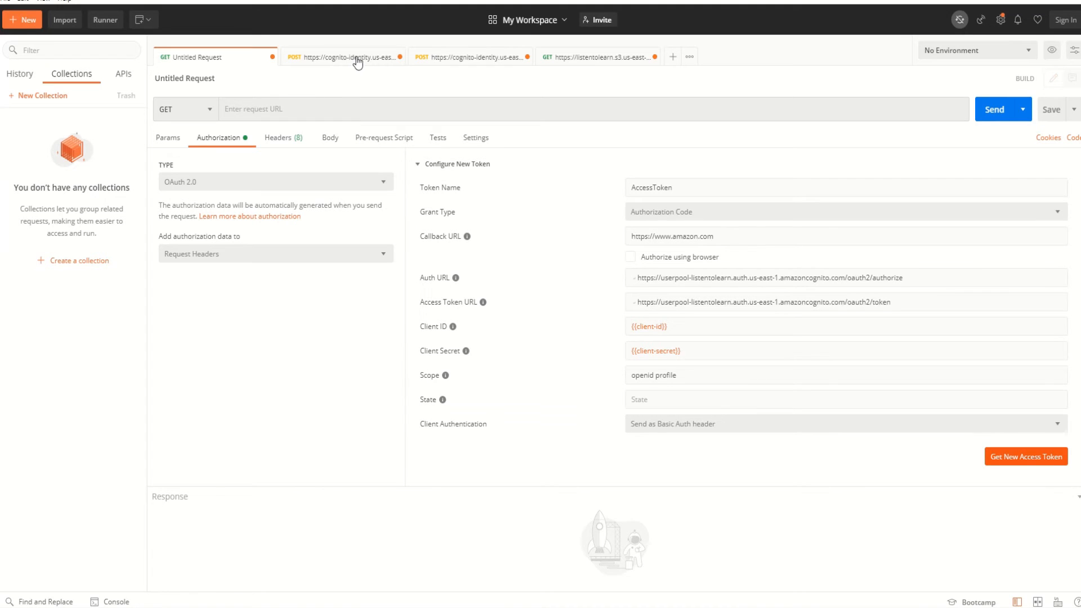
left_click(347, 57)
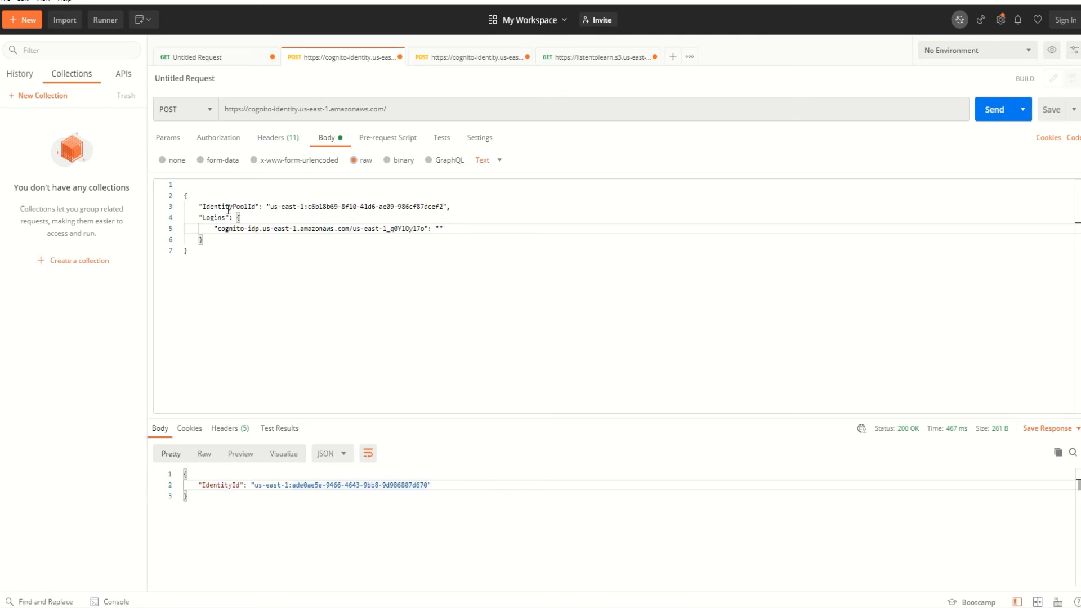
- Paste the id_token into the Logins value, resend, and select the returned IdentityId
double_click(225, 206)
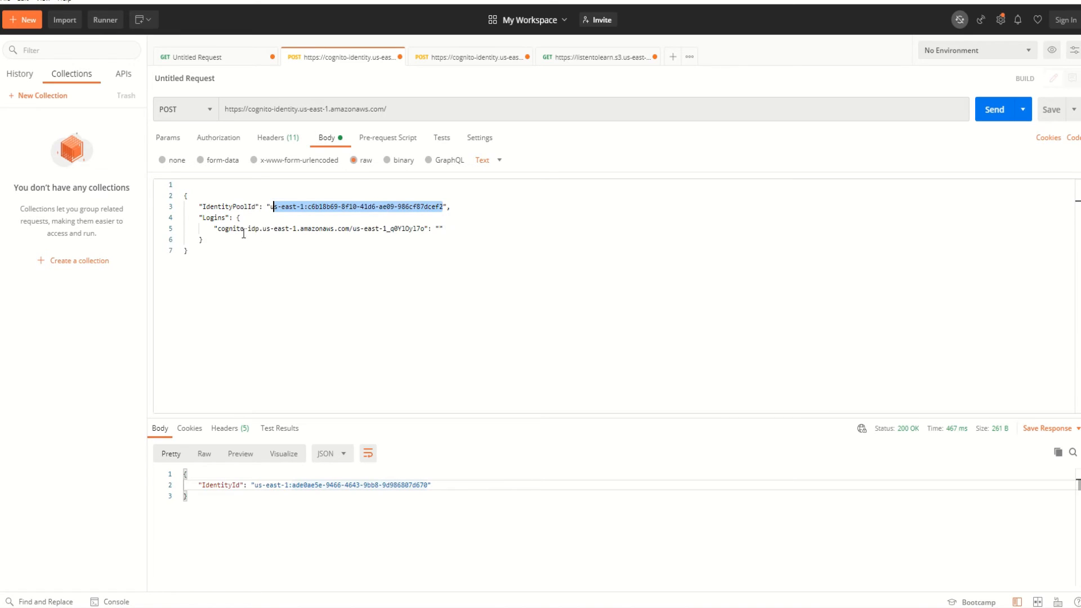
double_click(212, 218)
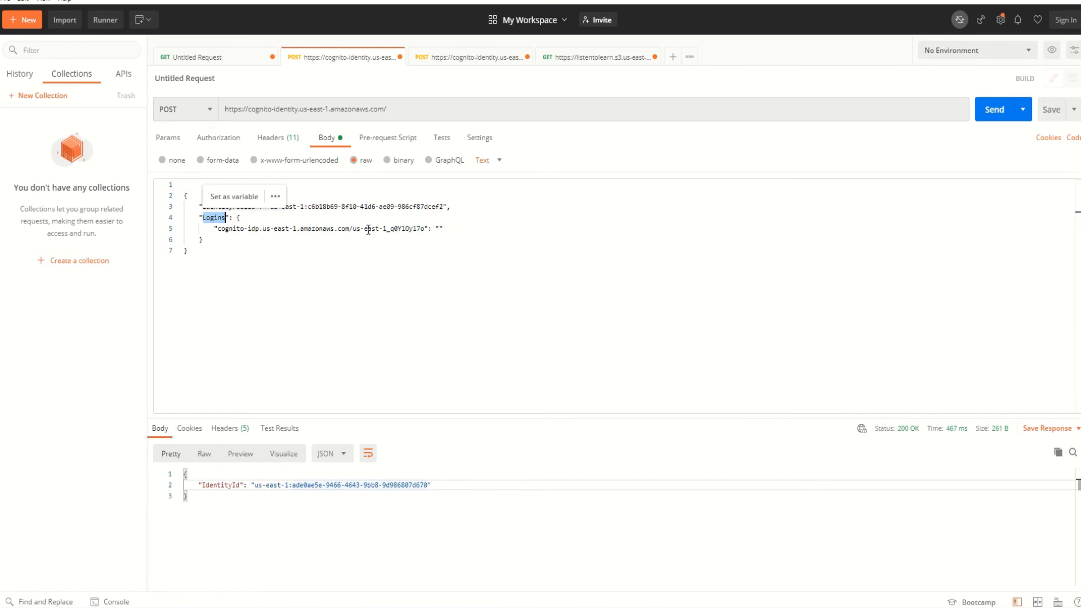
double_click(366, 228)
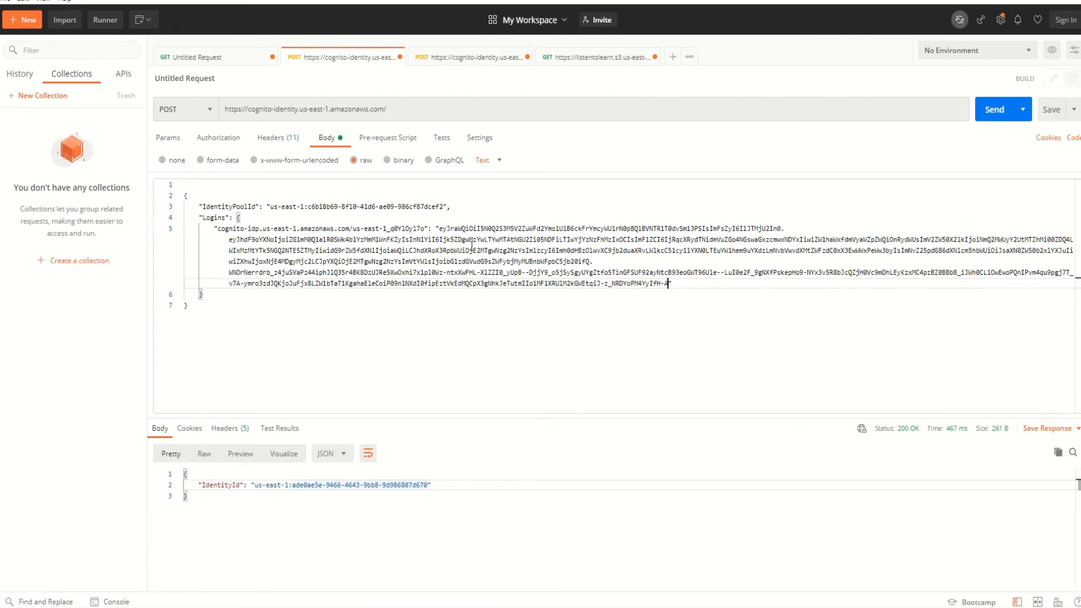
left_click(994, 109)
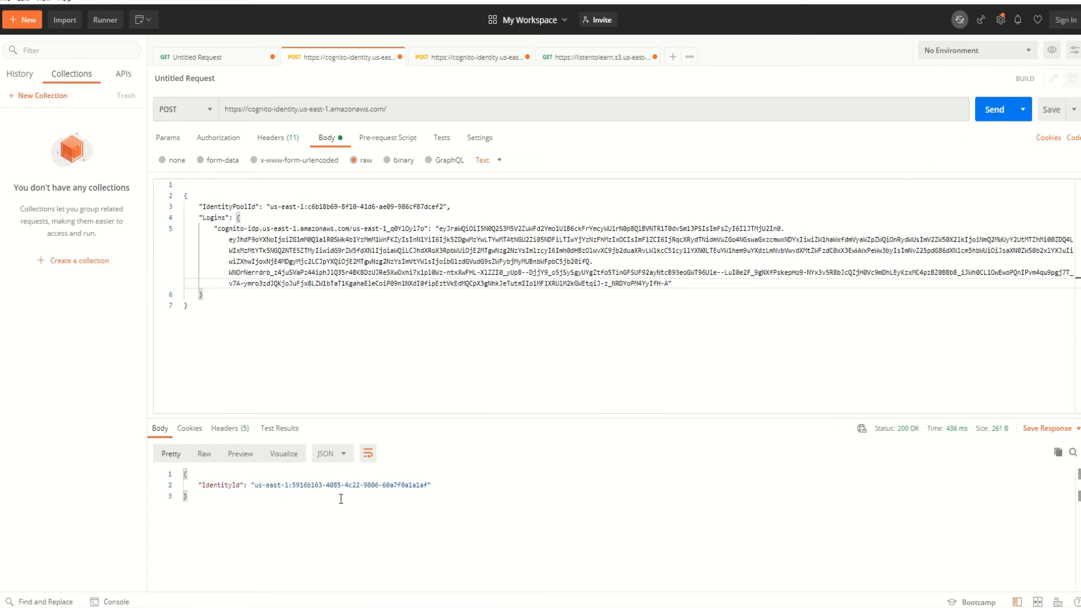
double_click(289, 484)
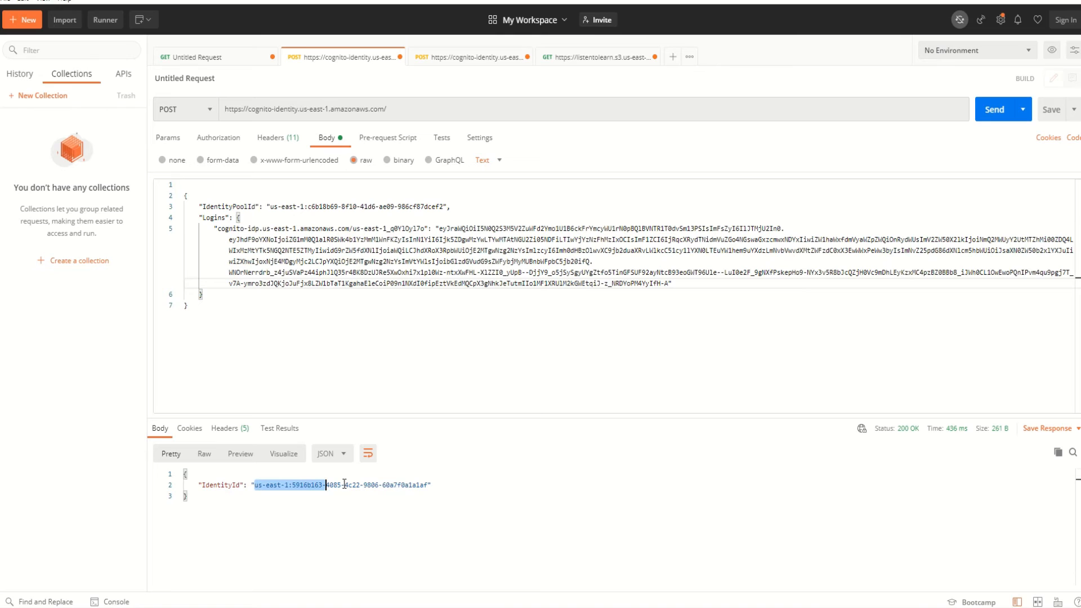
left_click_drag(321, 485, 428, 485)
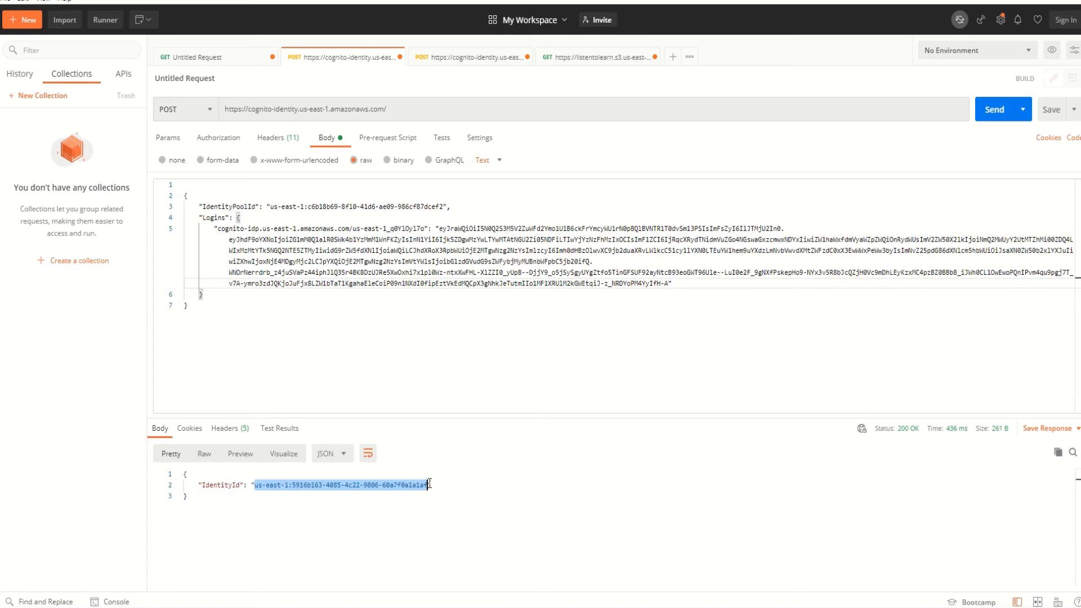
mouse_move(653, 406)
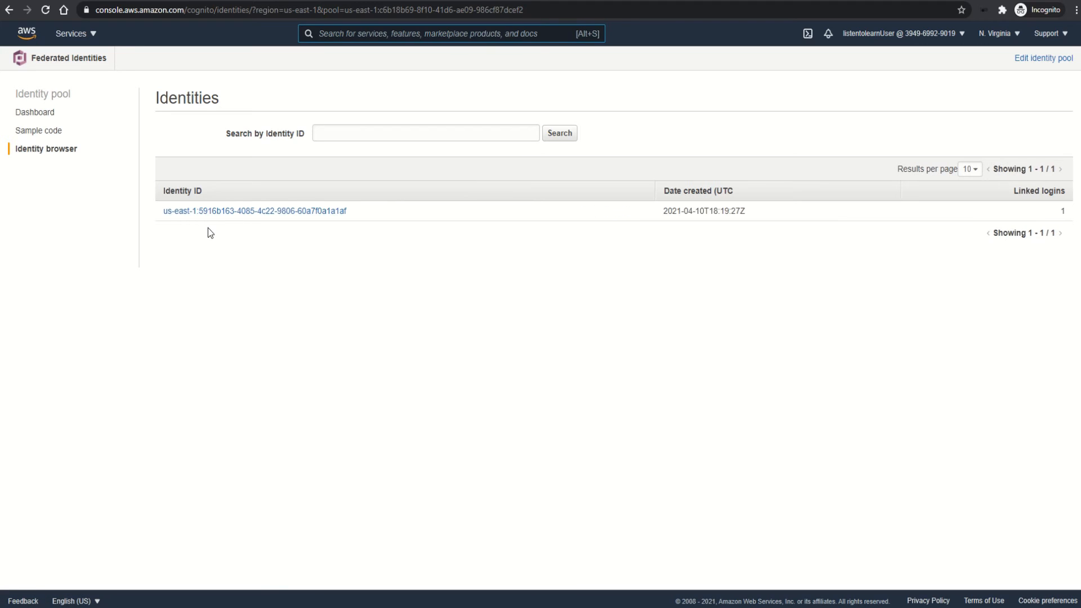
mouse_move(674, 226)
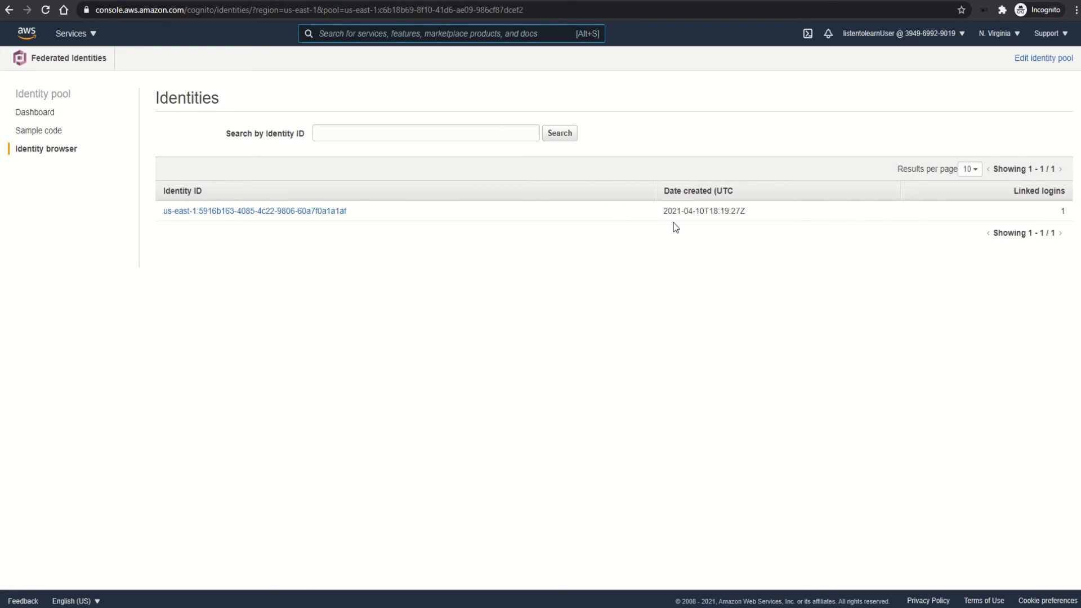
mouse_move(344, 235)
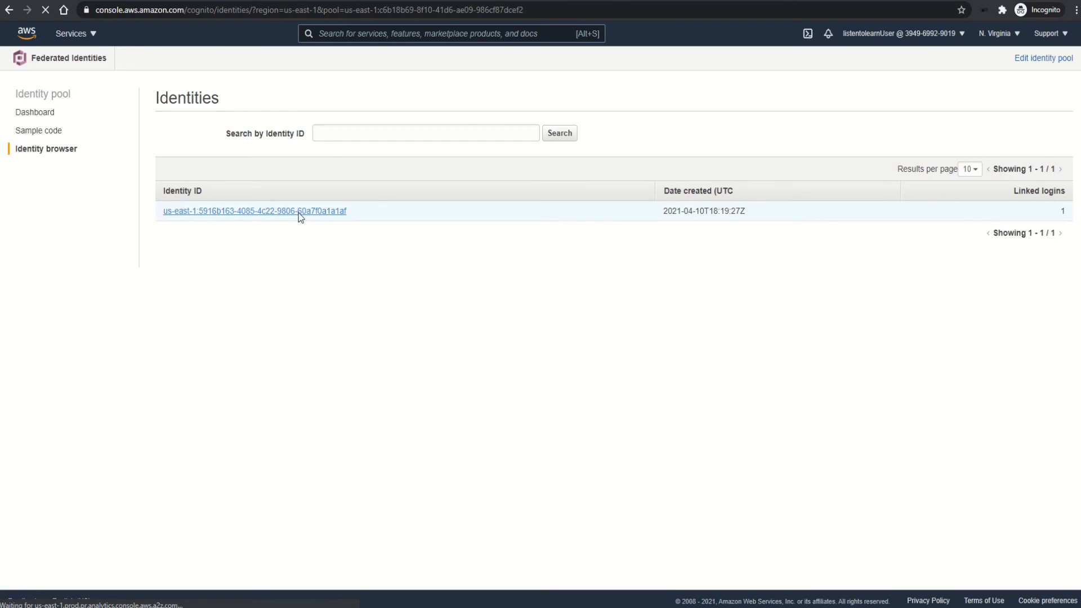
- Open identity us-east-1:5916b163-4085-4c22-9806-60a7f0a1a1af in the Identity browser
left_click(251, 211)
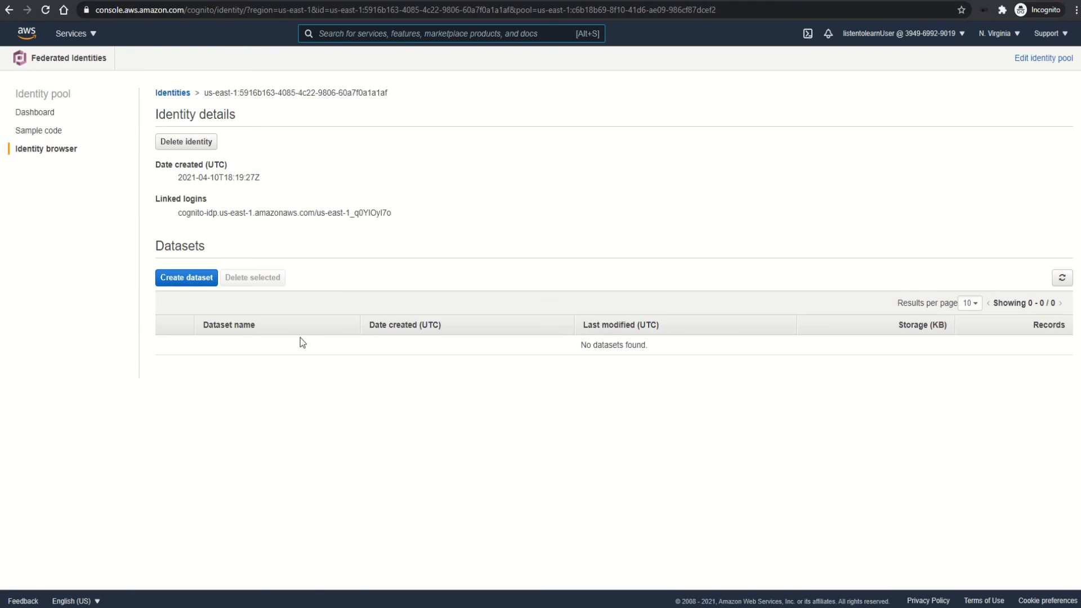
mouse_move(480, 237)
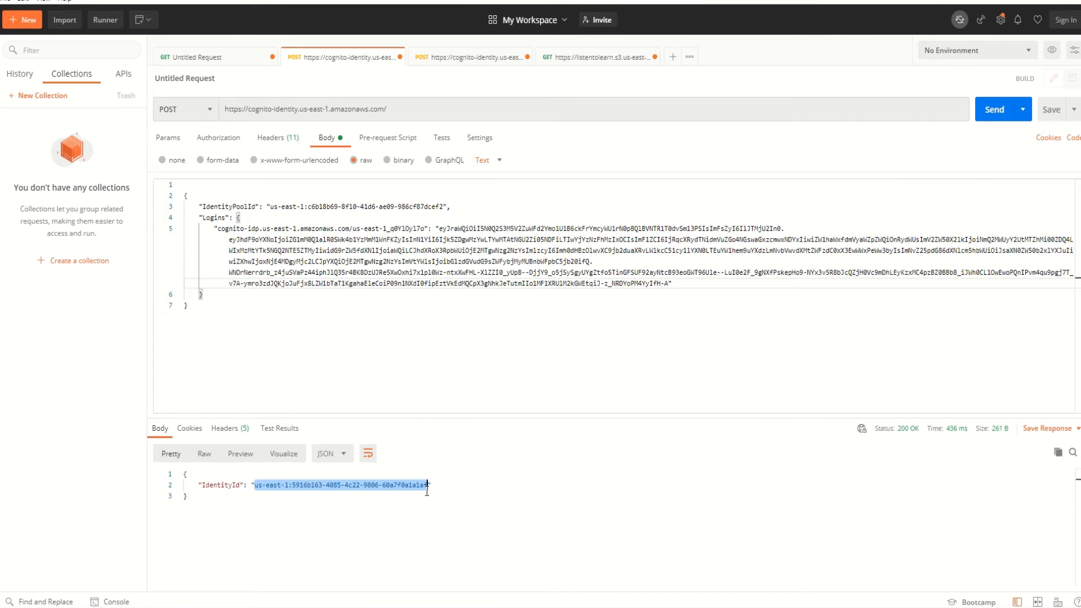
mouse_move(471, 68)
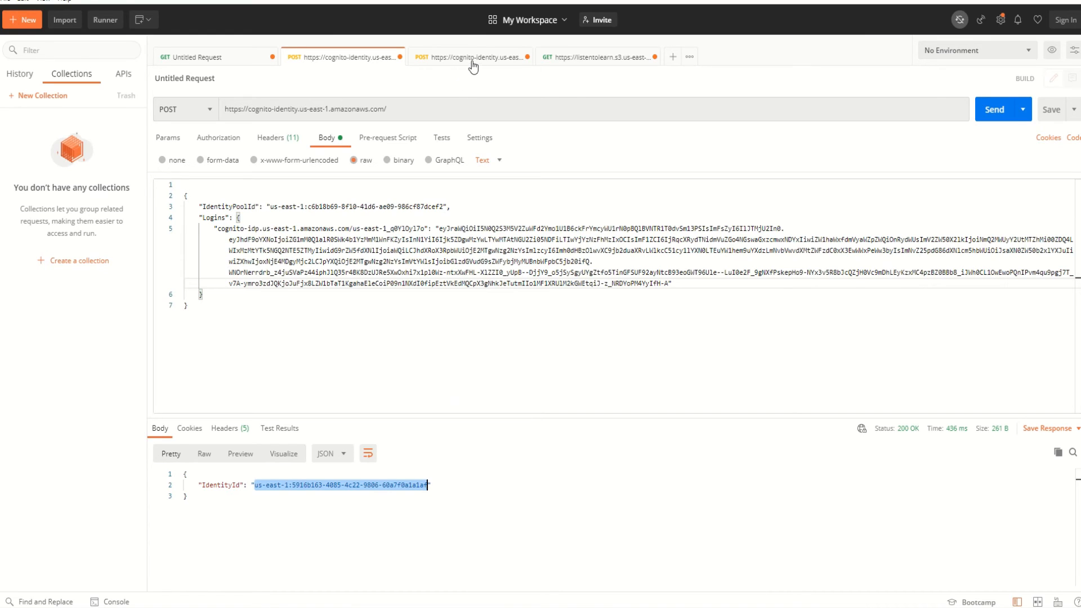
- Send the second cognito-identity POST carrying the IdentityId and id_token Logins entry
left_click(470, 58)
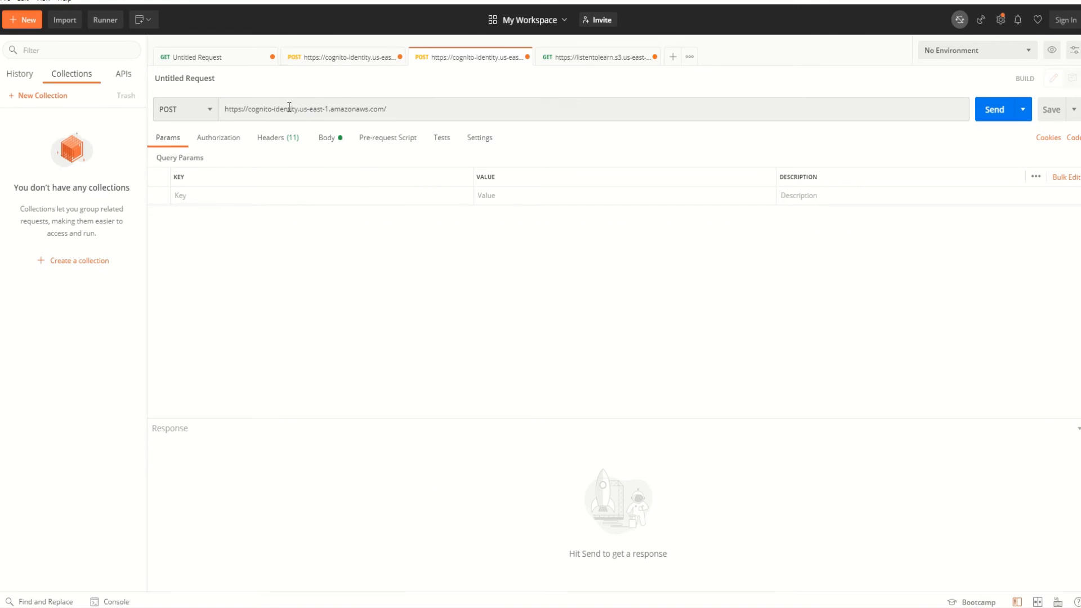
left_click(326, 137)
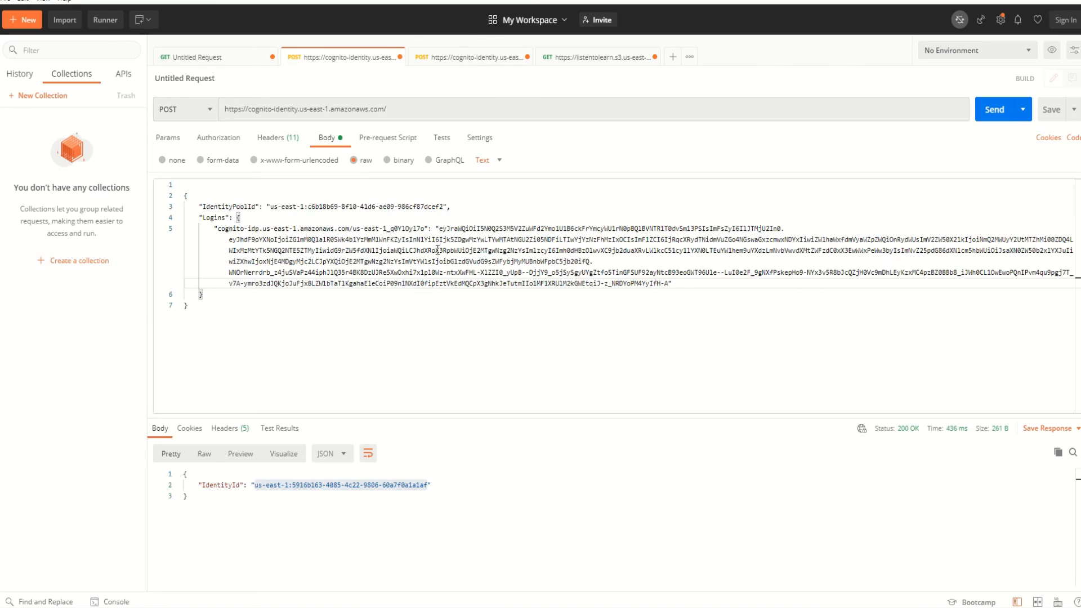
left_click_drag(438, 229, 638, 283)
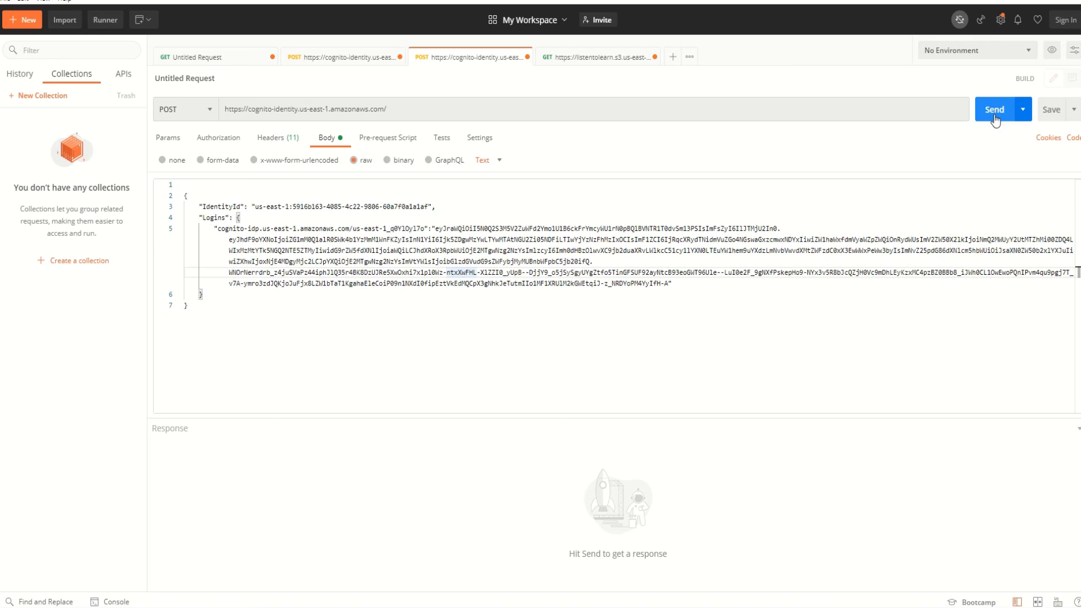
left_click(995, 109)
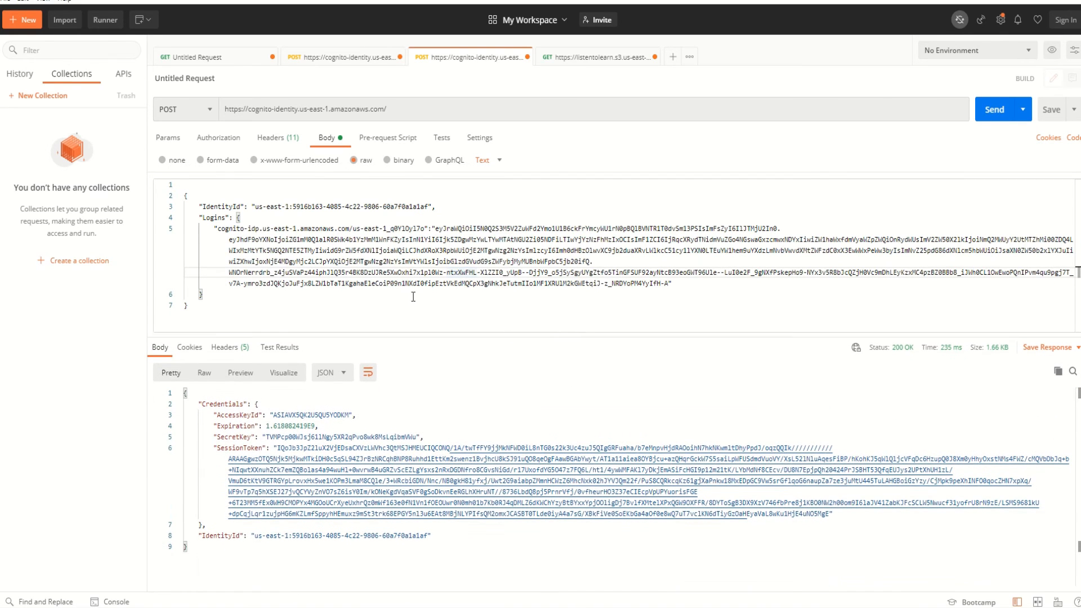
mouse_move(352, 69)
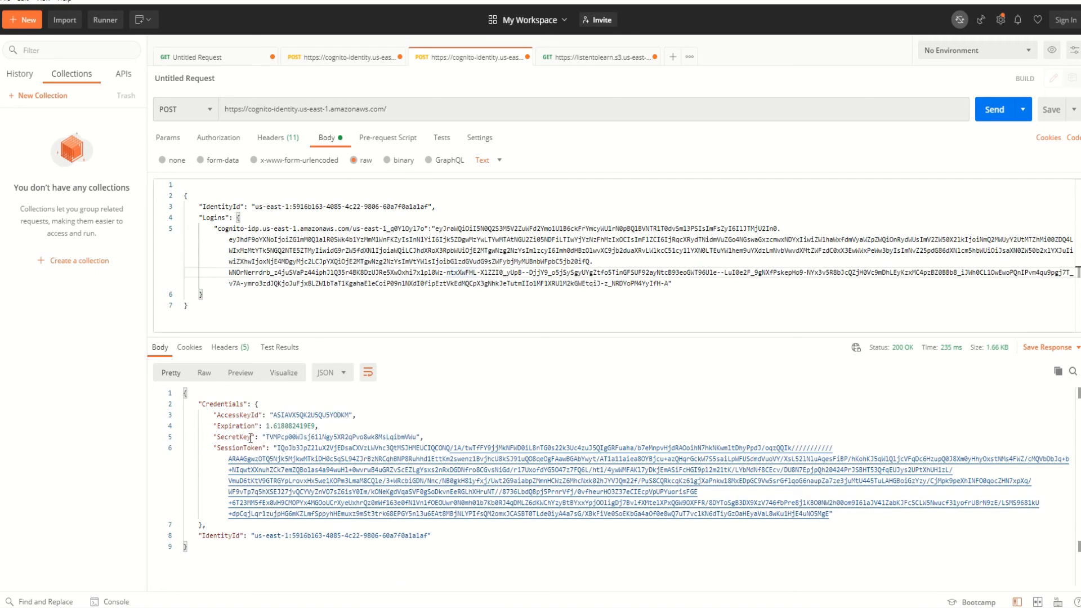
mouse_move(453, 560)
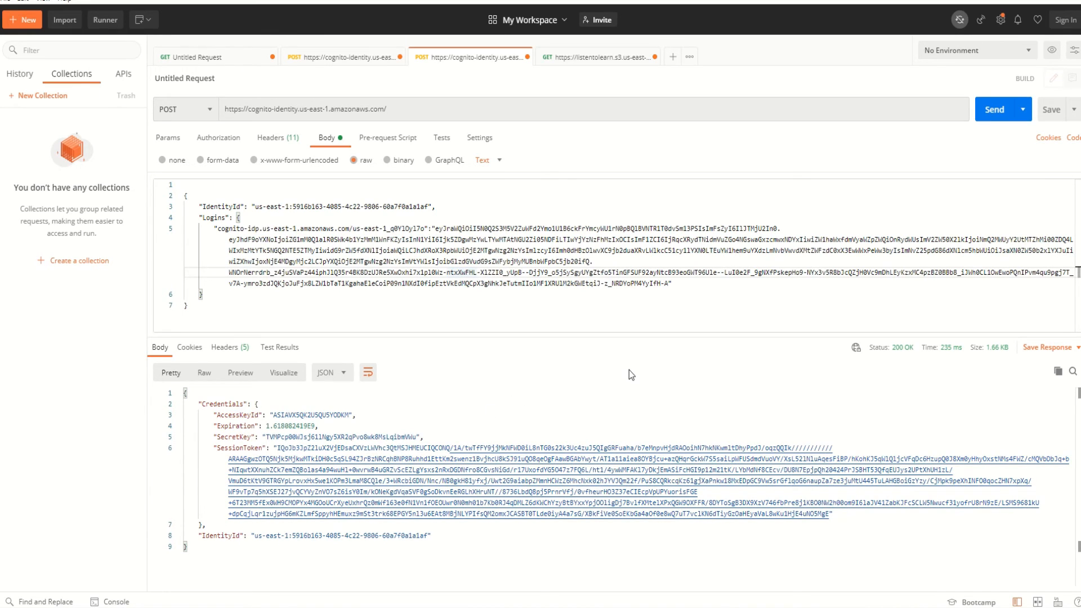
mouse_move(542, 386)
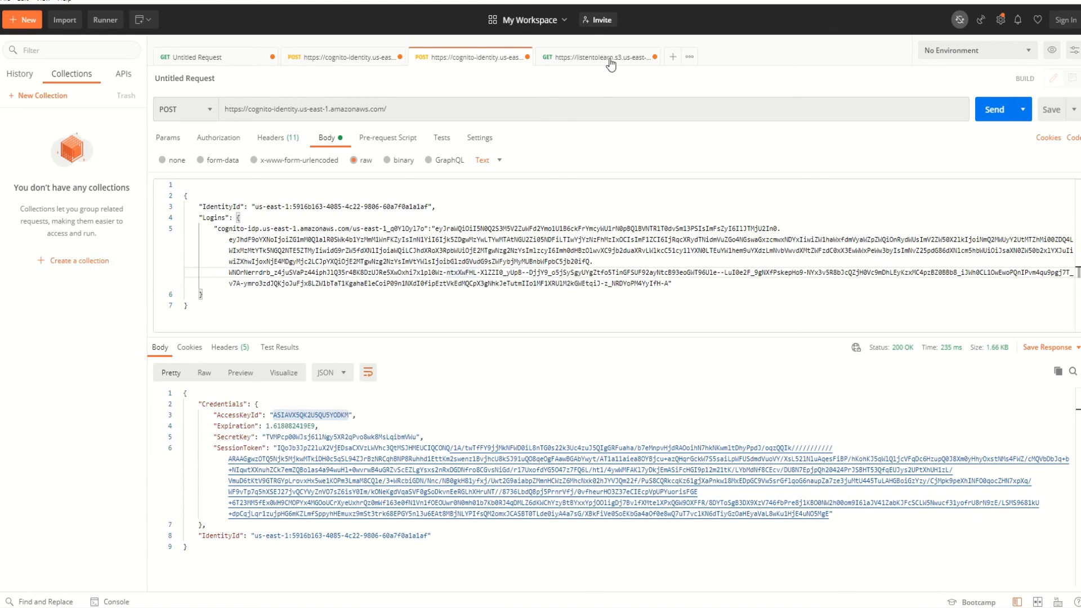
left_click(602, 58)
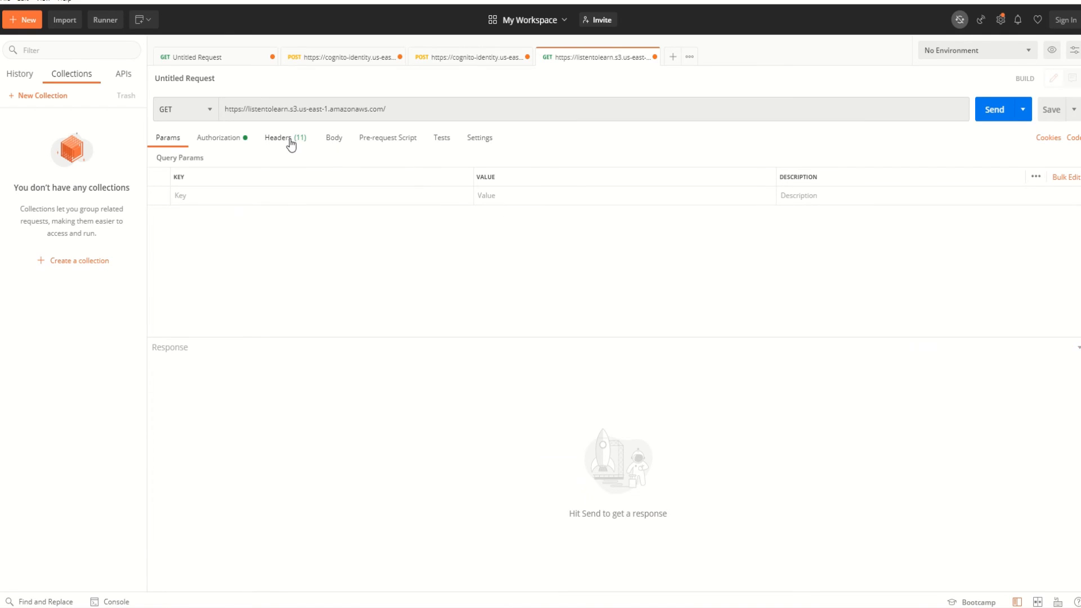
mouse_move(255, 121)
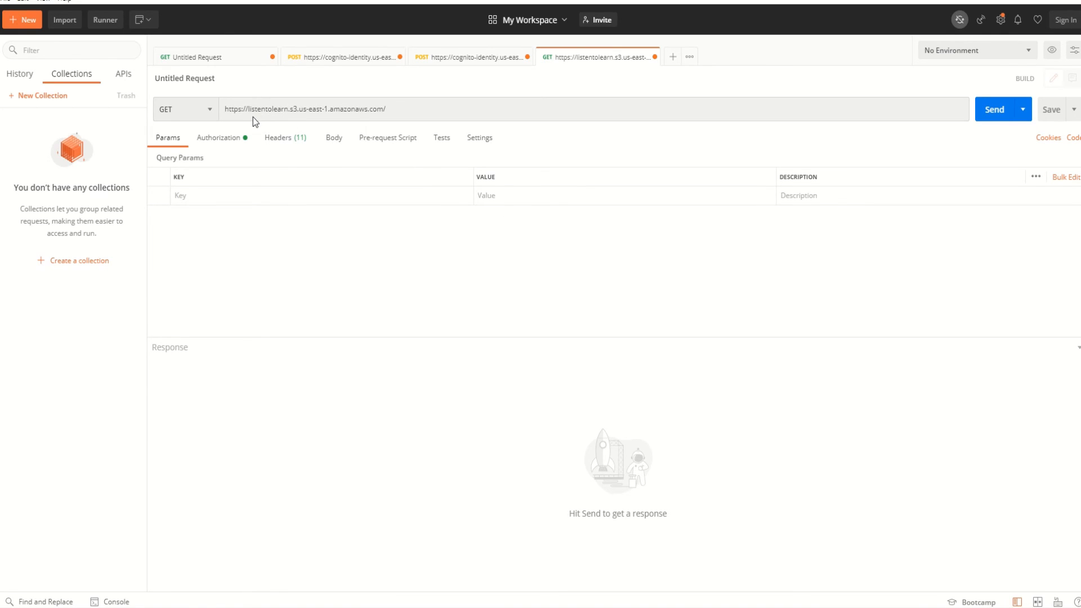
mouse_move(354, 119)
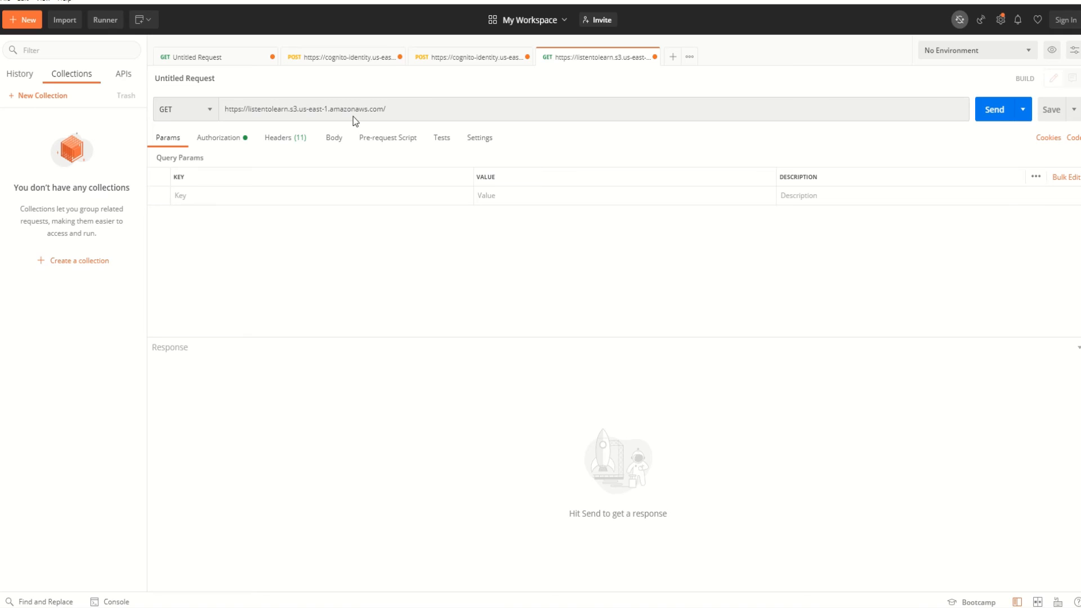
mouse_move(320, 127)
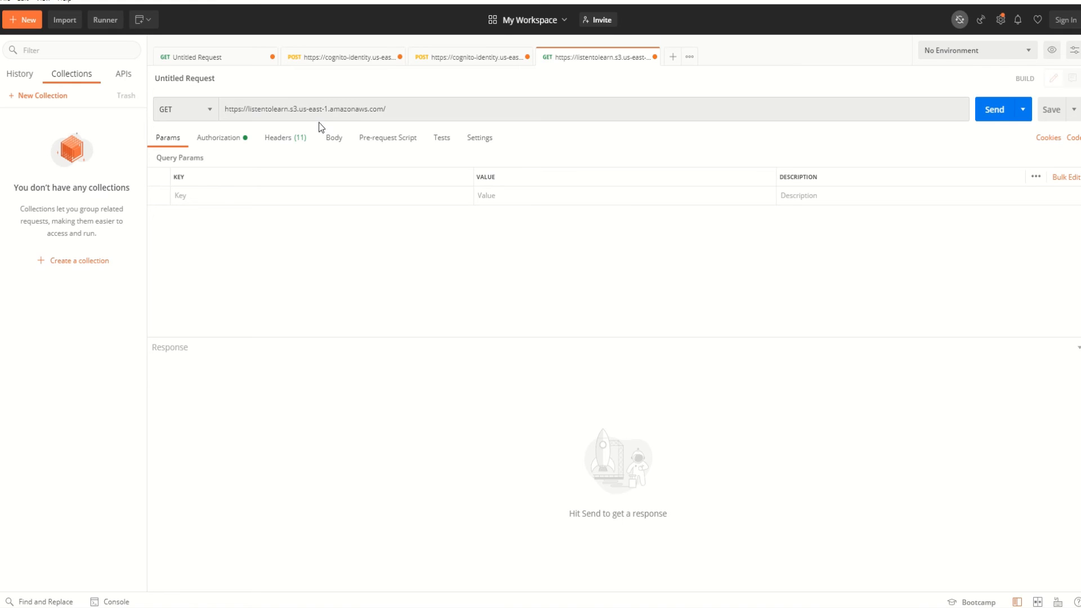
mouse_move(343, 125)
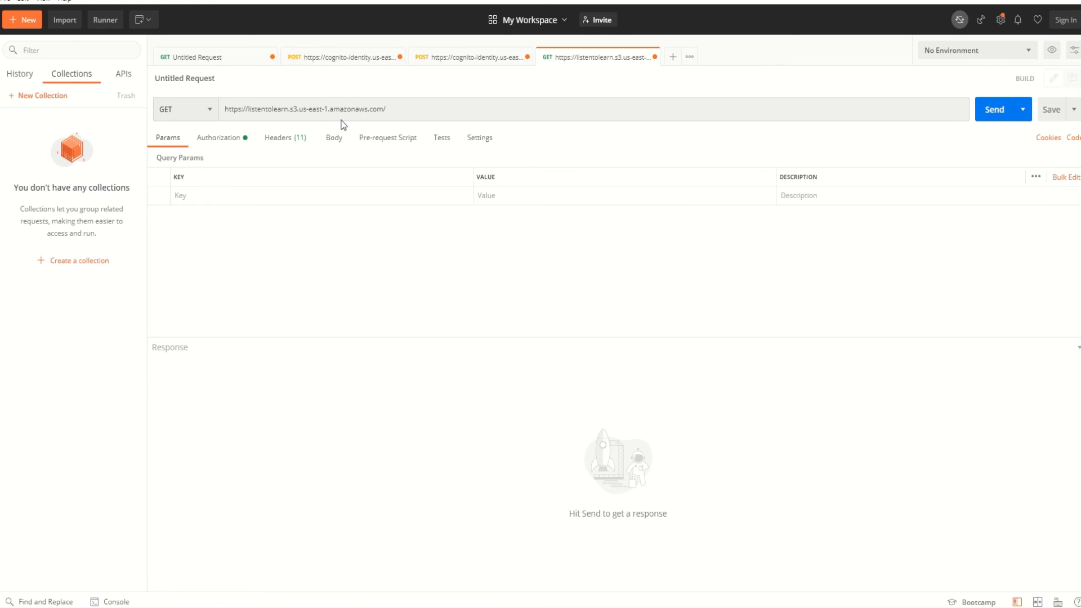
left_click(218, 137)
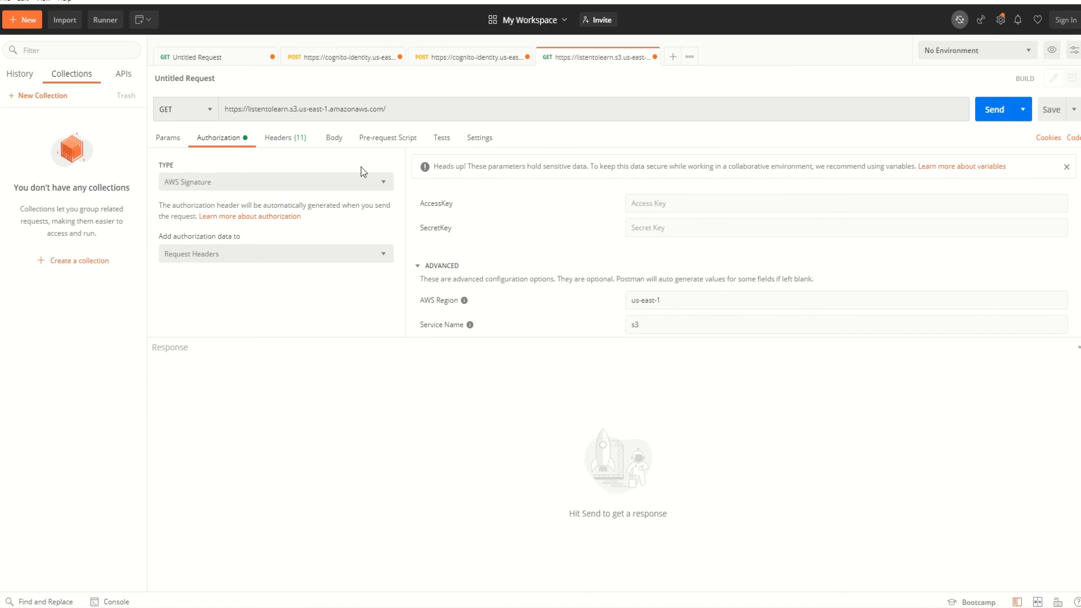
left_click(1062, 168)
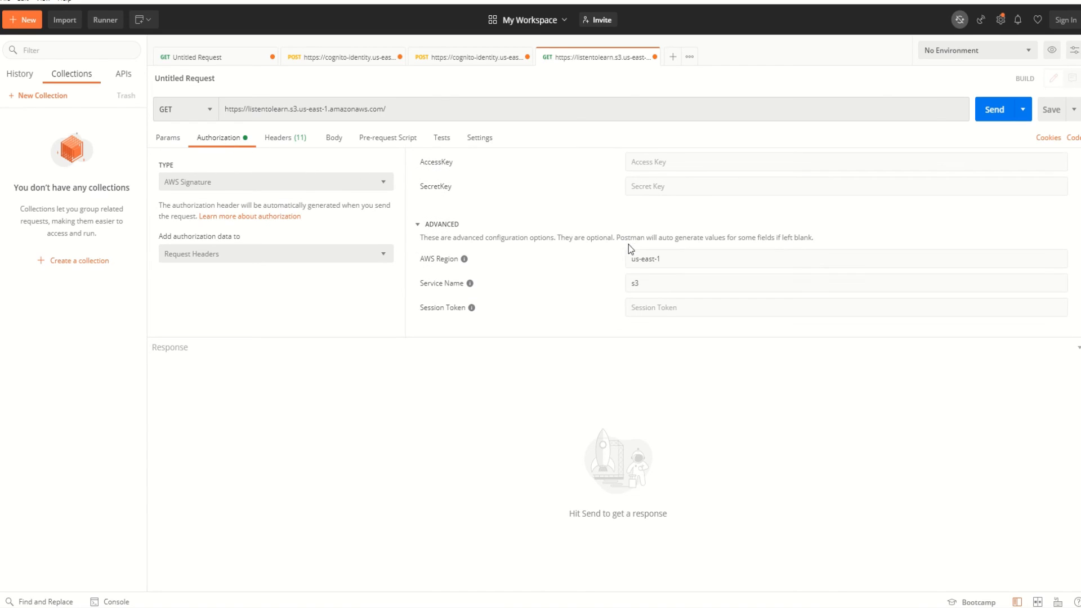
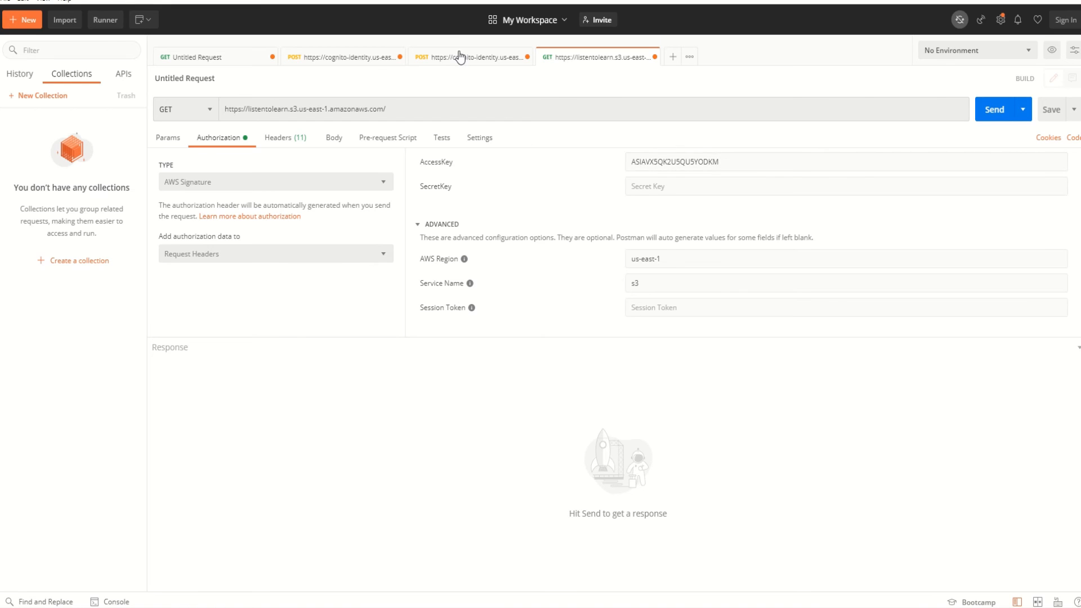
- Add the temporary SecretKey and Session Token from the Cognito credentials response
left_click(471, 58)
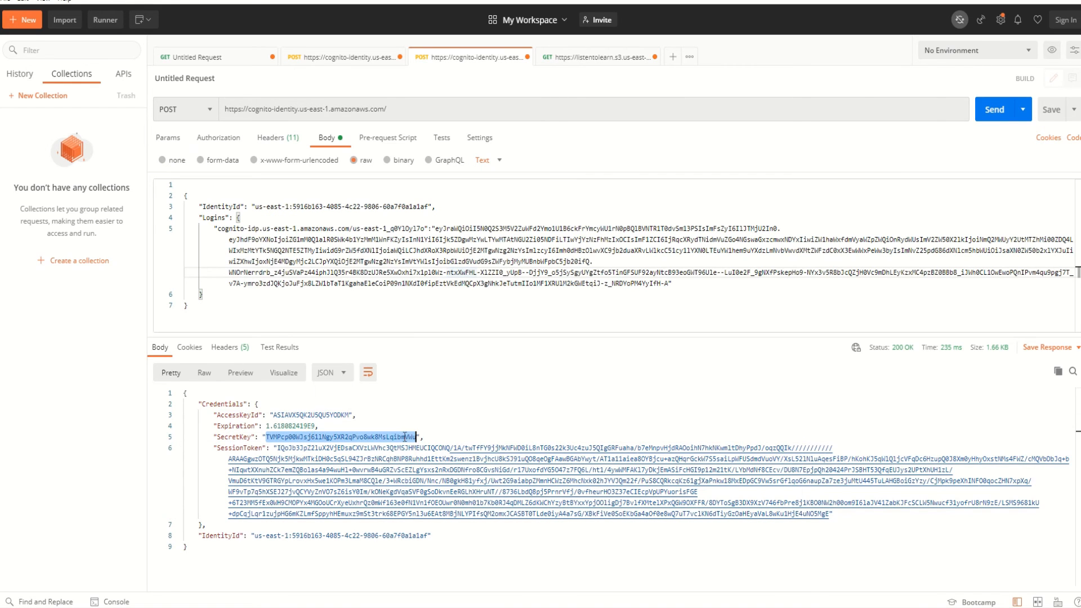
left_click(597, 57)
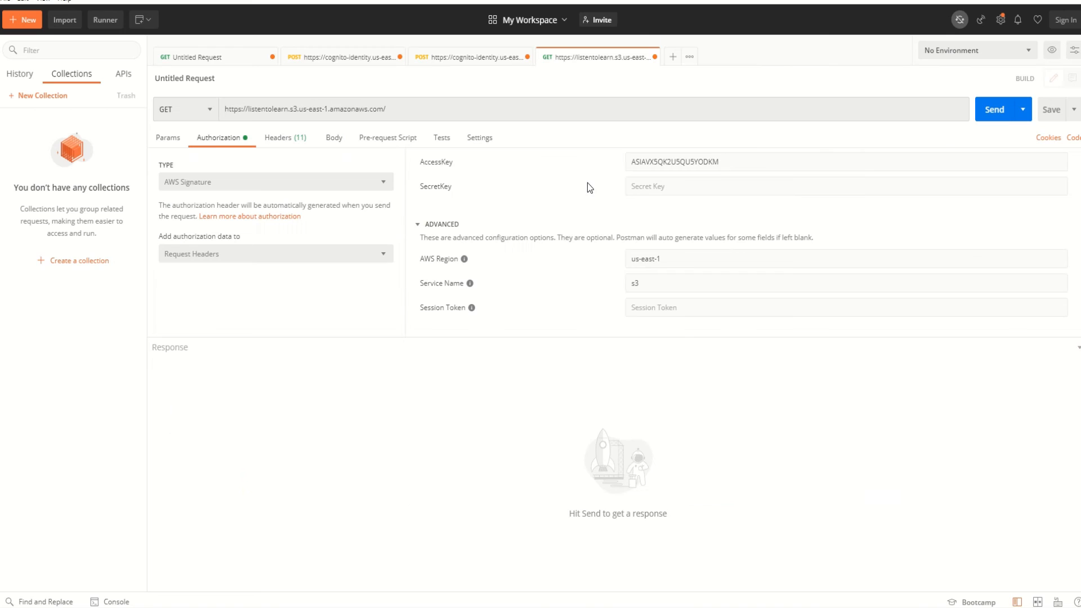
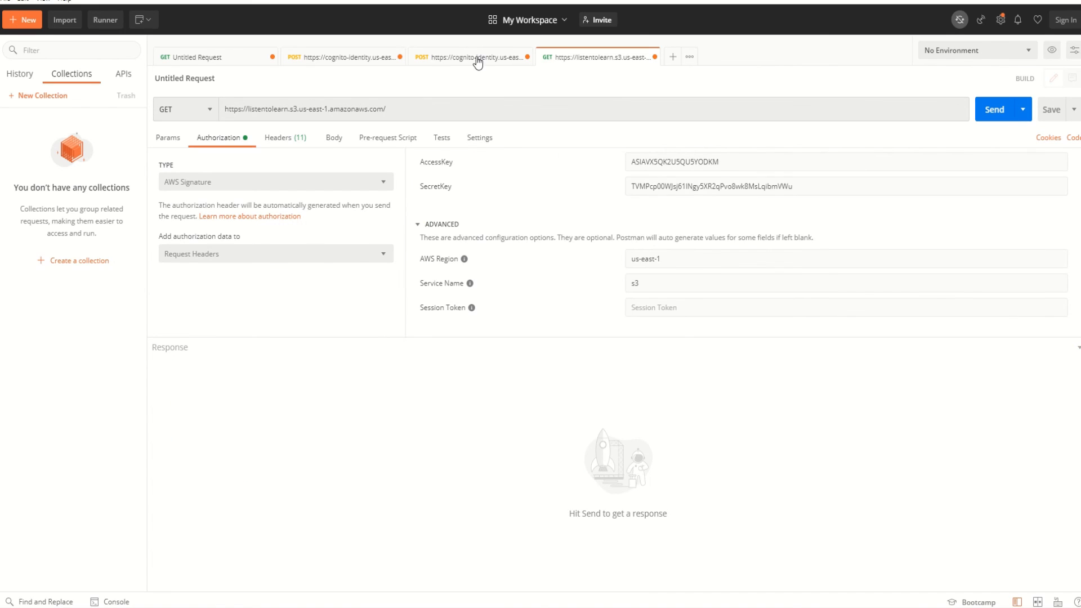
left_click(477, 58)
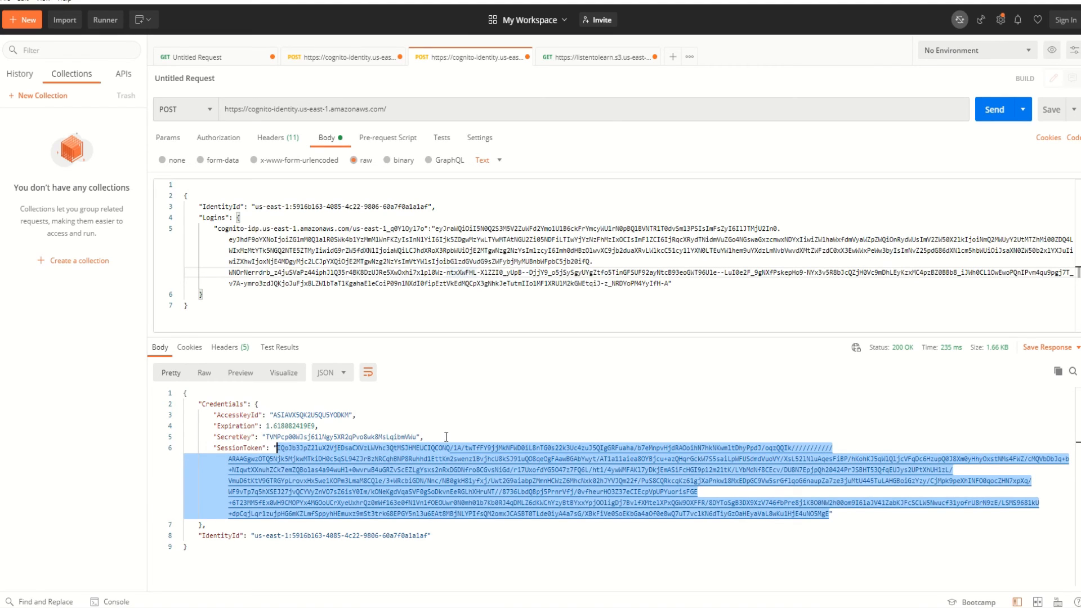
left_click(602, 58)
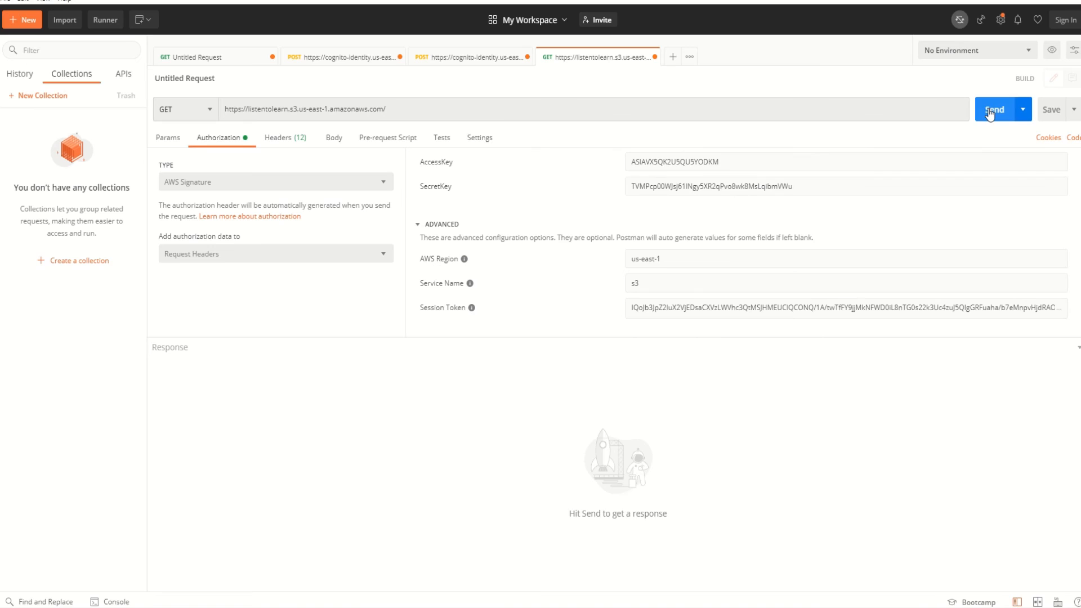
- Send the signed S3 list request and highlight bucket listentolearn and key Cloud Computing.png
left_click(996, 111)
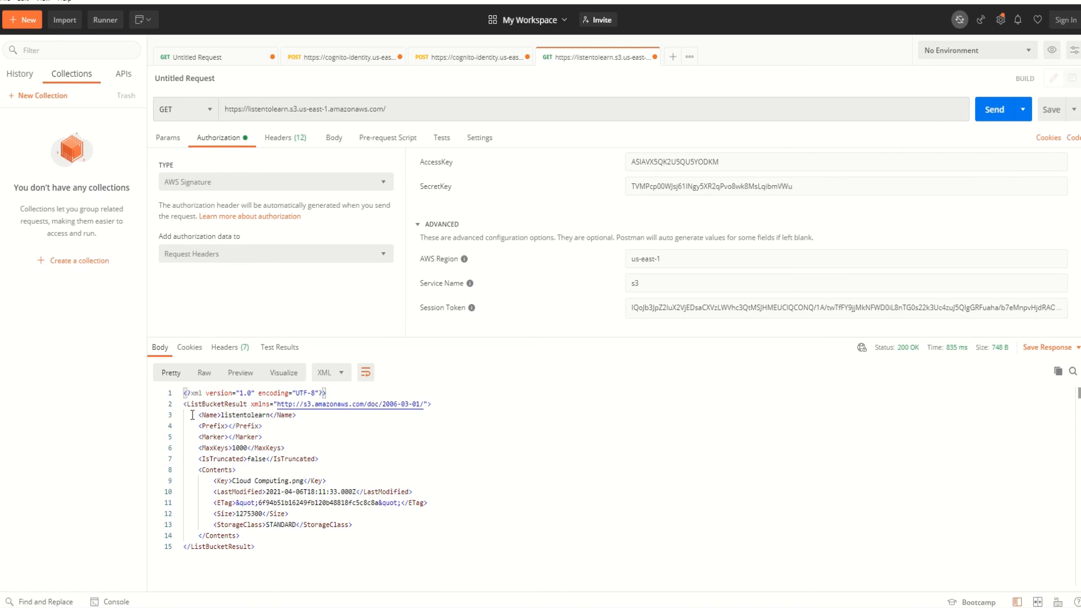
left_click_drag(193, 415, 252, 491)
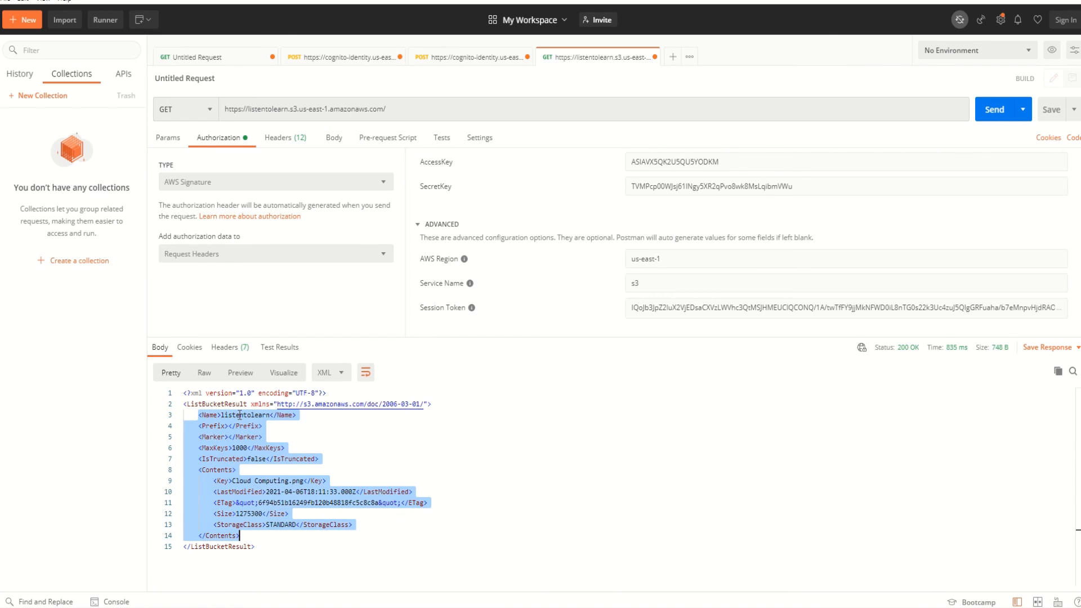
double_click(242, 415)
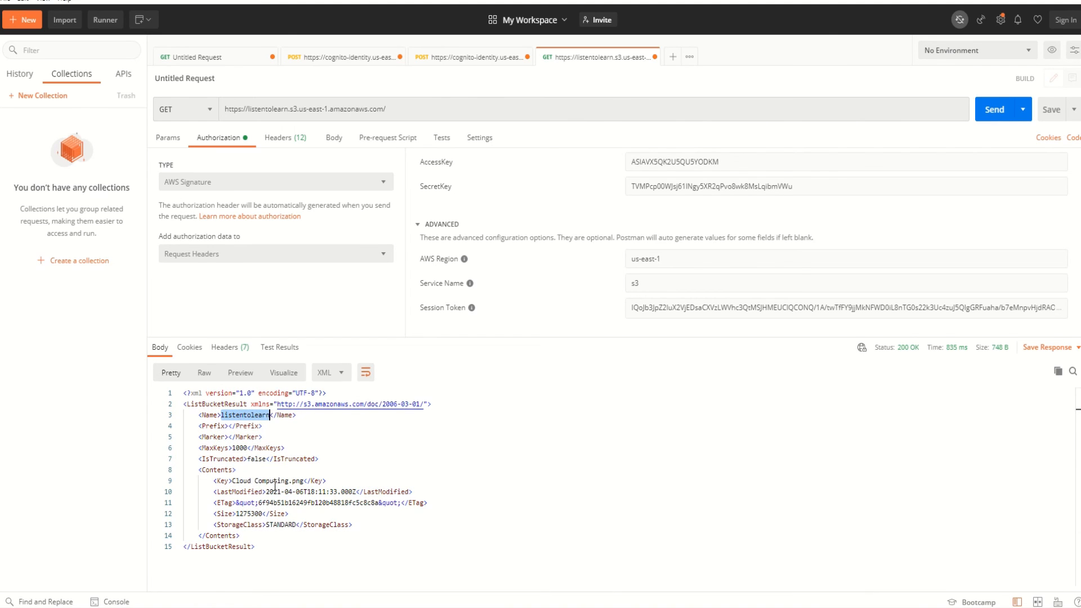
double_click(271, 481)
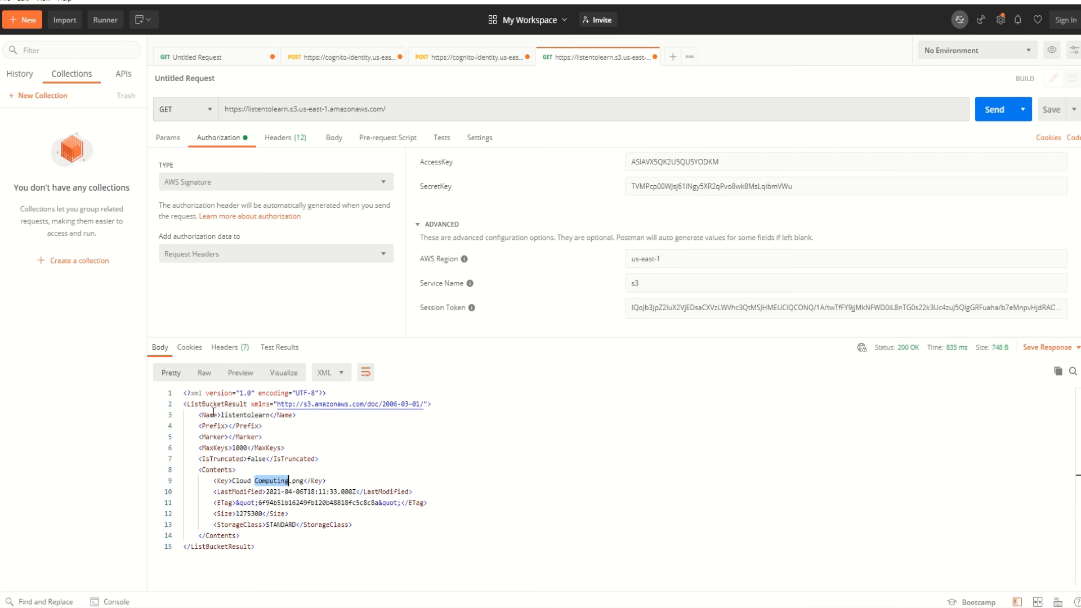
mouse_move(343, 472)
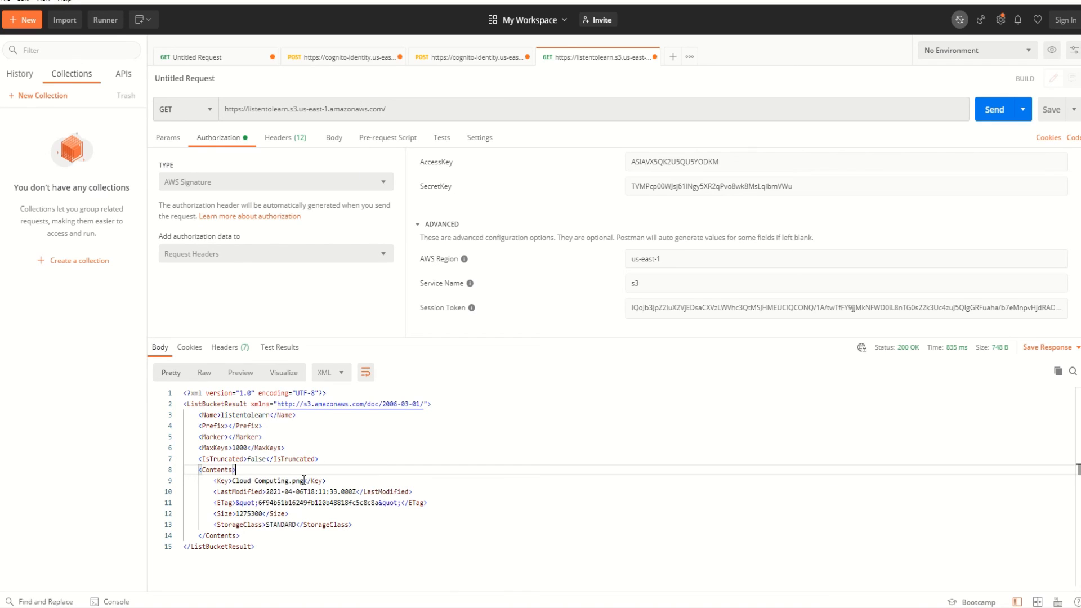
double_click(260, 481)
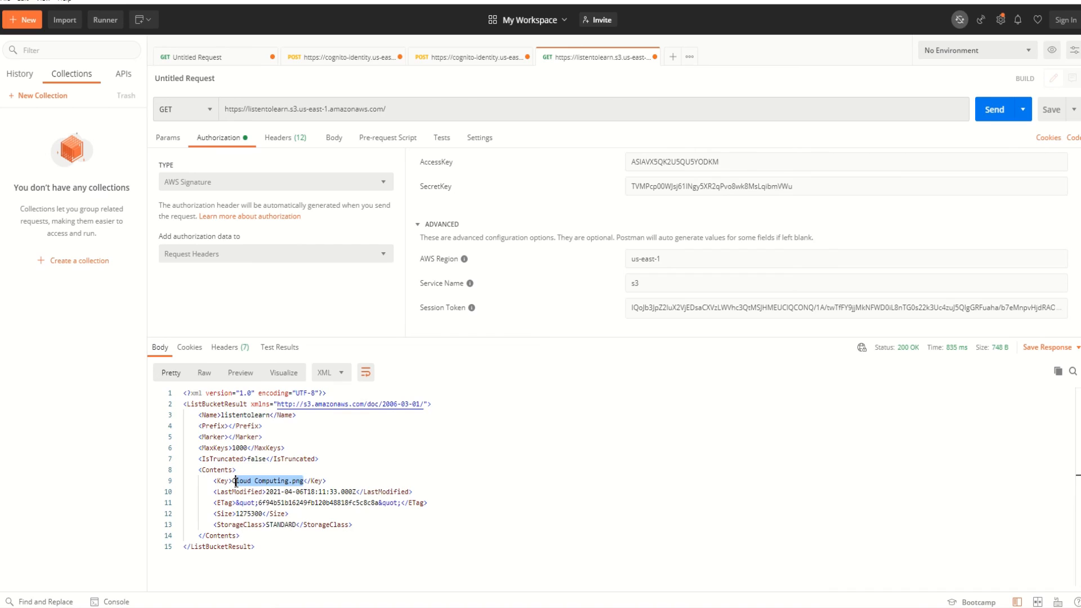
mouse_move(460, 455)
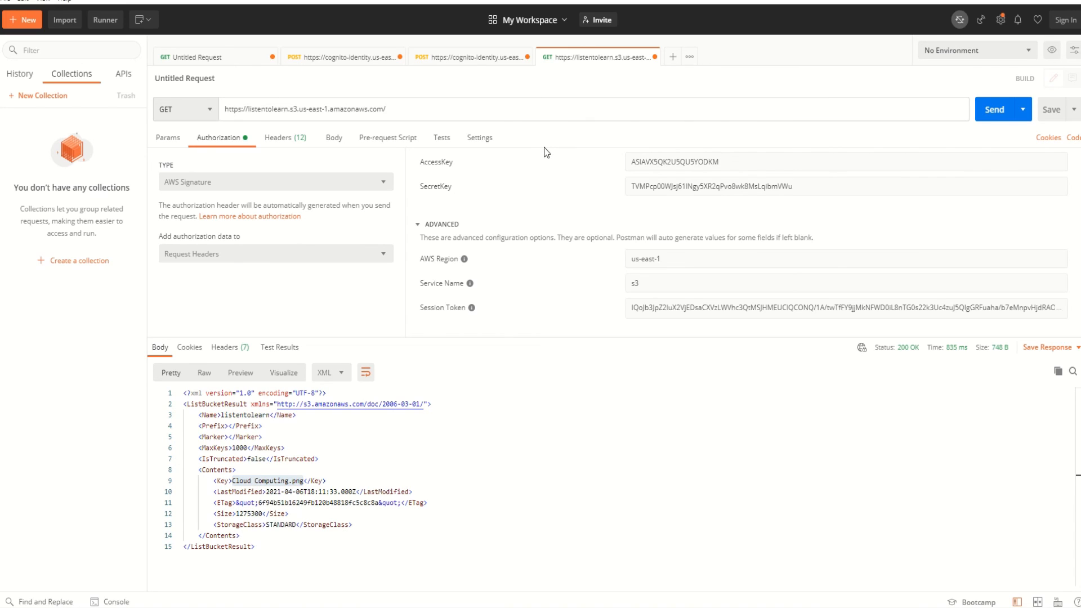
- Append 'Cloud Computing.png' to the URL, send, and highlight the AccessDenied response
type("Cloud Computing.png")
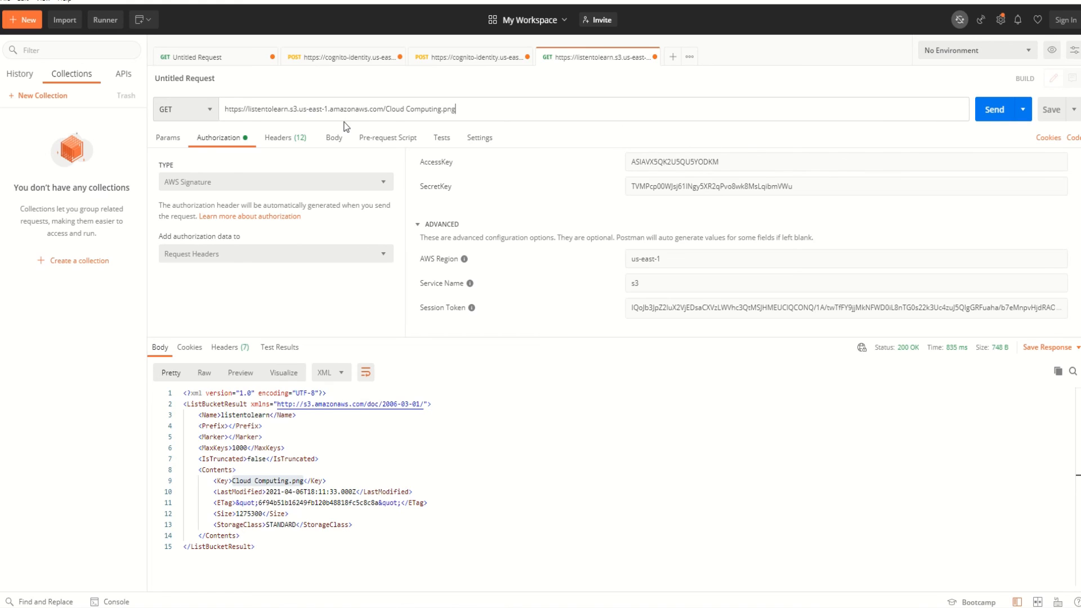
mouse_move(998, 110)
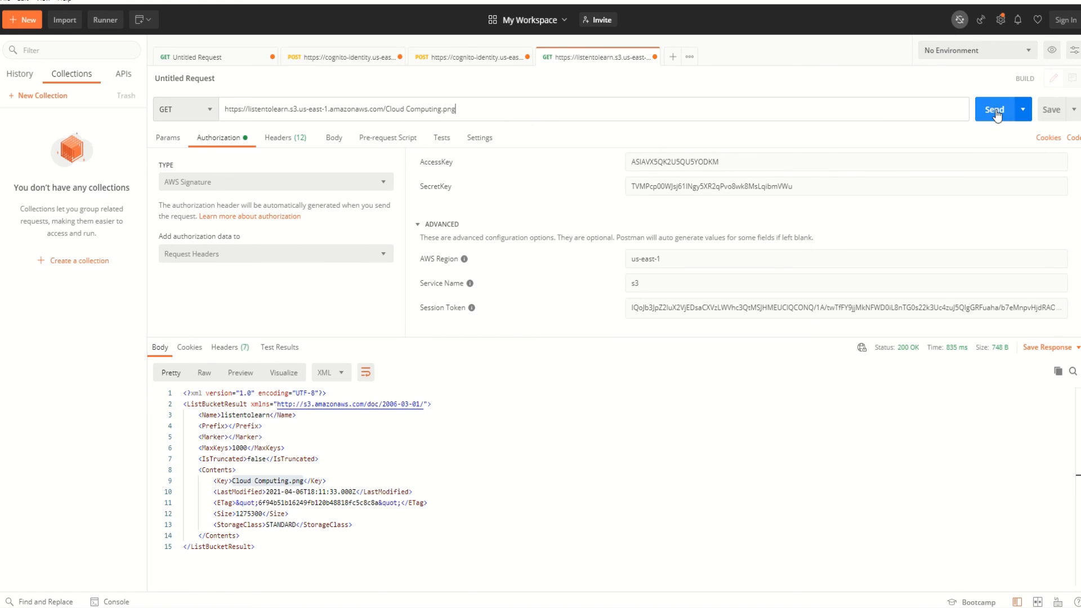
left_click(1002, 109)
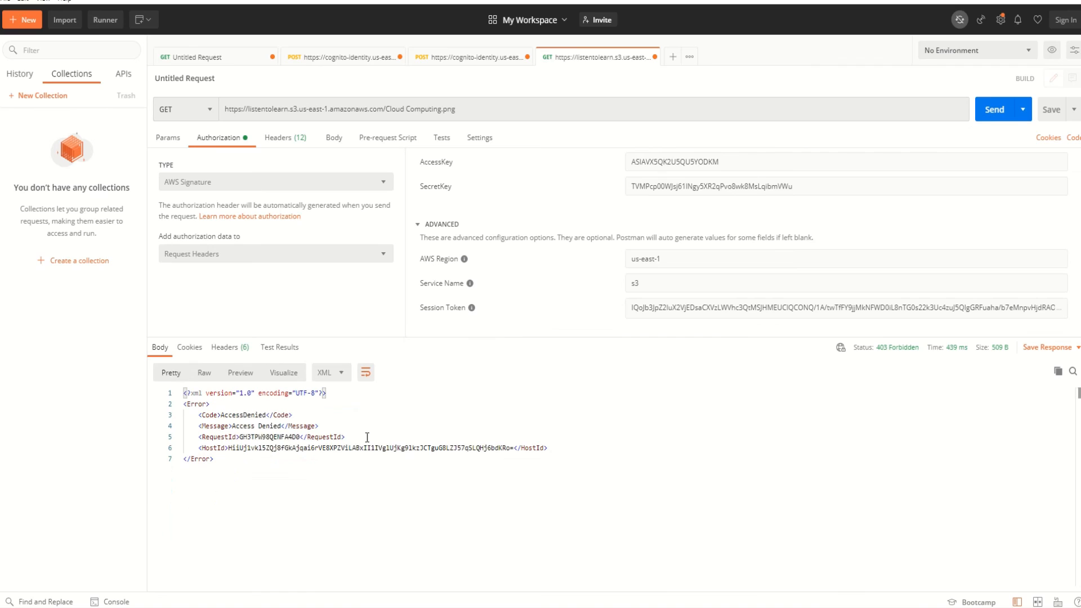
double_click(259, 426)
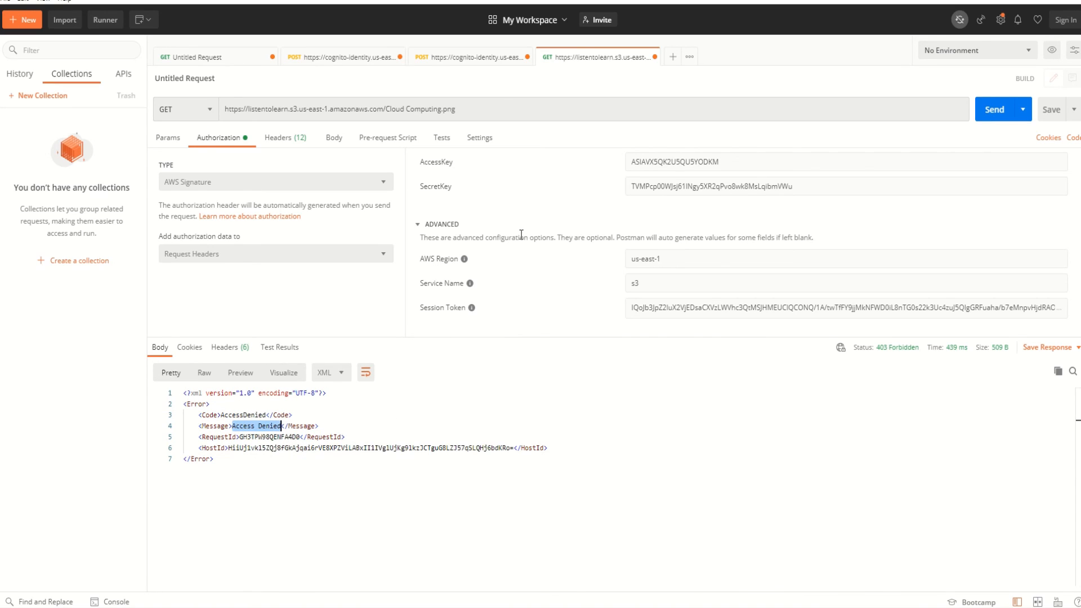
mouse_move(561, 221)
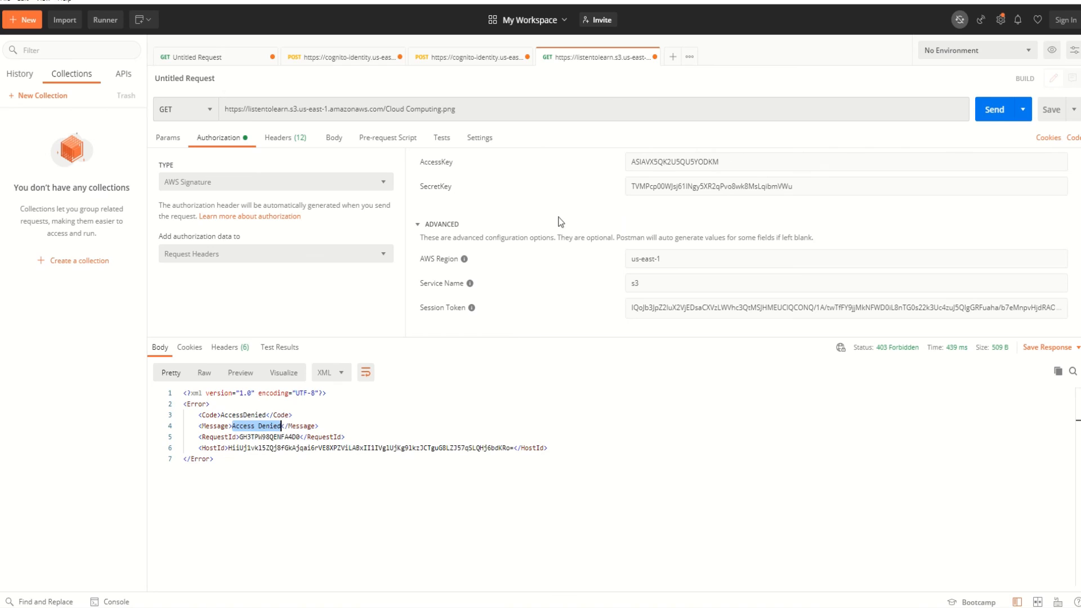
mouse_move(381, 218)
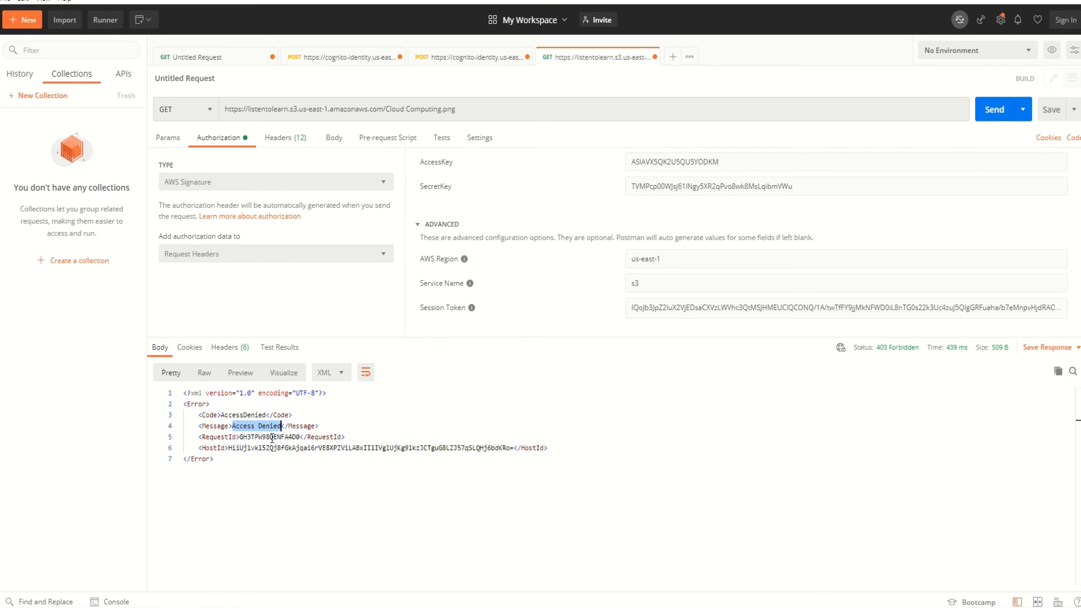
double_click(430, 109)
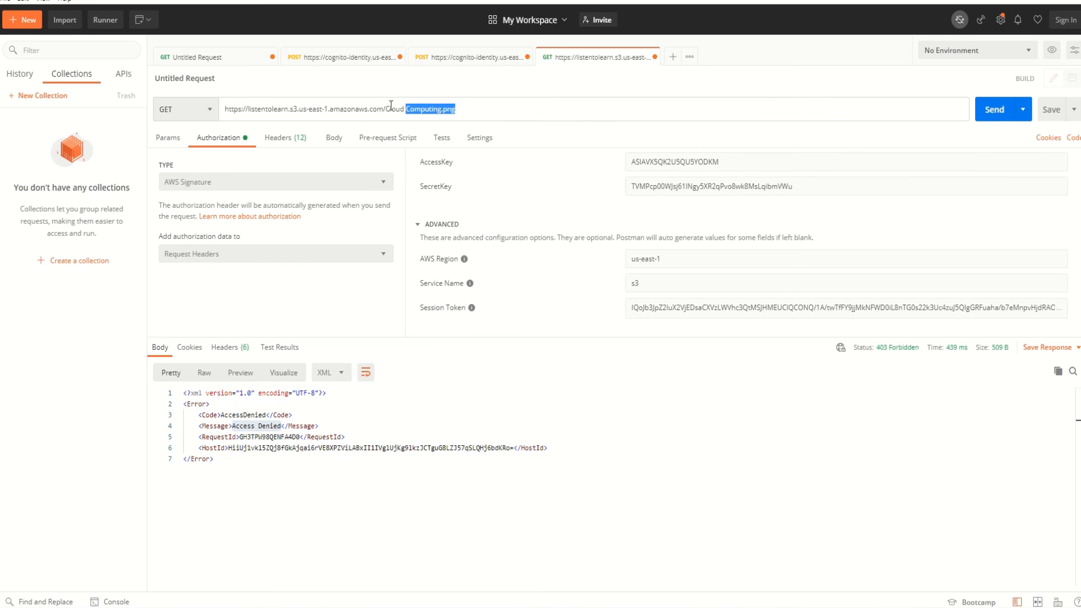
- Remove the object name from the URL and resend to list Cloud Computing.png again
key("Backspace")
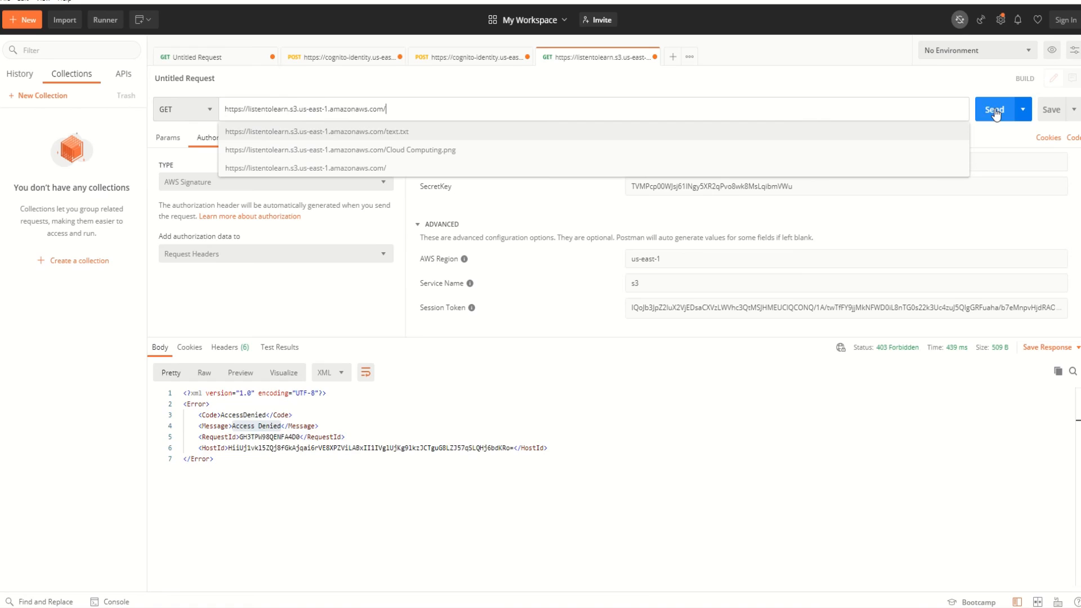
left_click(994, 109)
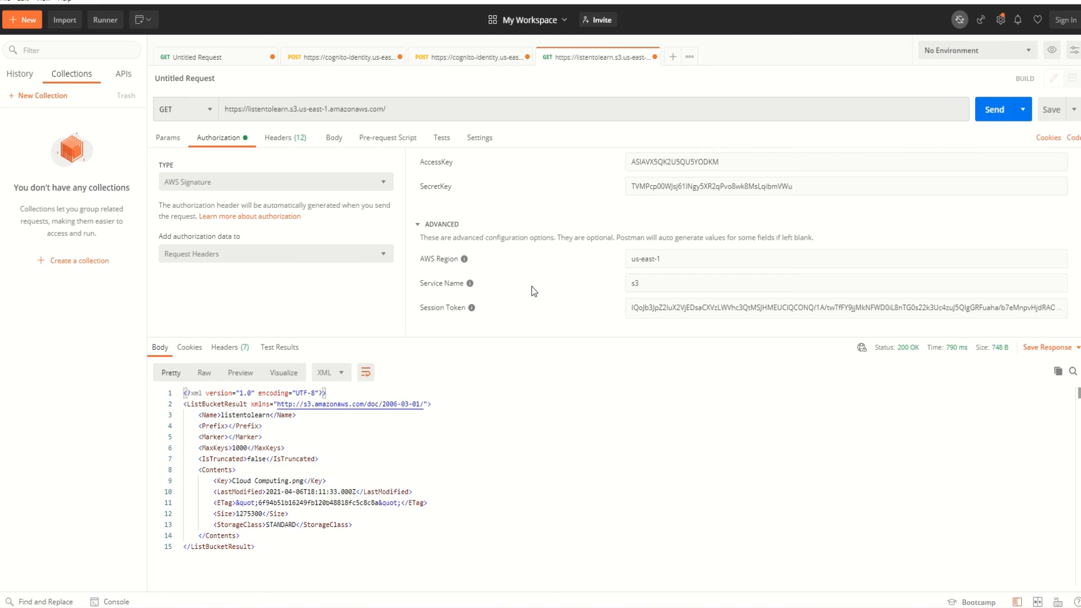
mouse_move(559, 276)
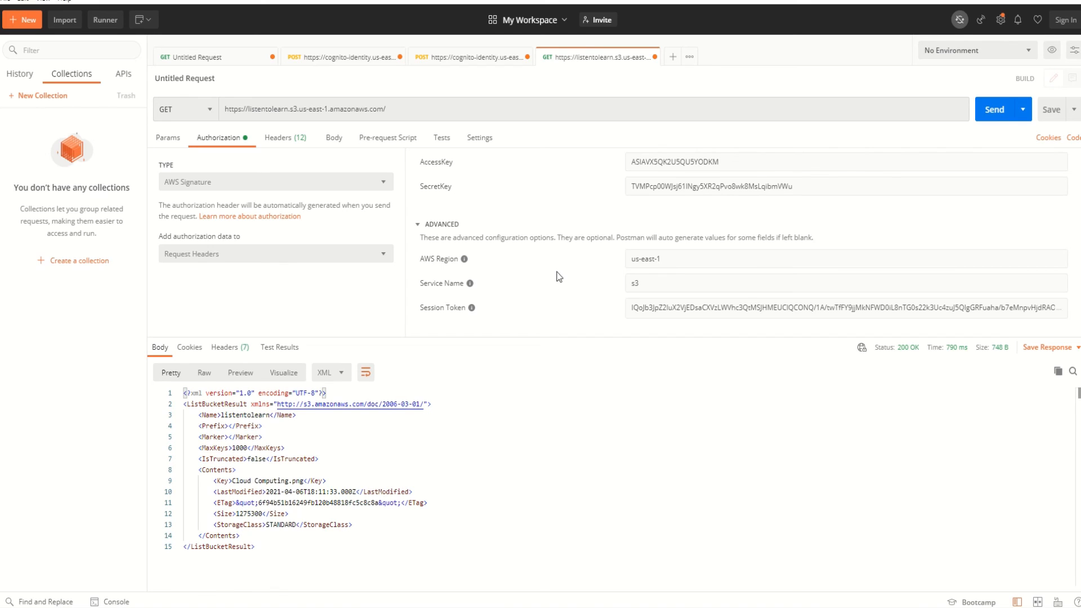
mouse_move(540, 302)
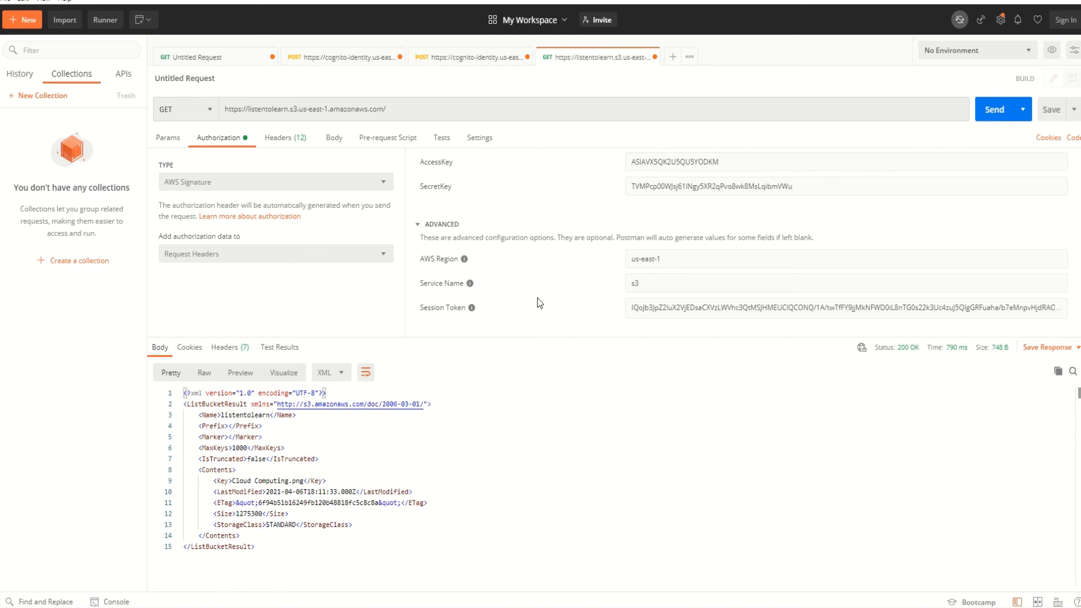
mouse_move(559, 266)
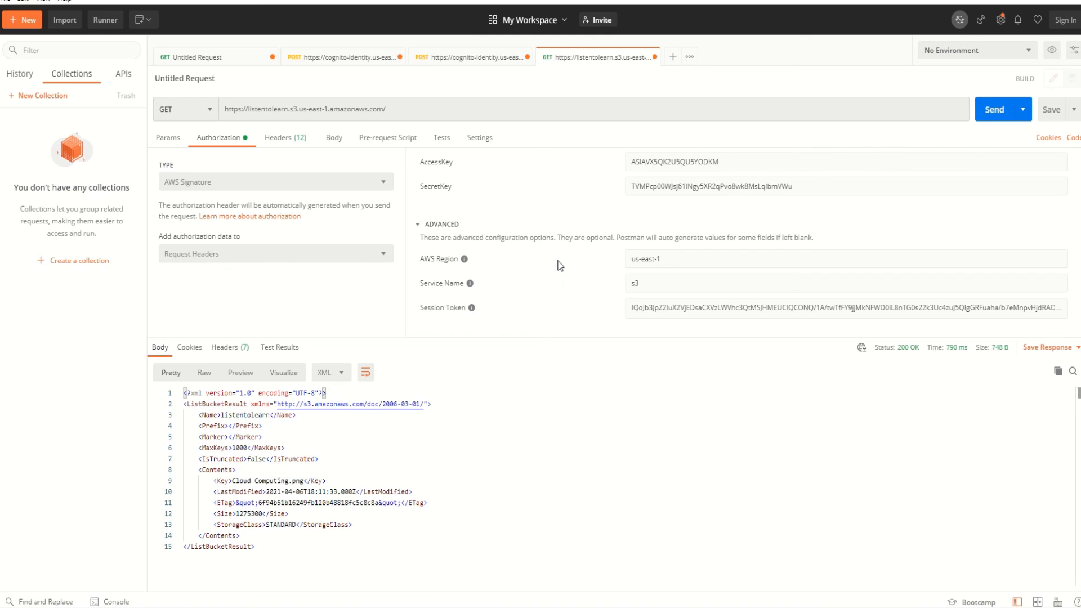
mouse_move(559, 271)
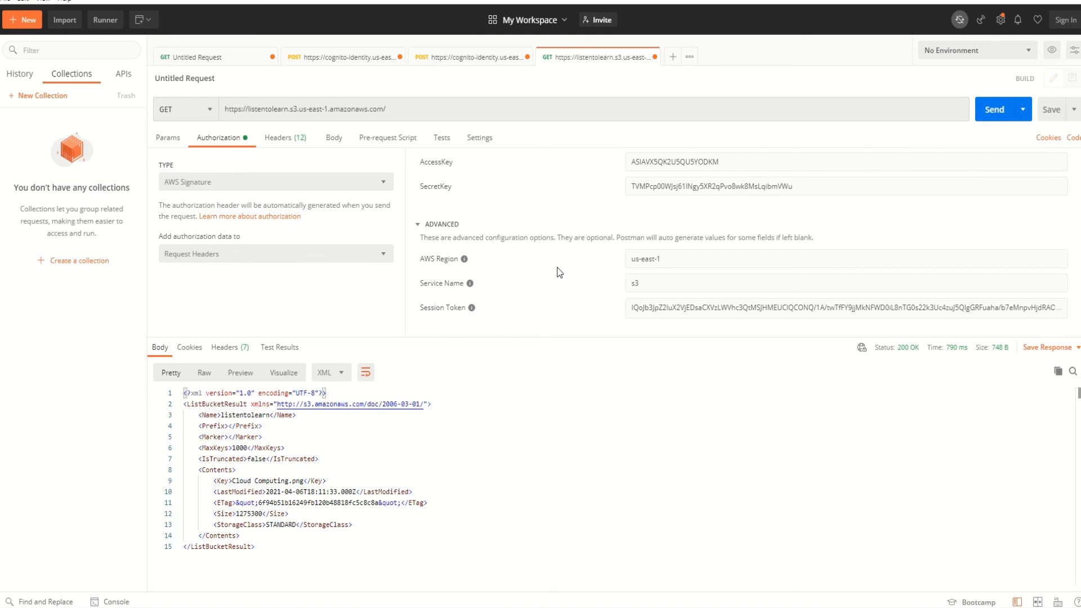